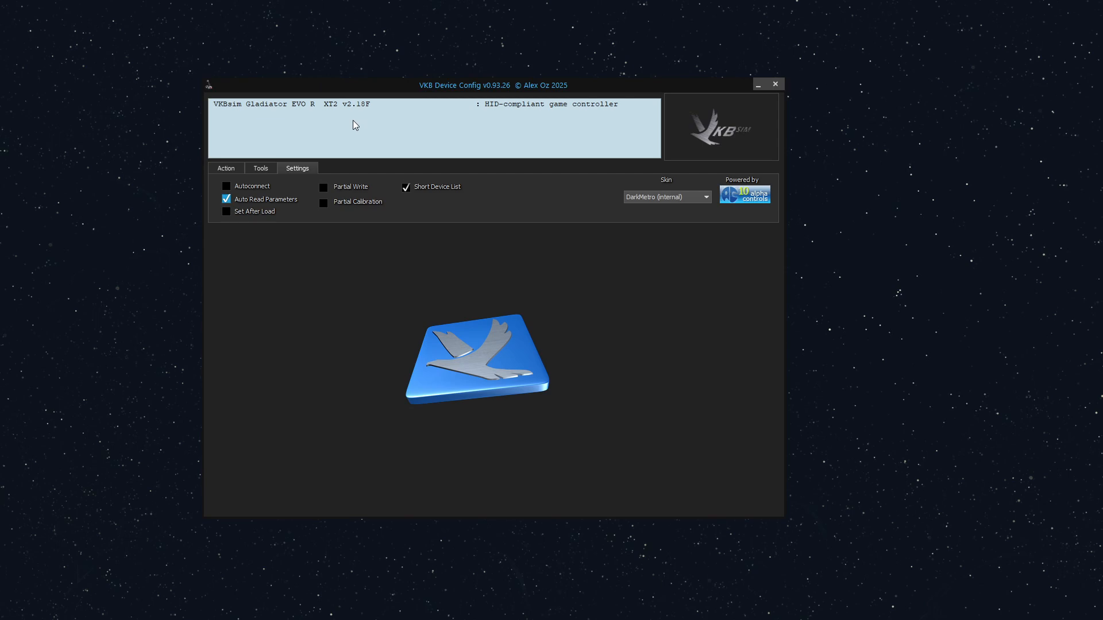
{"action": "mouse_move", "coordinate": [350, 111]}
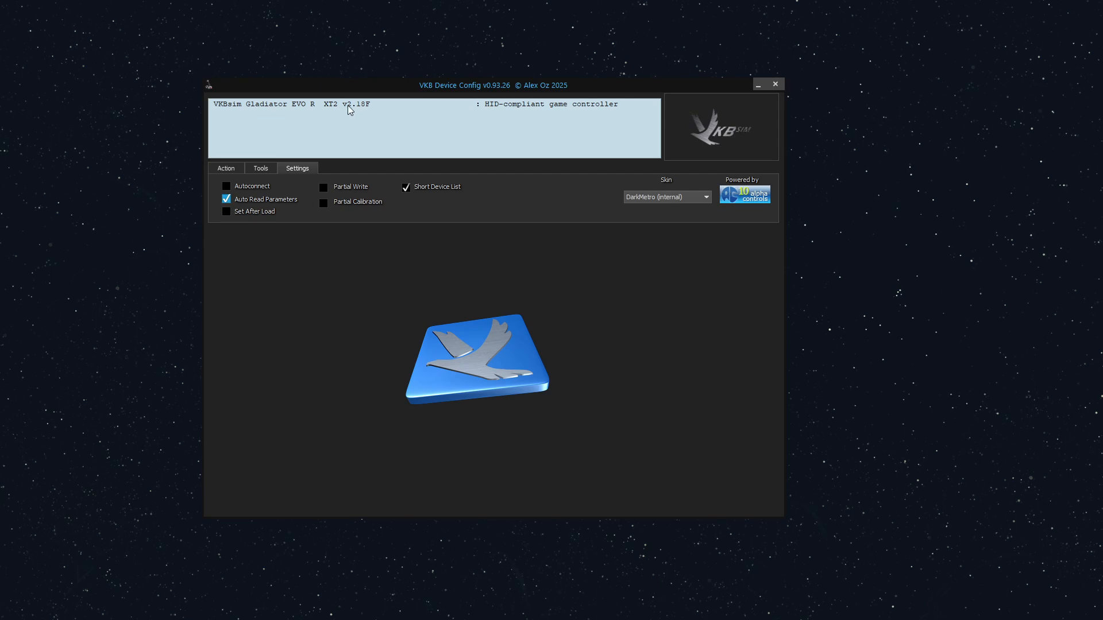
Step: Connect to the VKBsim Gladiator EVO R to show its live Buttons / POVs test
{"action": "left_click", "coordinate": [348, 103]}
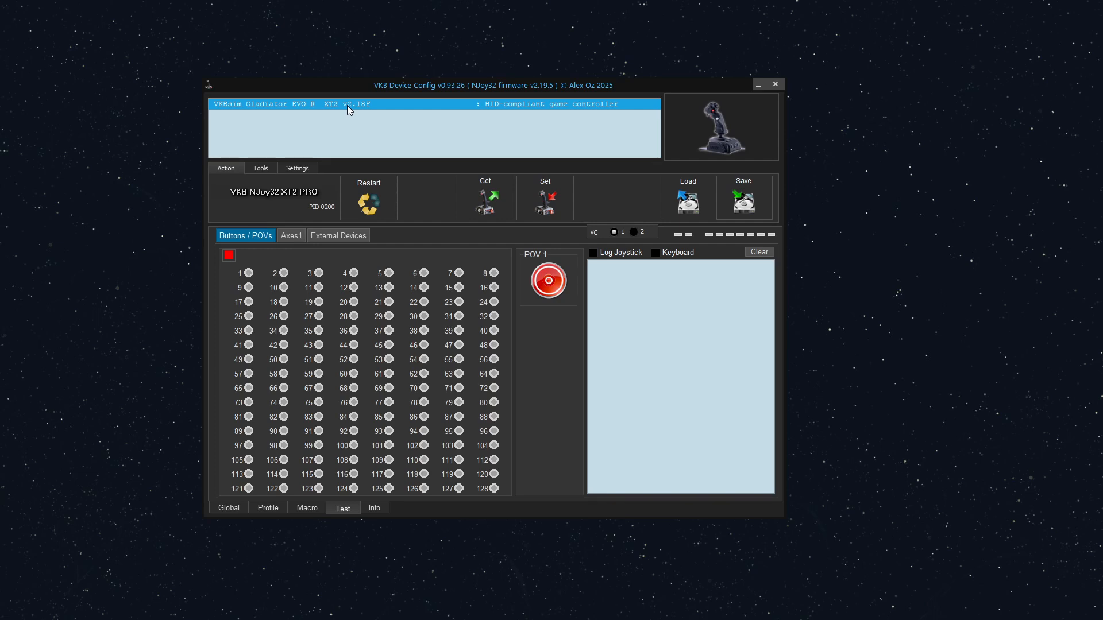
{"action": "mouse_move", "coordinate": [456, 238]}
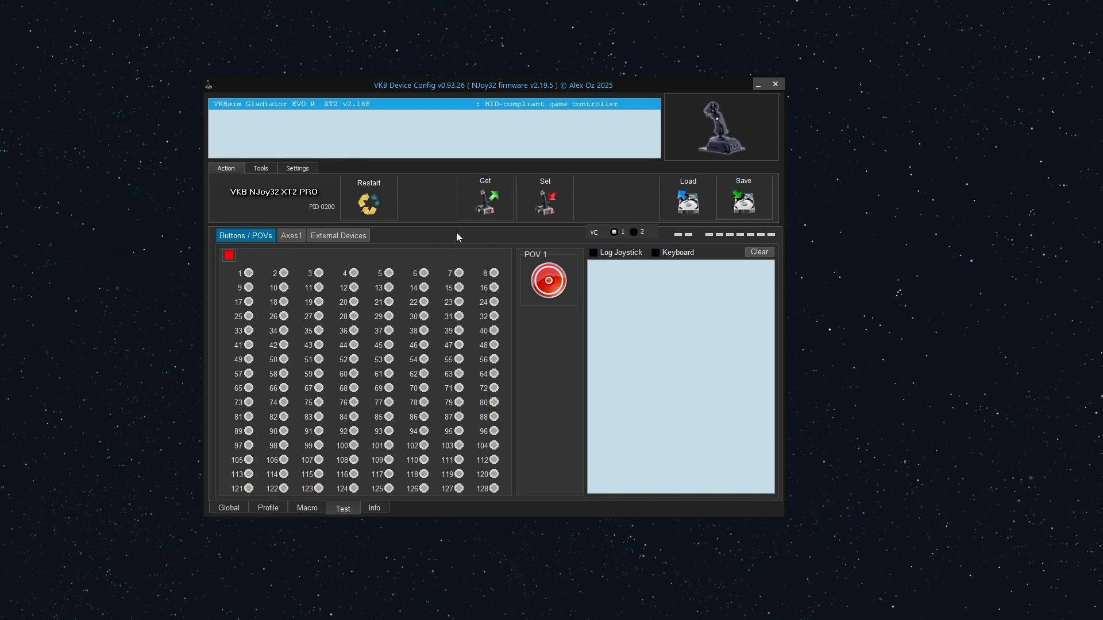
{"action": "mouse_move", "coordinate": [413, 244]}
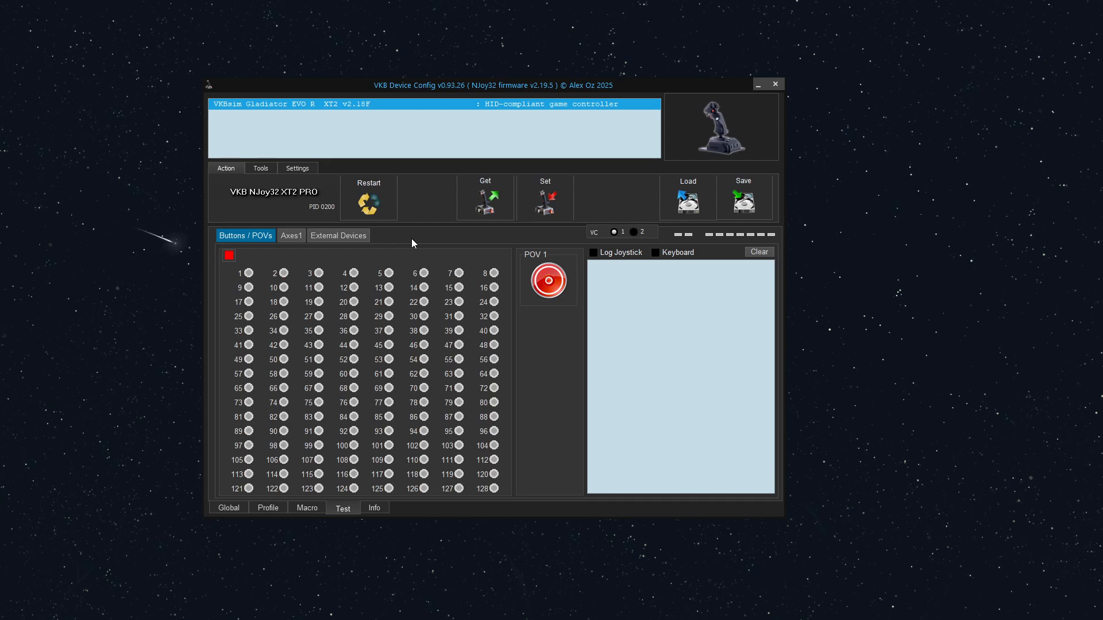
Step: Switch the live test to the Axes1 readouts for X, Y, Z, rotations and sliders
{"action": "left_click", "coordinate": [291, 235]}
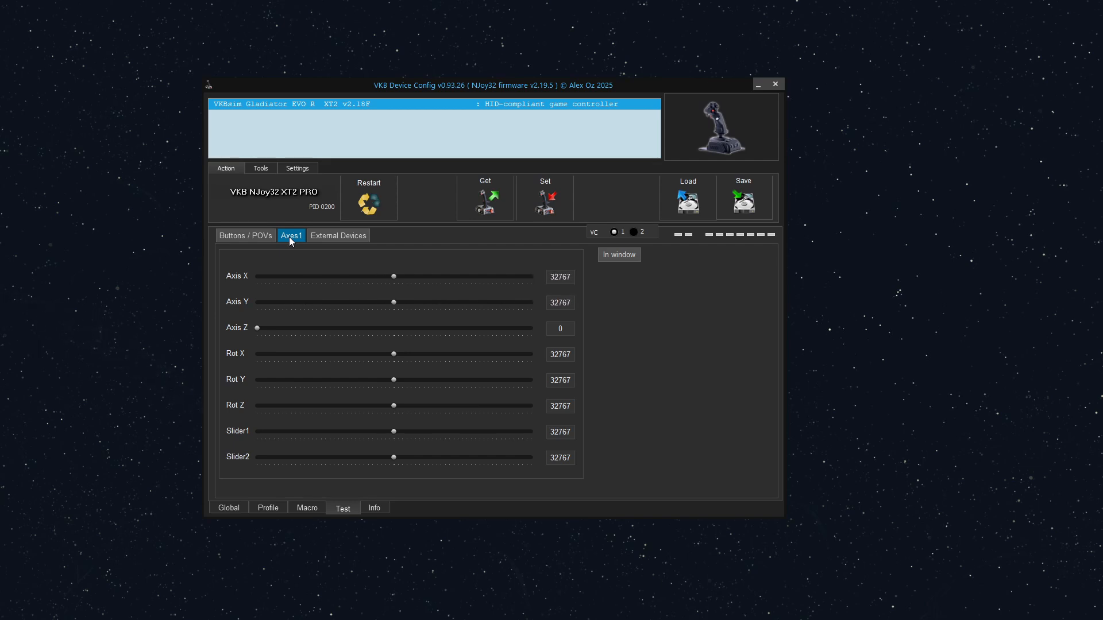
{"action": "mouse_move", "coordinate": [401, 260]}
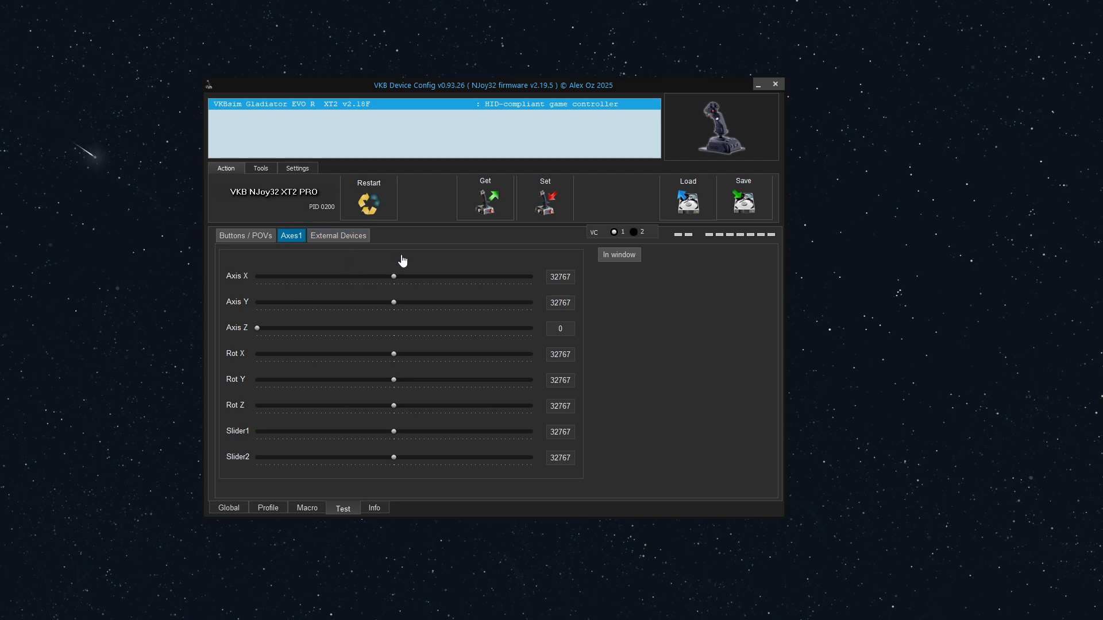
{"action": "mouse_move", "coordinate": [410, 246]}
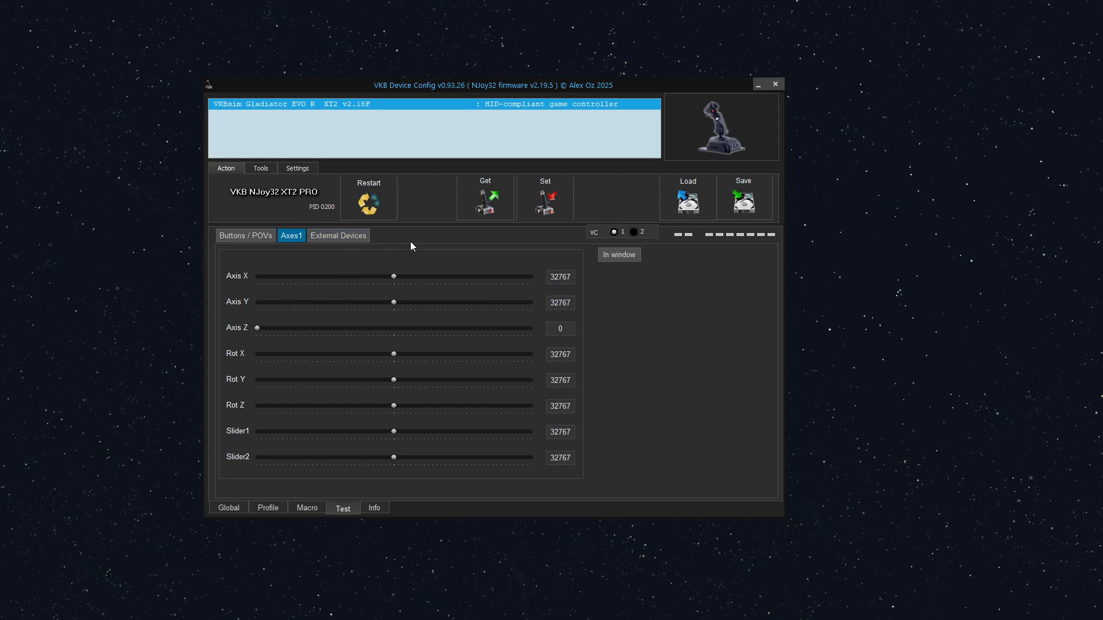
{"action": "mouse_move", "coordinate": [451, 485]}
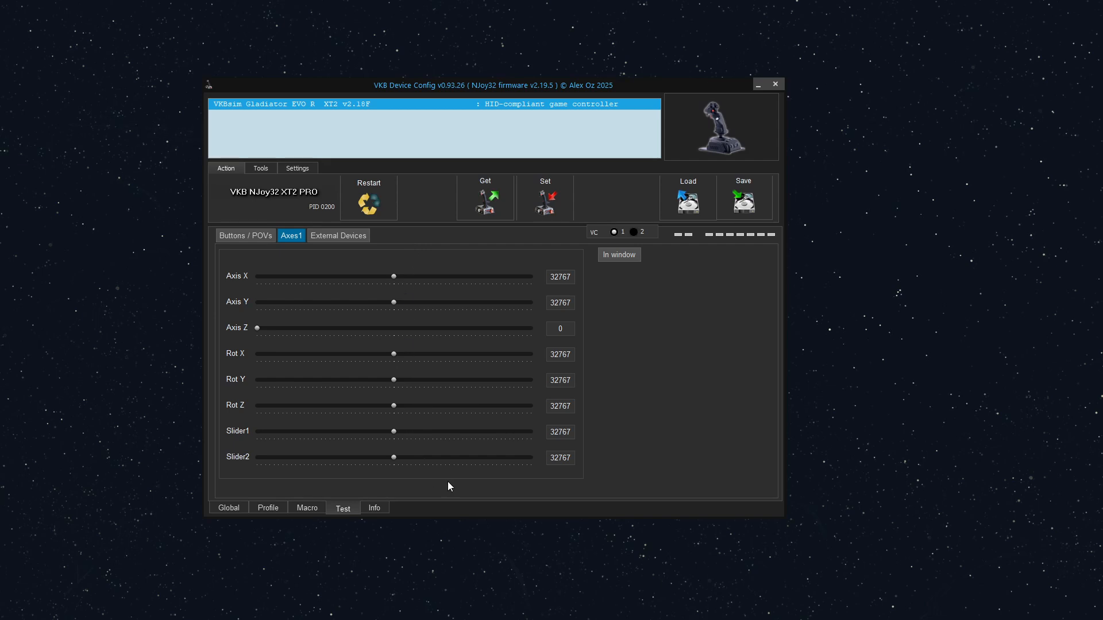
{"action": "mouse_move", "coordinate": [442, 406]}
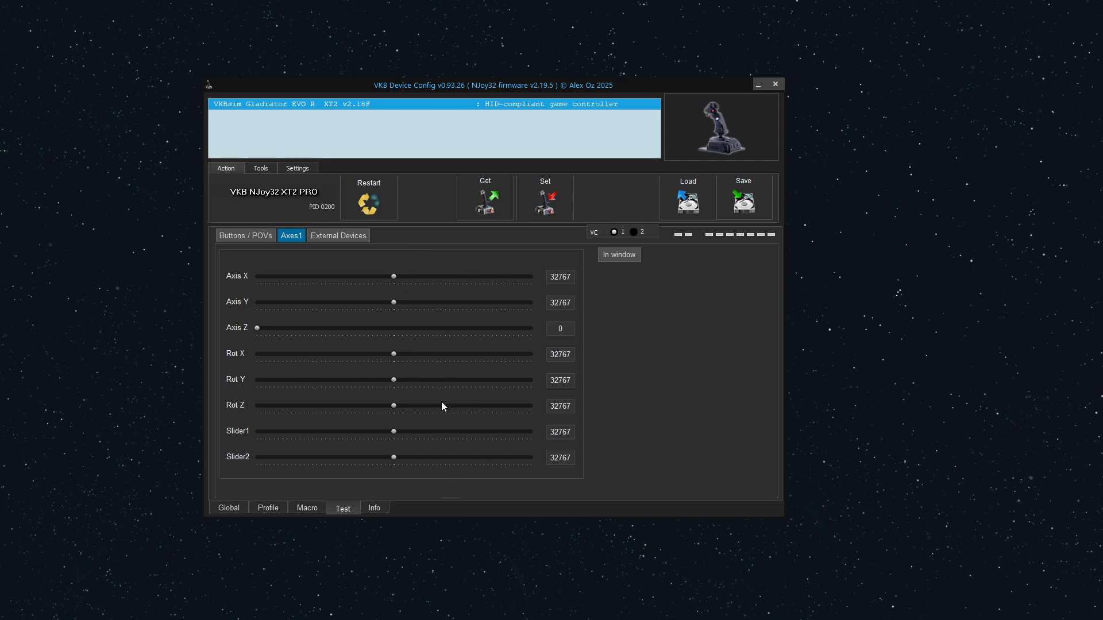
{"action": "mouse_move", "coordinate": [439, 416]}
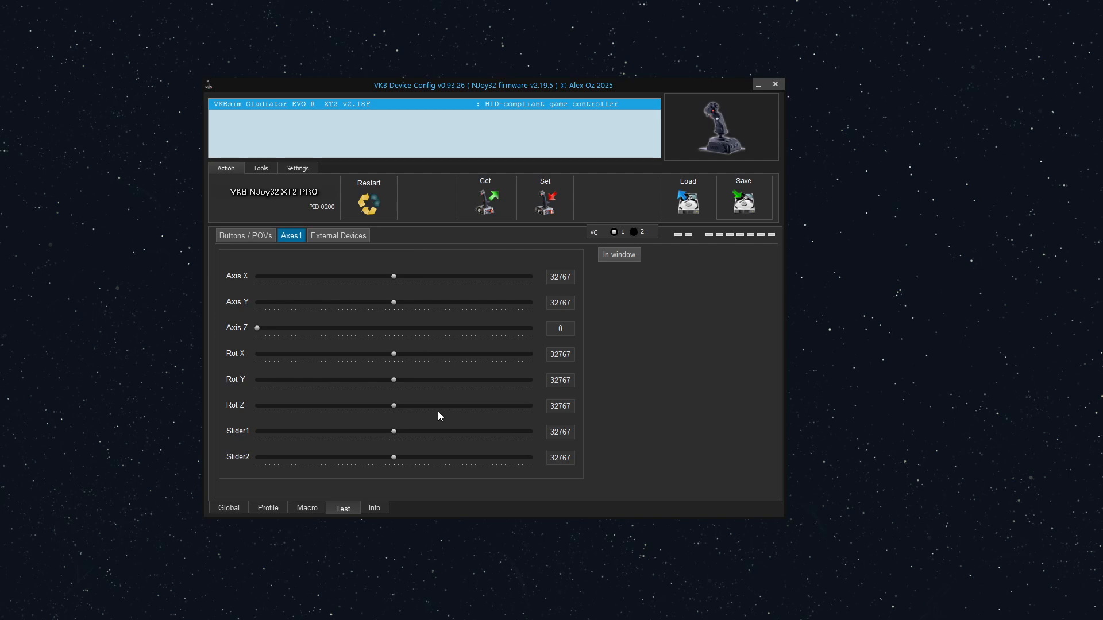
{"action": "mouse_move", "coordinate": [417, 391]}
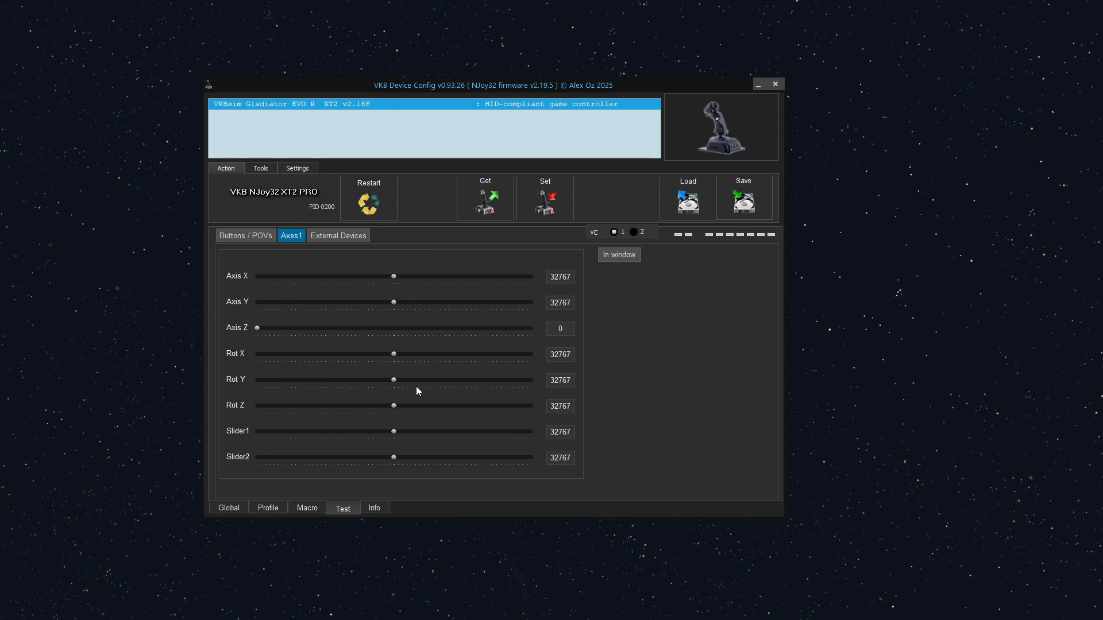
Step: Switch back to the Buttons / POVs live test with its 128 button indicators
{"action": "left_click", "coordinate": [245, 235]}
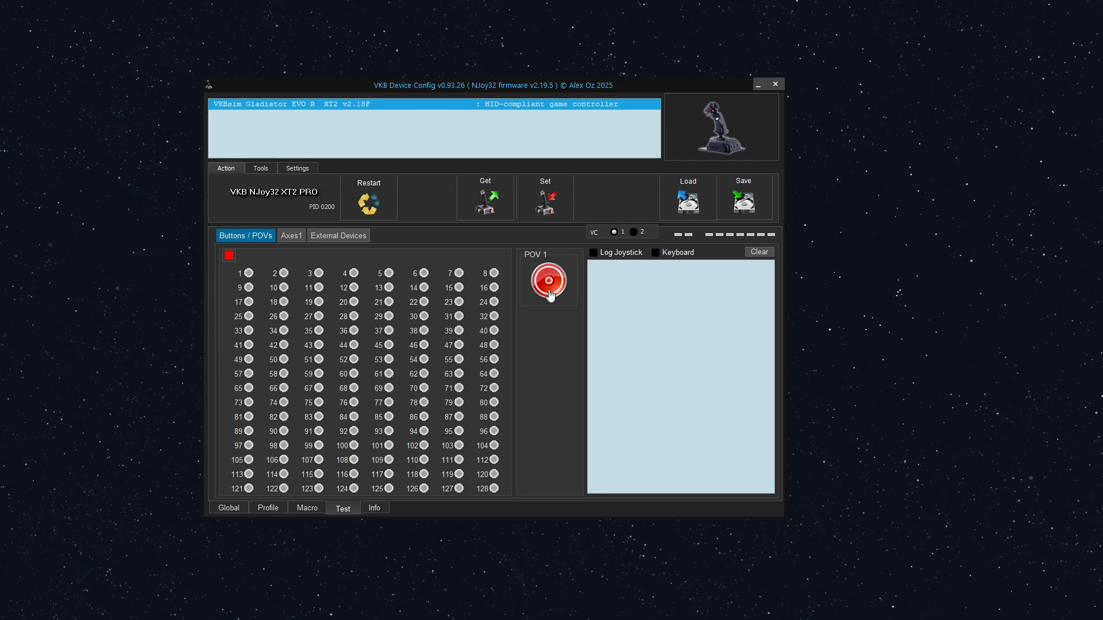
{"action": "mouse_move", "coordinate": [549, 316]}
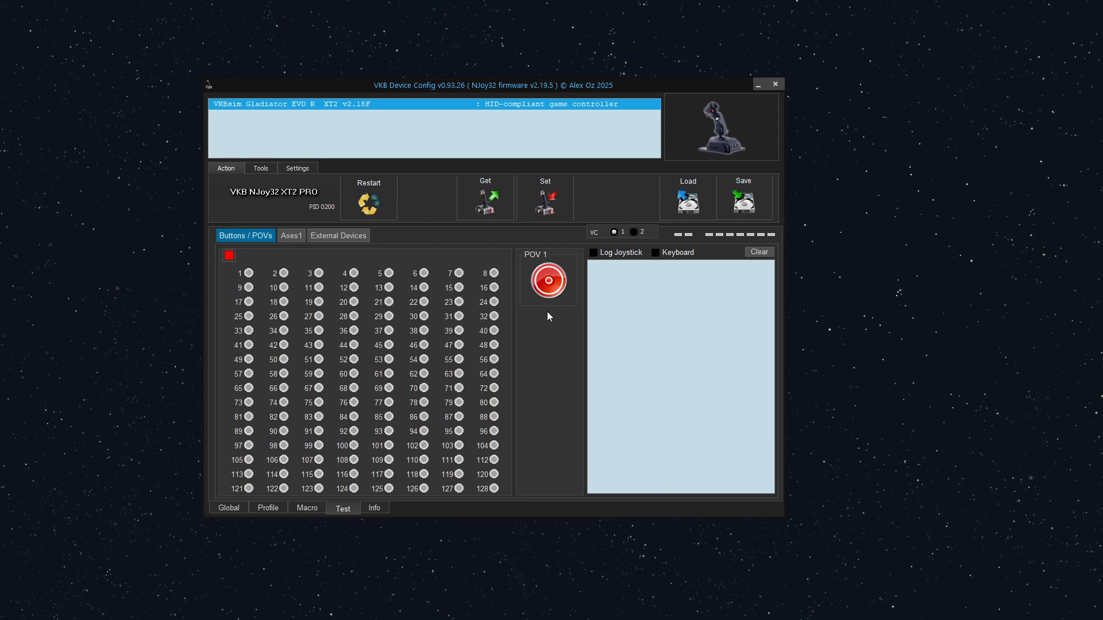
{"action": "mouse_move", "coordinate": [547, 317]}
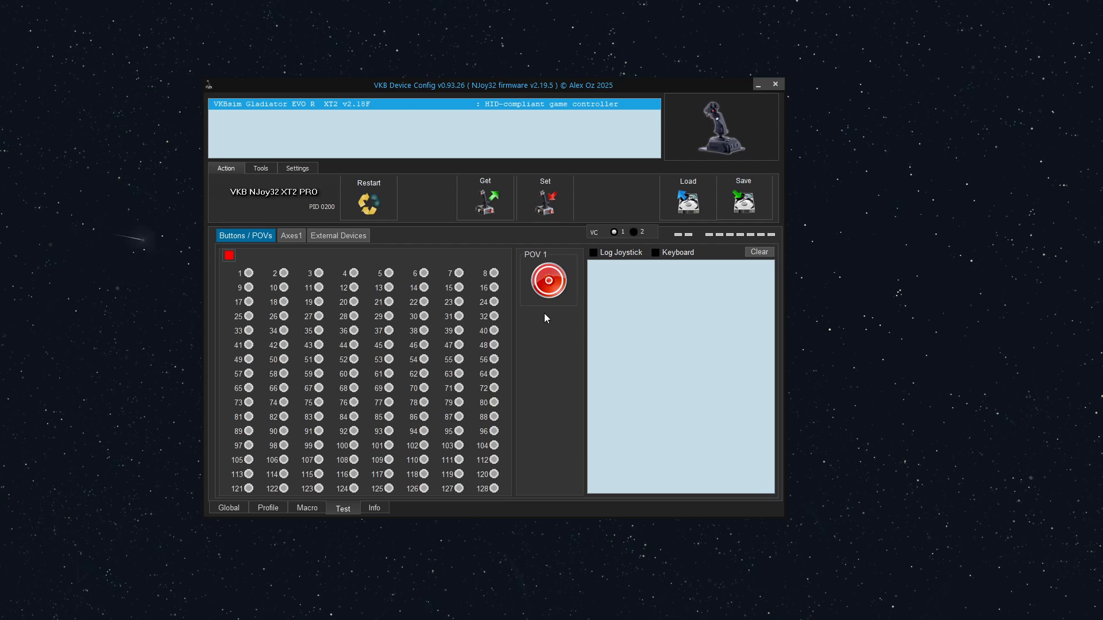
{"action": "mouse_move", "coordinate": [285, 316]}
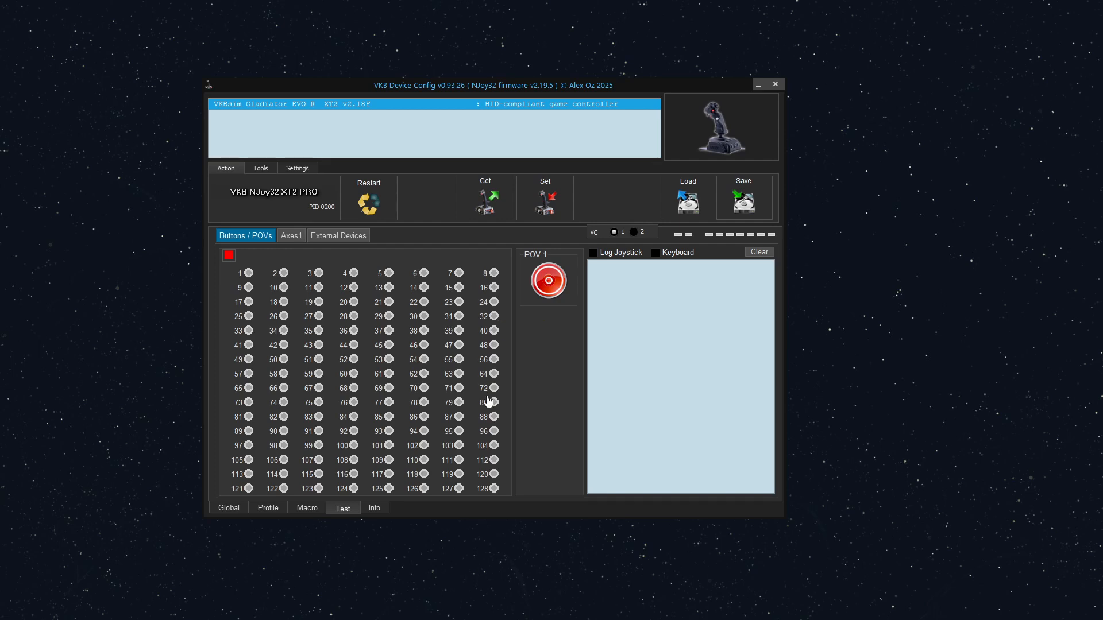
{"action": "mouse_move", "coordinate": [535, 373]}
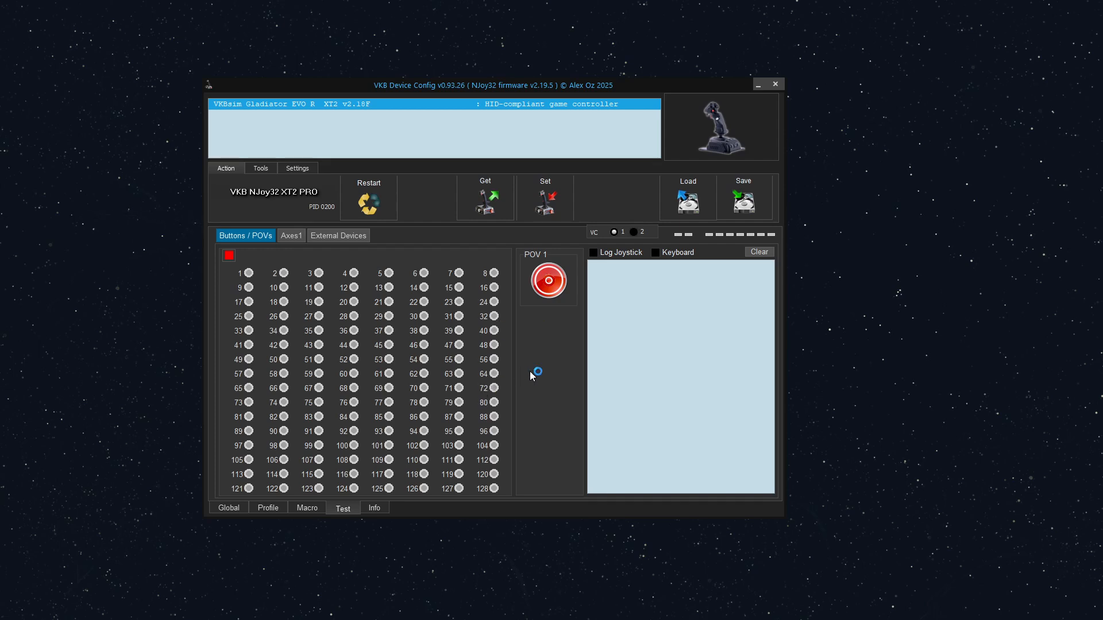
{"action": "mouse_move", "coordinate": [541, 388]}
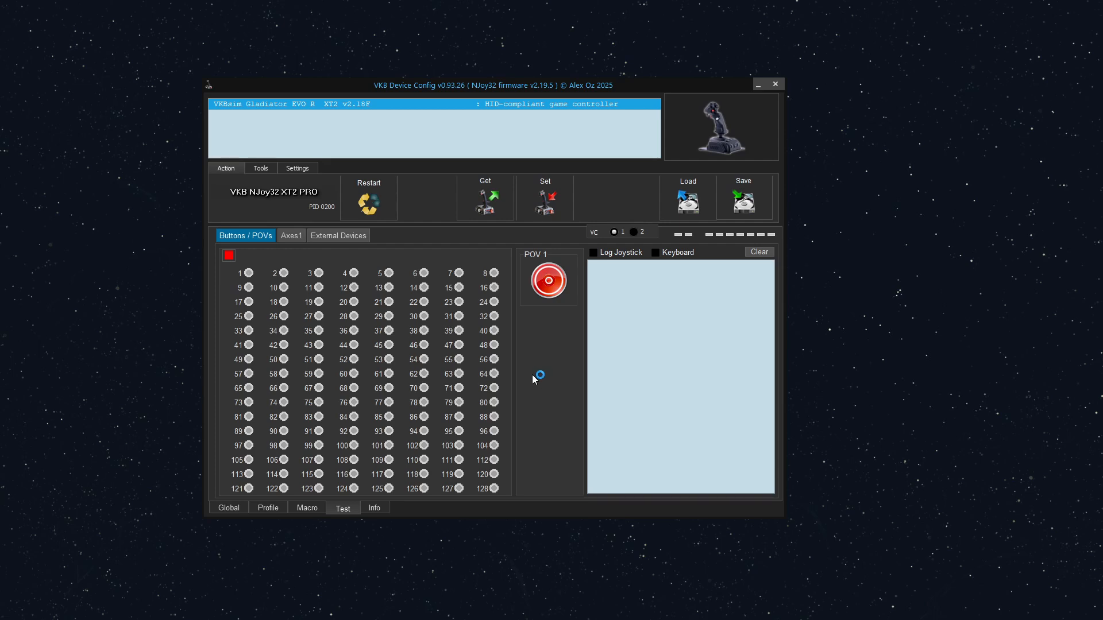
{"action": "mouse_move", "coordinate": [548, 365]}
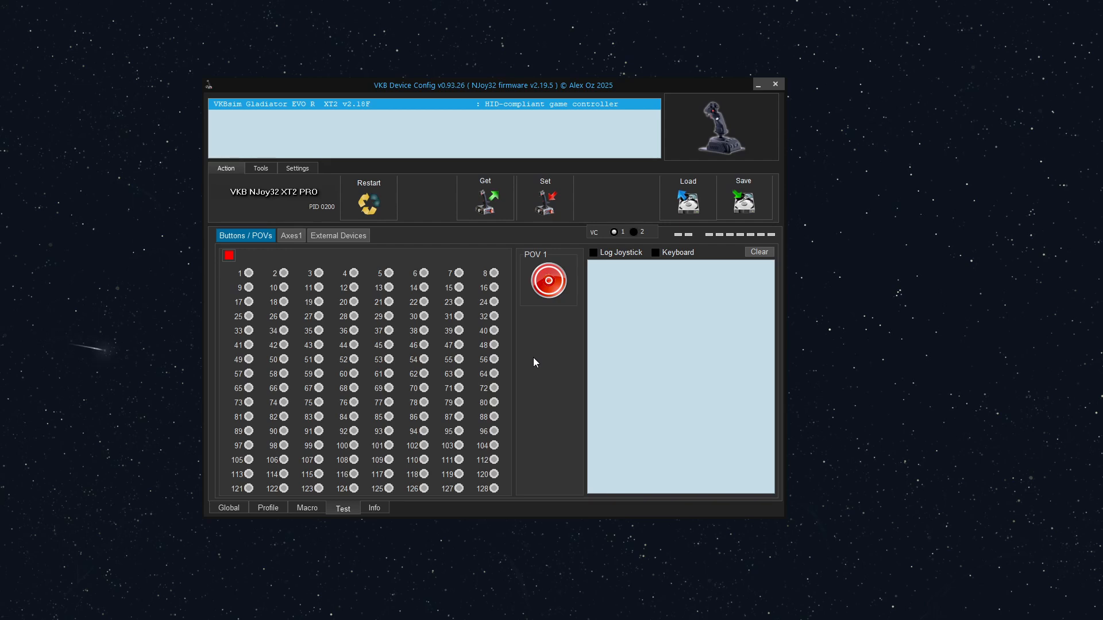
{"action": "mouse_move", "coordinate": [529, 375]}
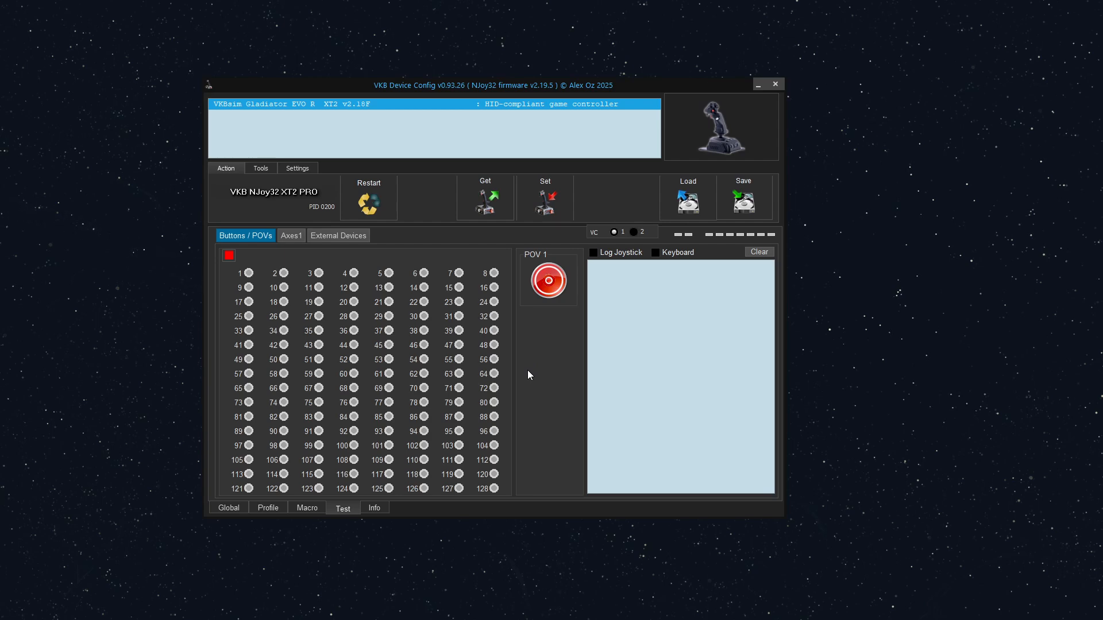
{"action": "mouse_move", "coordinate": [512, 378]}
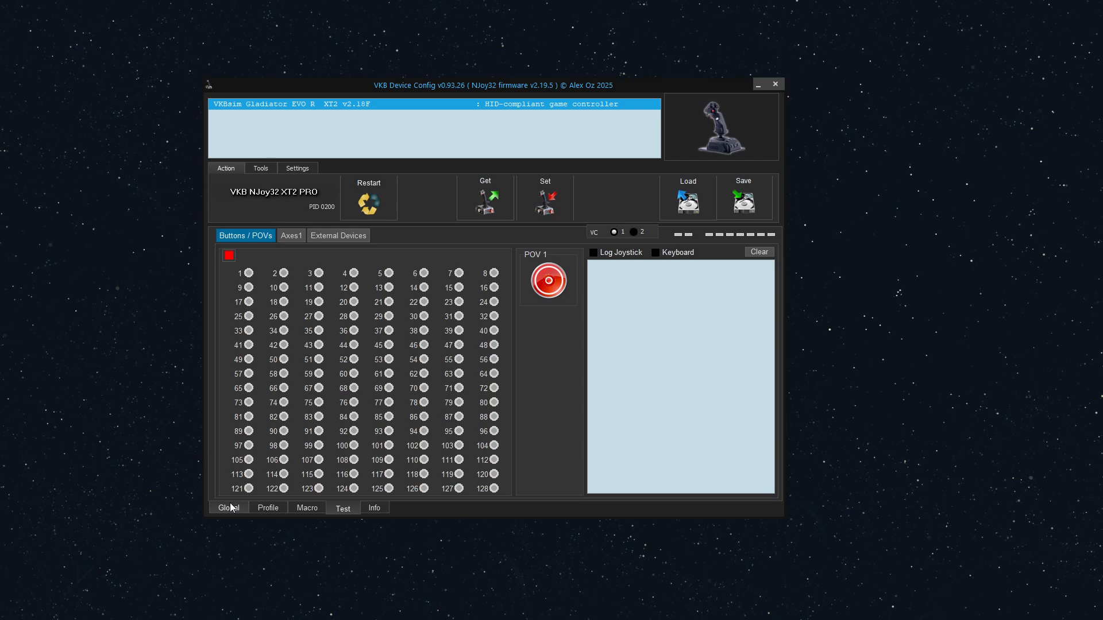
{"action": "mouse_move", "coordinate": [232, 511]}
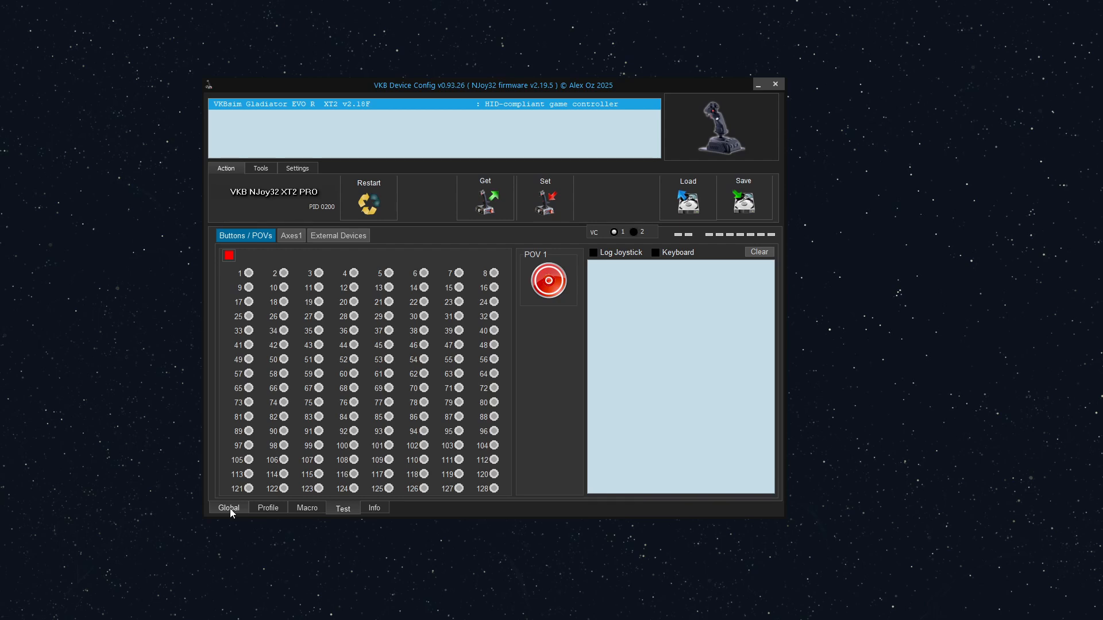
Step: Show the Global Common settings after a brief look at the External sub-tab
{"action": "left_click", "coordinate": [228, 507]}
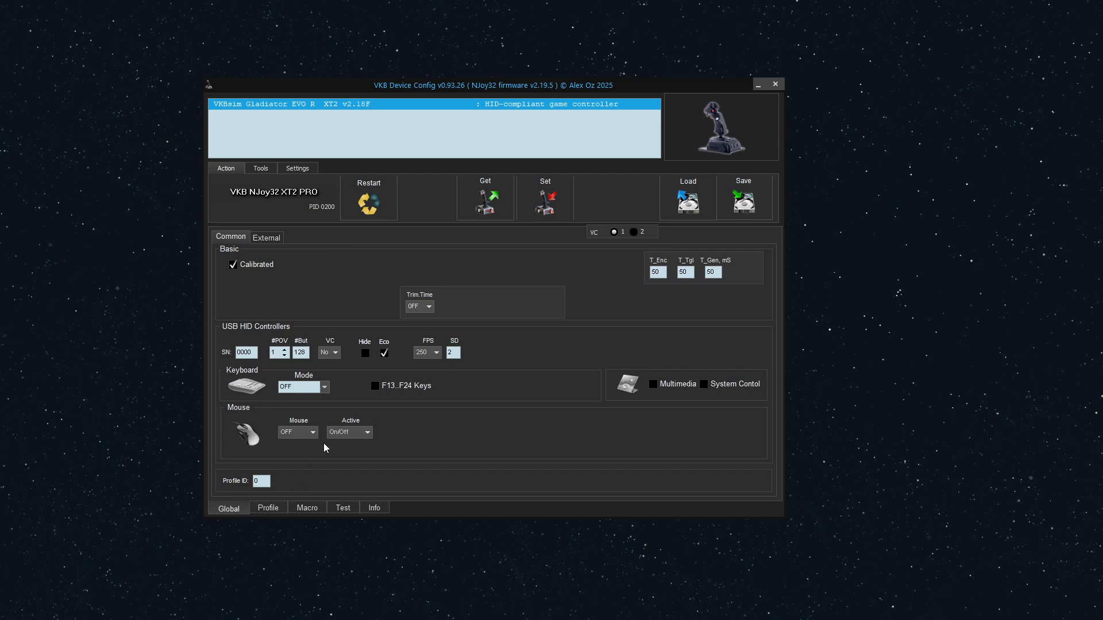
{"action": "mouse_move", "coordinate": [232, 242]}
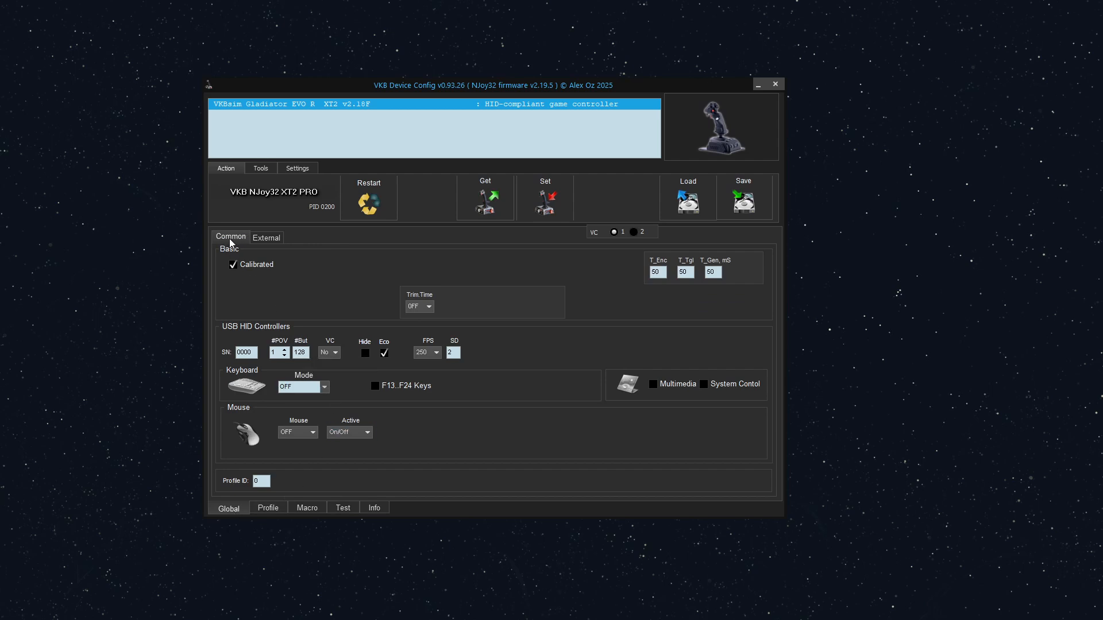
{"action": "mouse_move", "coordinate": [266, 238]}
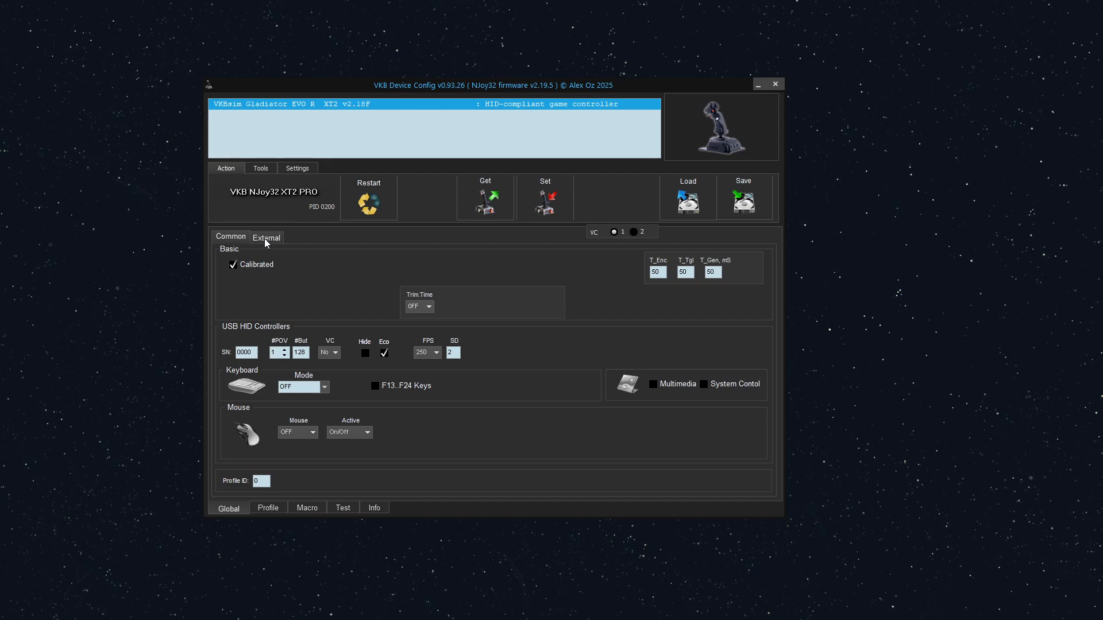
{"action": "left_click", "coordinate": [266, 237]}
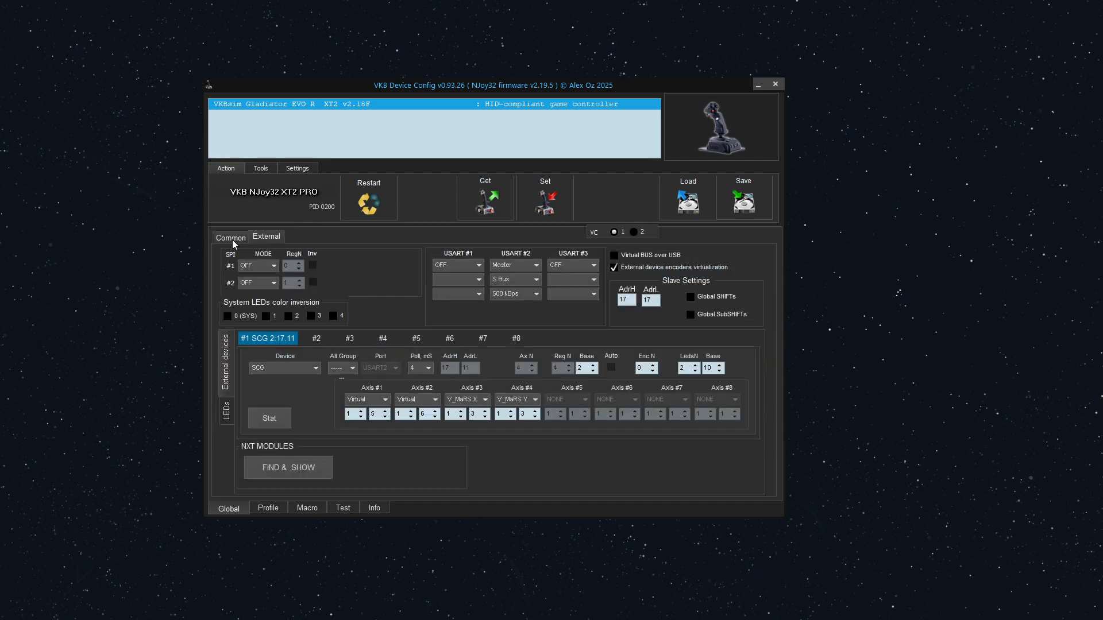
{"action": "left_click", "coordinate": [230, 238]}
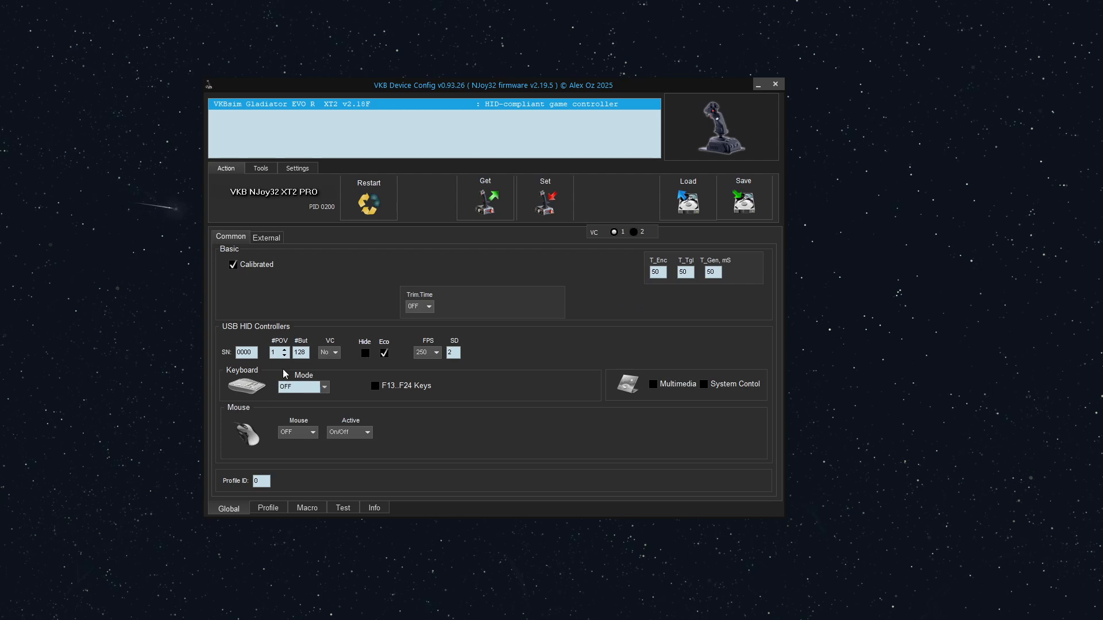
{"action": "mouse_move", "coordinate": [286, 336]}
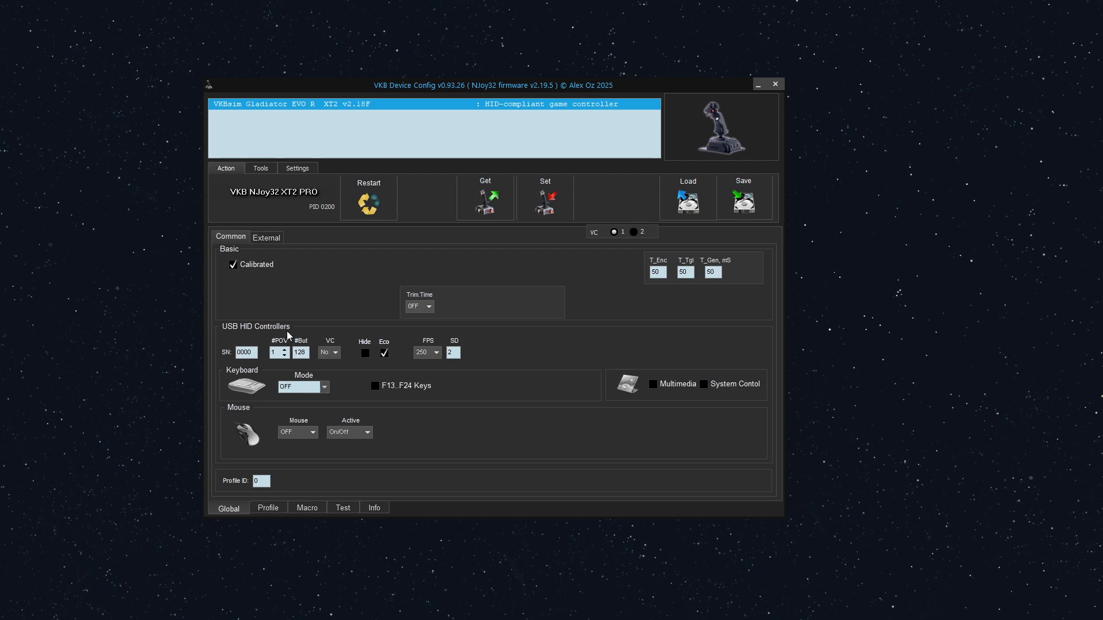
{"action": "mouse_move", "coordinate": [301, 352]}
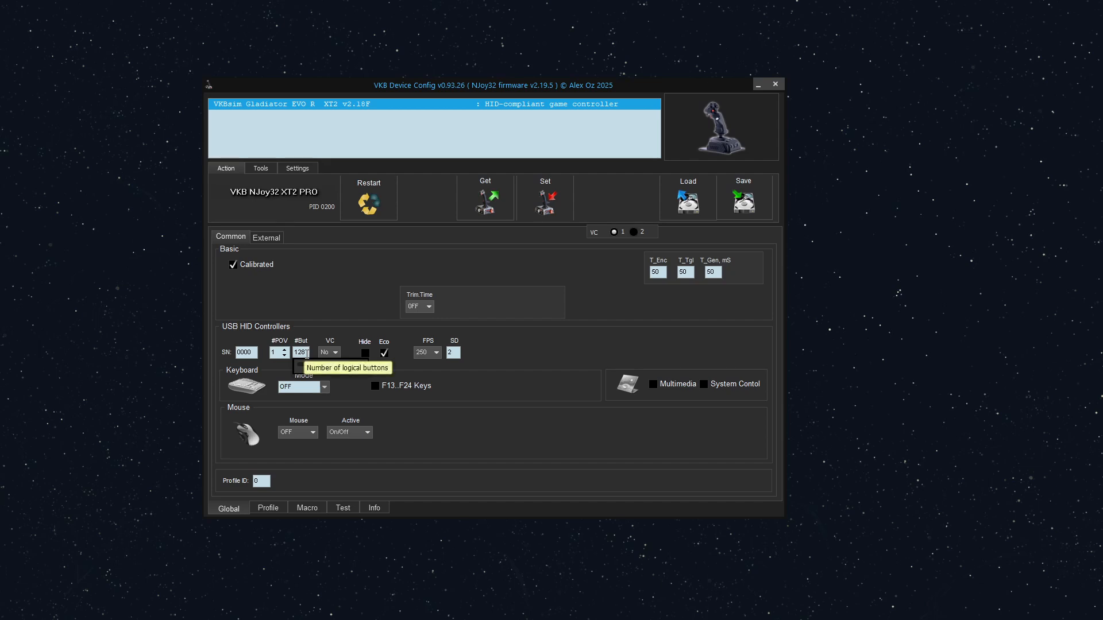
{"action": "mouse_move", "coordinate": [328, 352]}
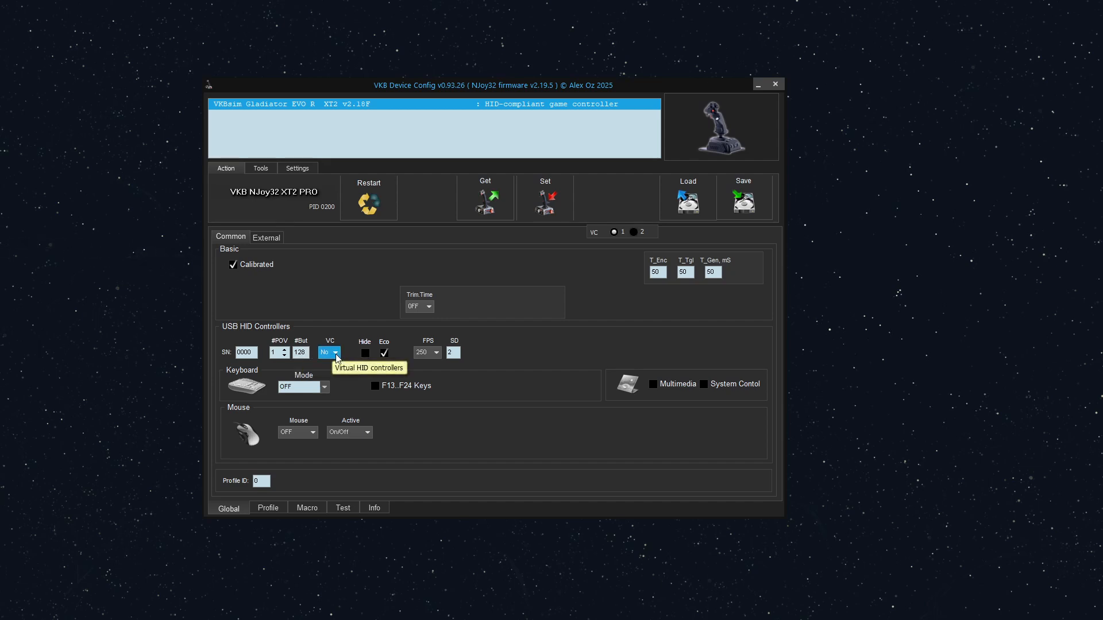
{"action": "mouse_move", "coordinate": [367, 379]}
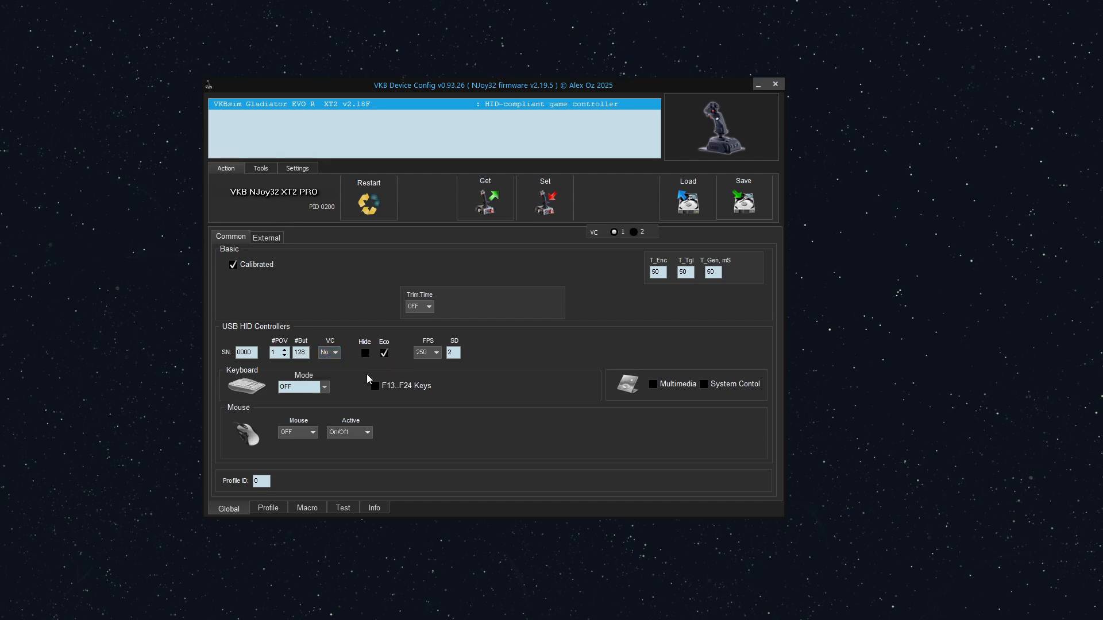
Step: Set #But to 32 and VC to 1 under USB HID Controllers
{"action": "left_click", "coordinate": [300, 351]}
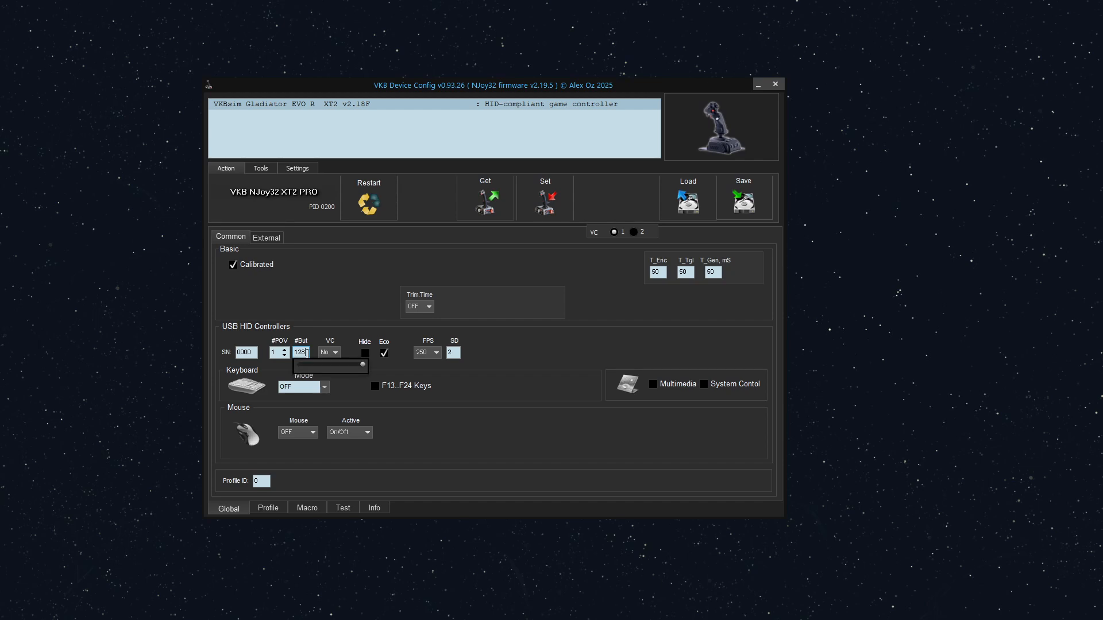
{"action": "mouse_move", "coordinate": [302, 351]}
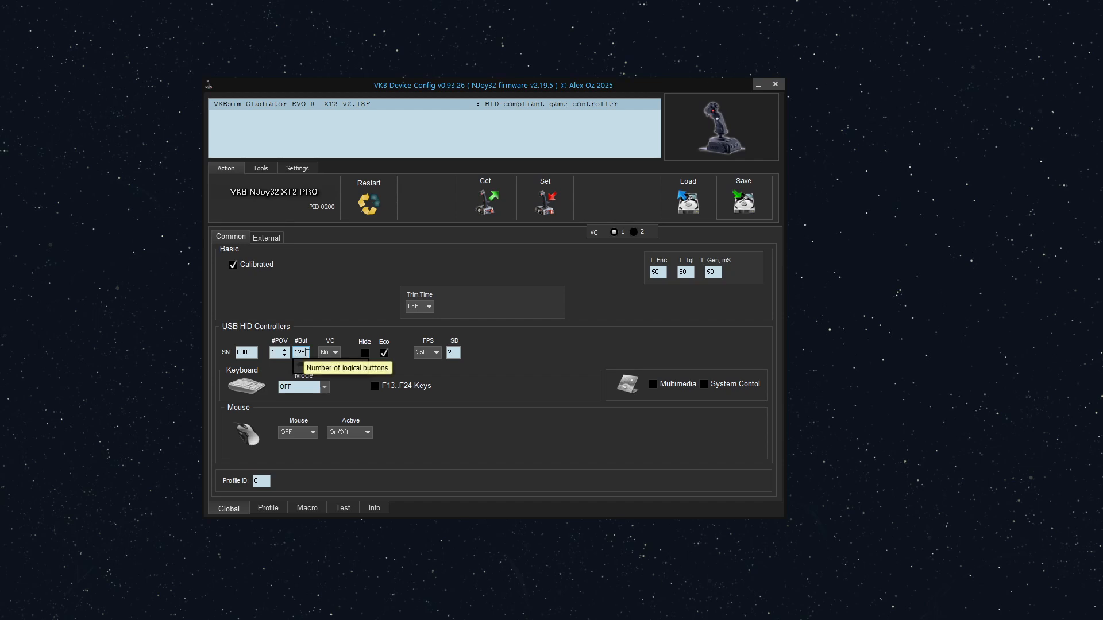
{"action": "mouse_move", "coordinate": [332, 330]}
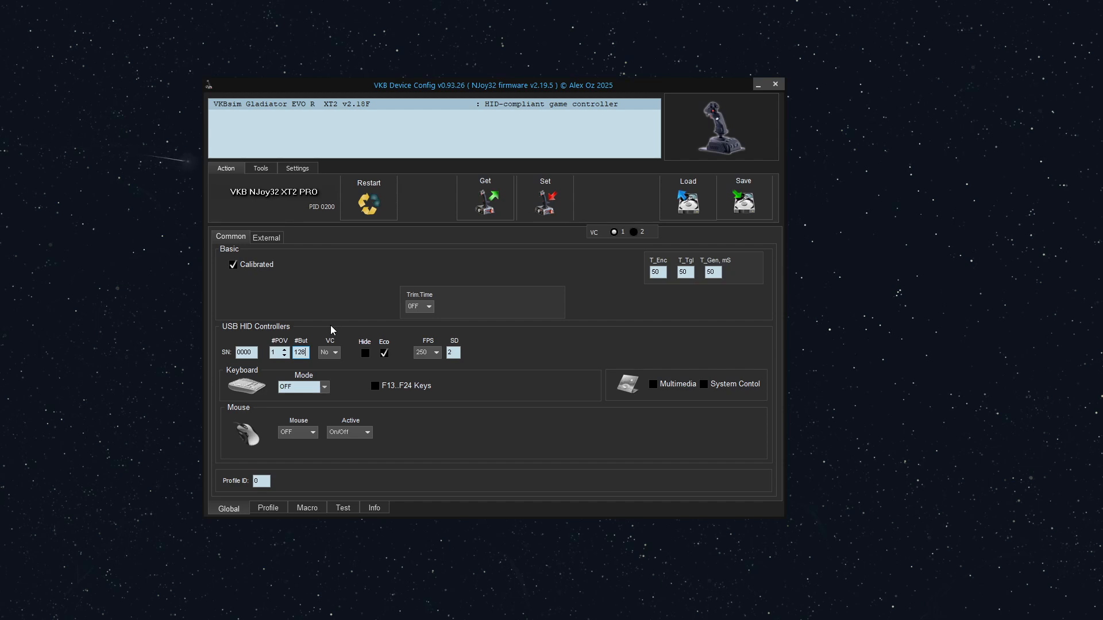
{"action": "left_click", "coordinate": [300, 352]}
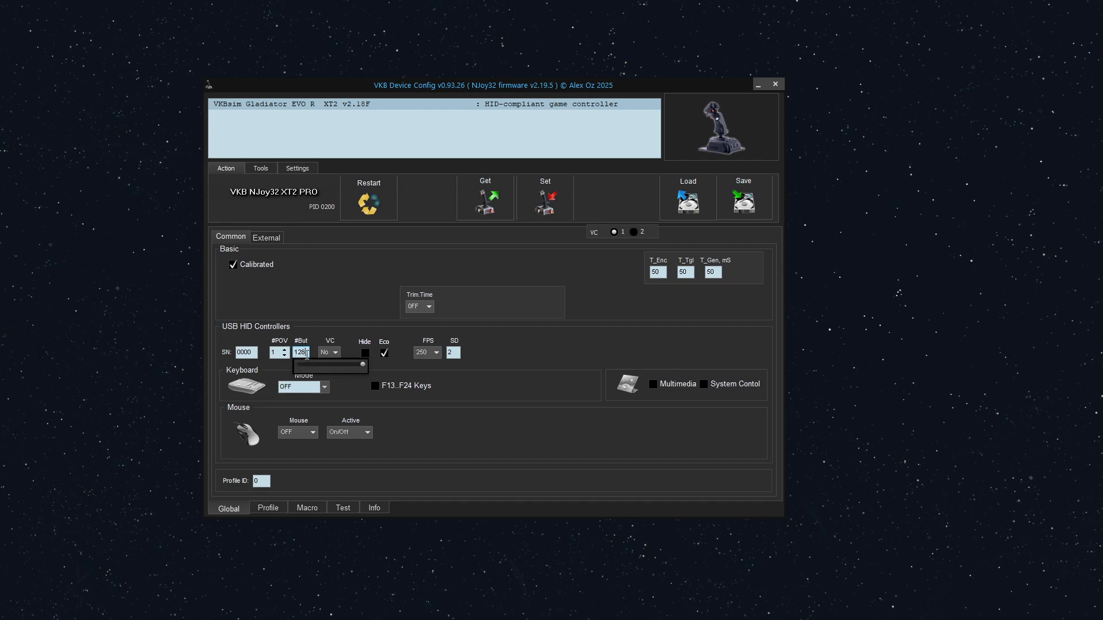
{"action": "left_click", "coordinate": [301, 351]}
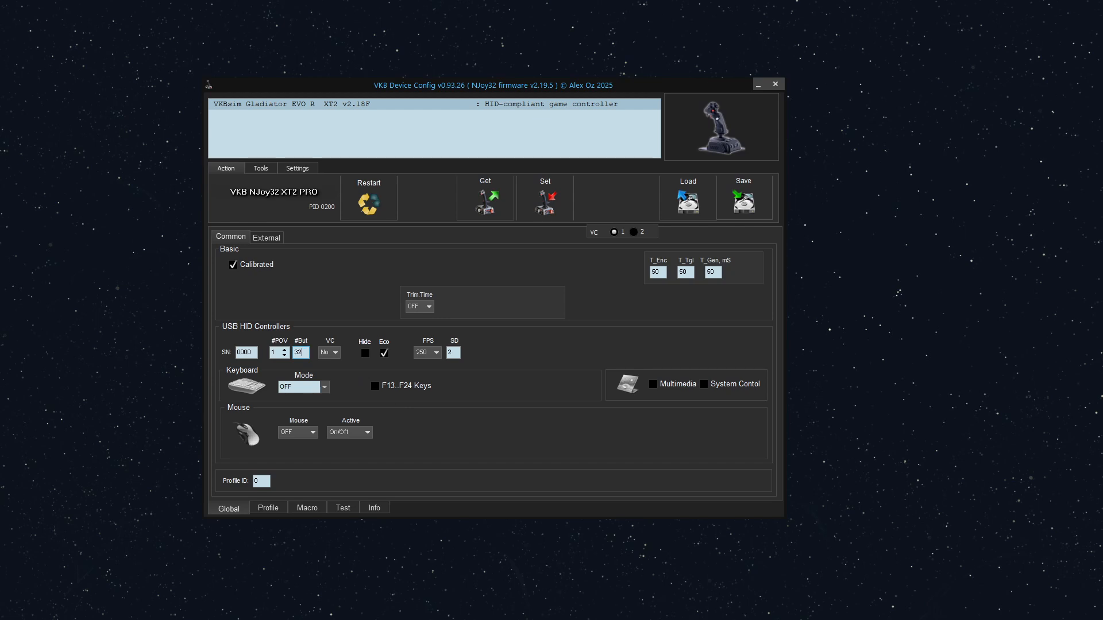
{"action": "left_click", "coordinate": [335, 352]}
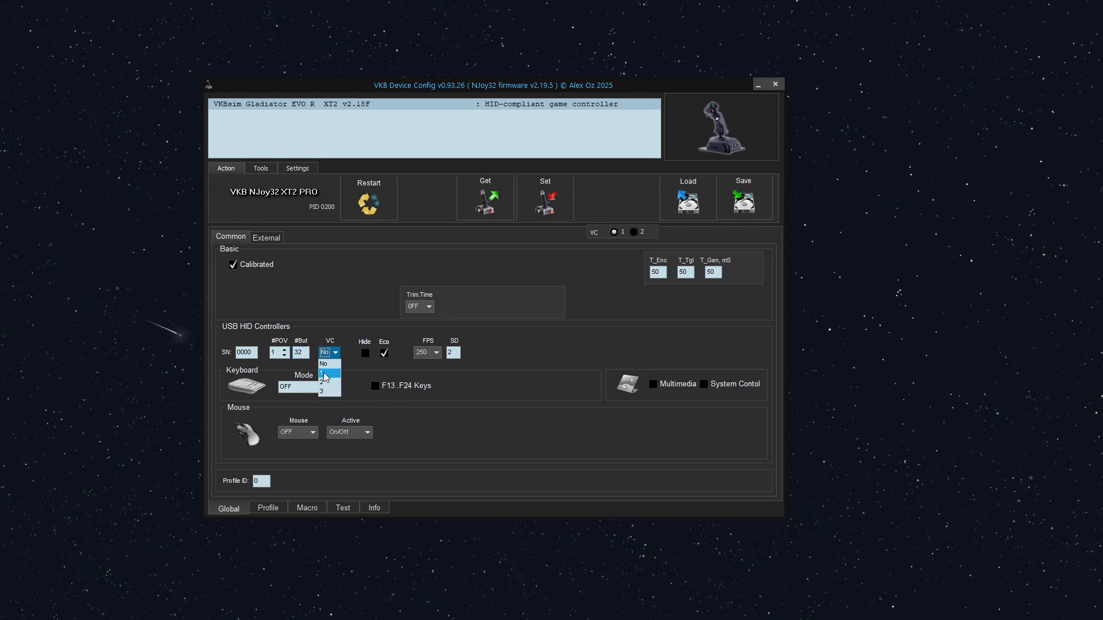
{"action": "left_click", "coordinate": [324, 374]}
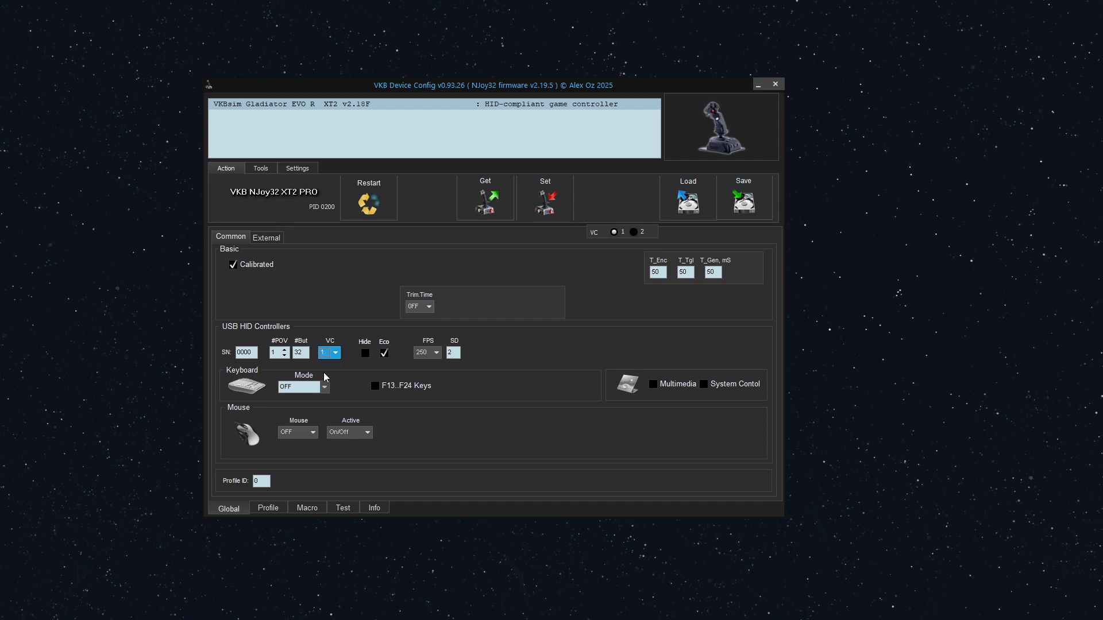
{"action": "mouse_move", "coordinate": [339, 324]}
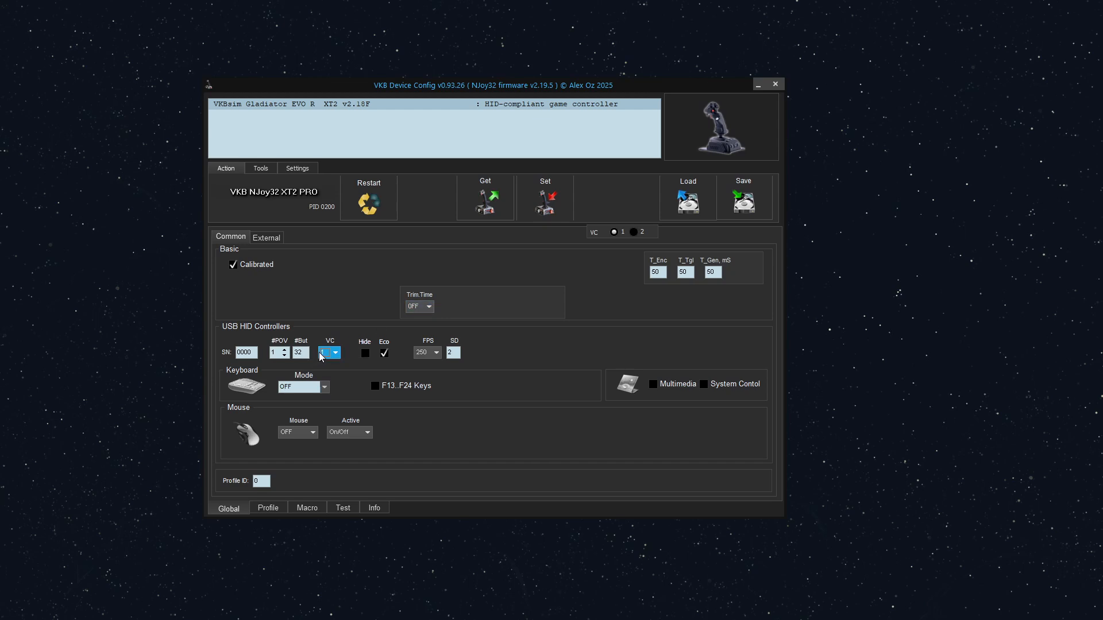
{"action": "mouse_move", "coordinate": [365, 353]}
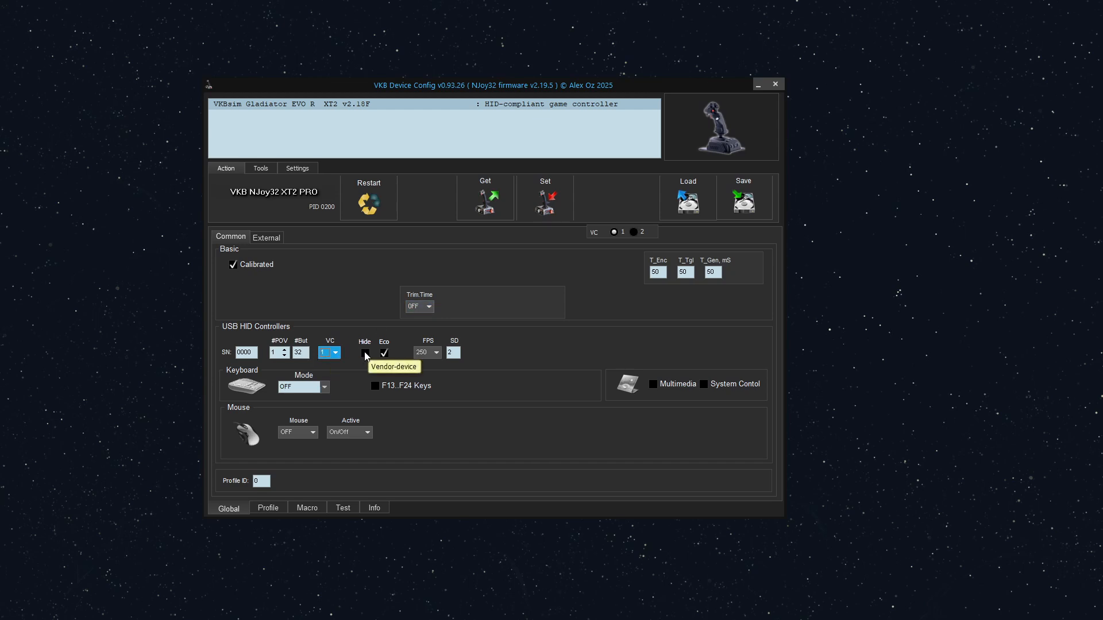
Step: Write the 32-button, one-VC configuration to the joystick with Set
{"action": "left_click", "coordinate": [545, 198]}
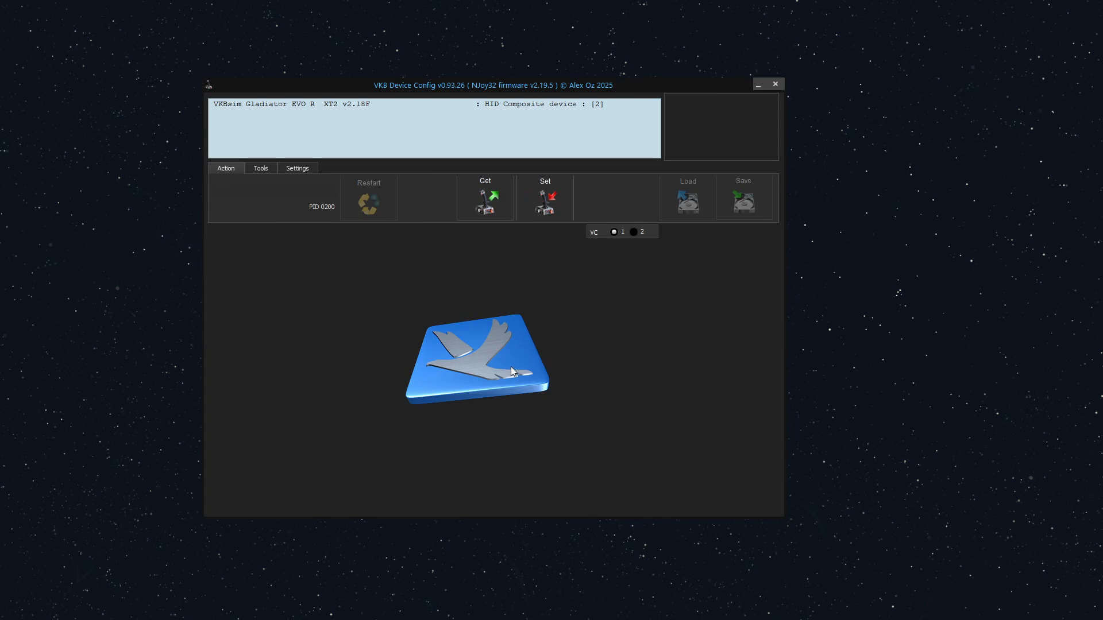
{"action": "mouse_move", "coordinate": [514, 361]}
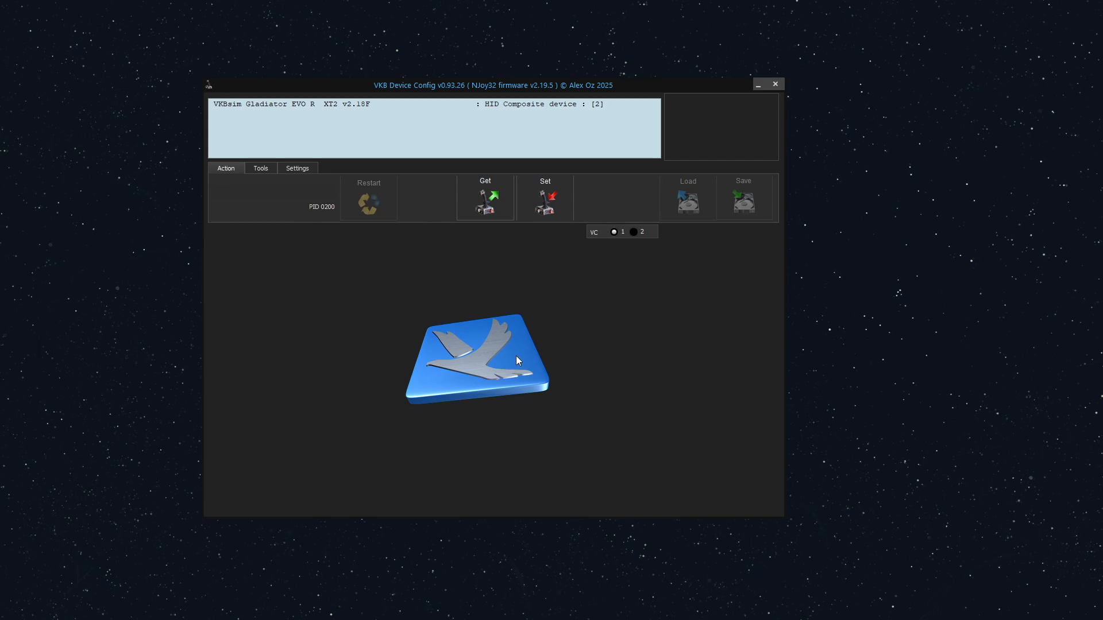
{"action": "mouse_move", "coordinate": [524, 111]}
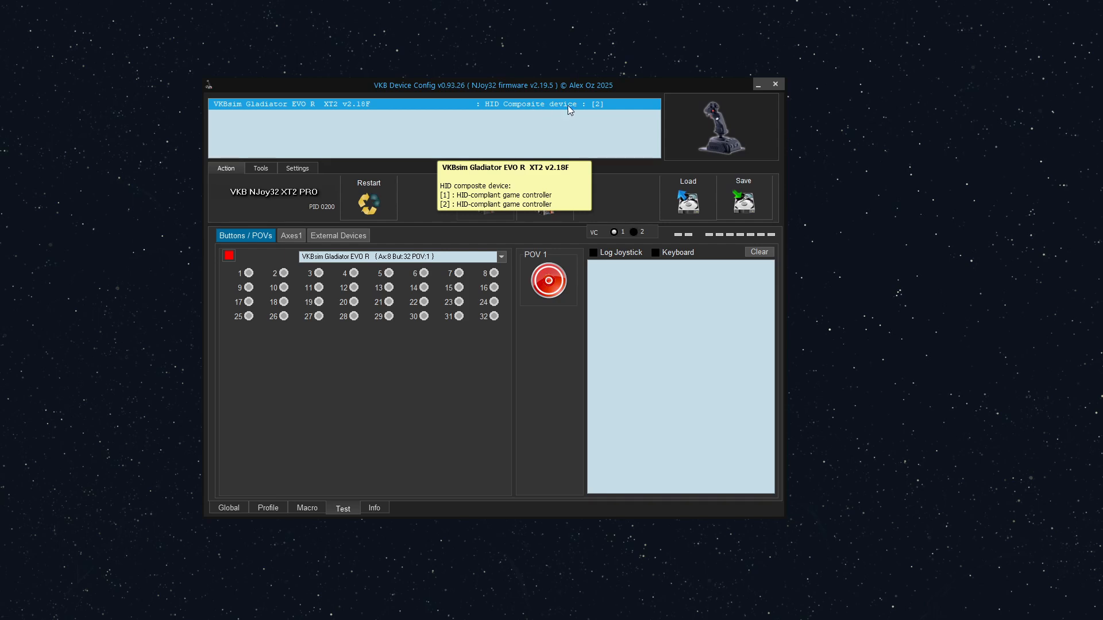
{"action": "mouse_move", "coordinate": [606, 112]}
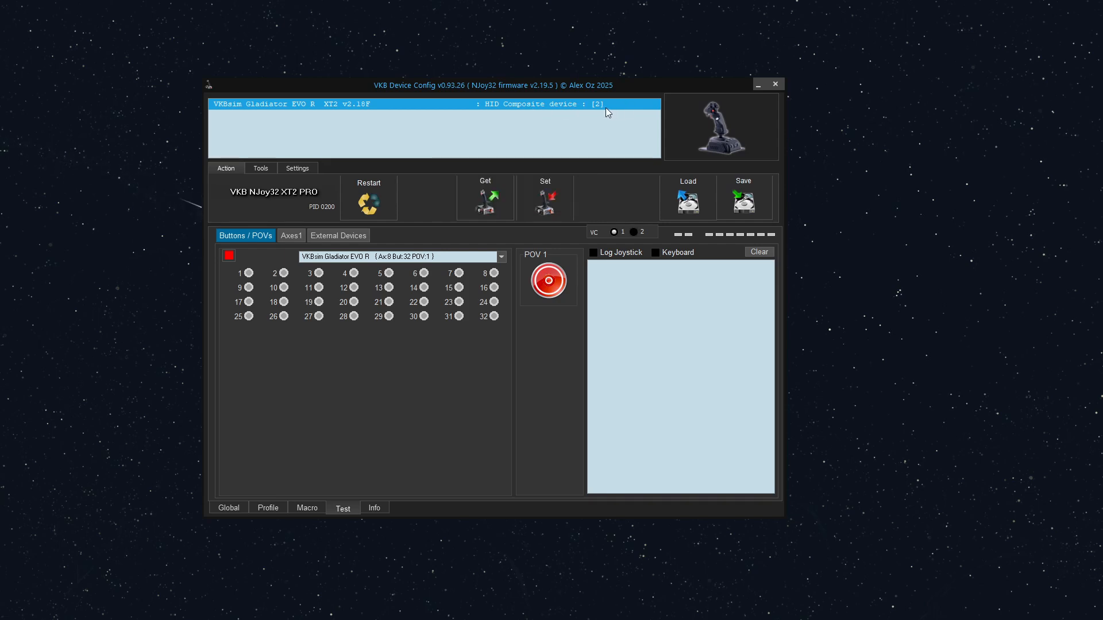
{"action": "mouse_move", "coordinate": [601, 109]}
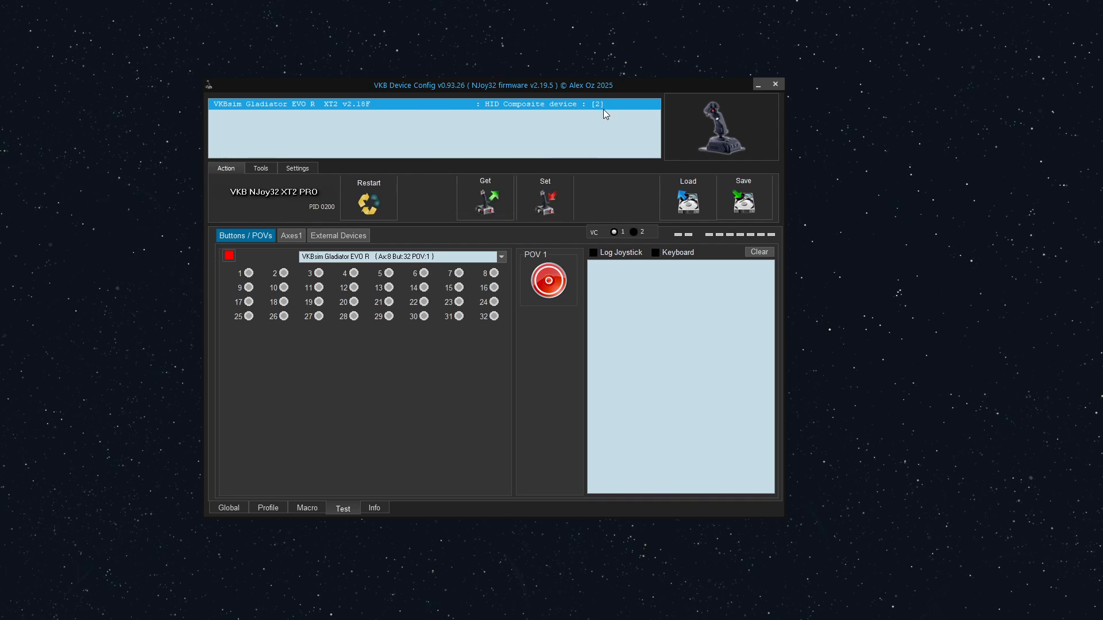
{"action": "mouse_move", "coordinate": [501, 257]}
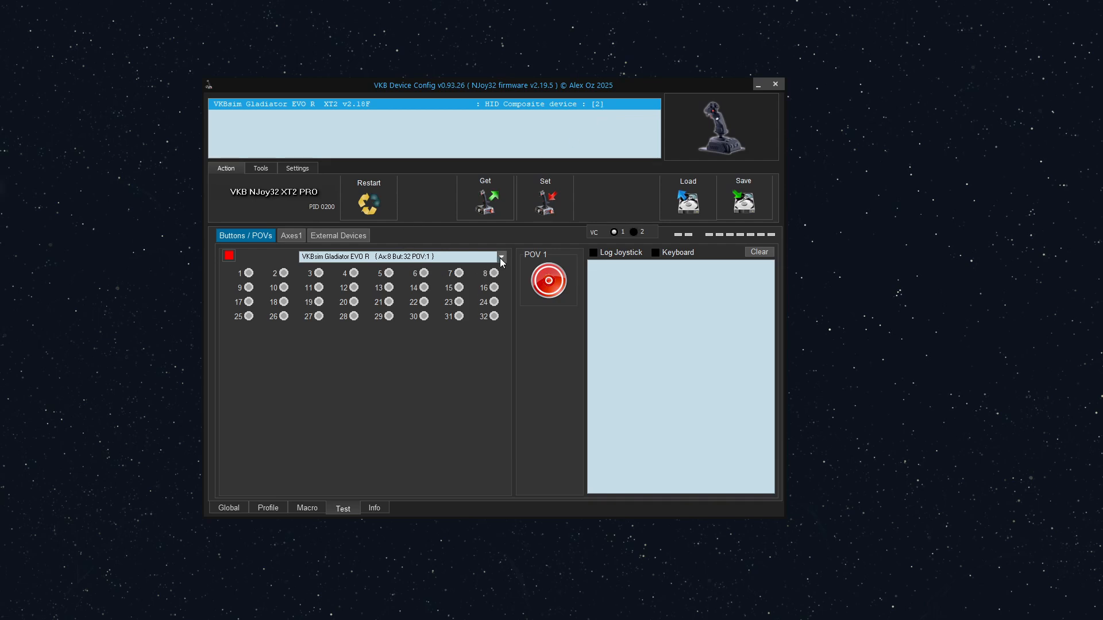
{"action": "mouse_move", "coordinate": [342, 260]}
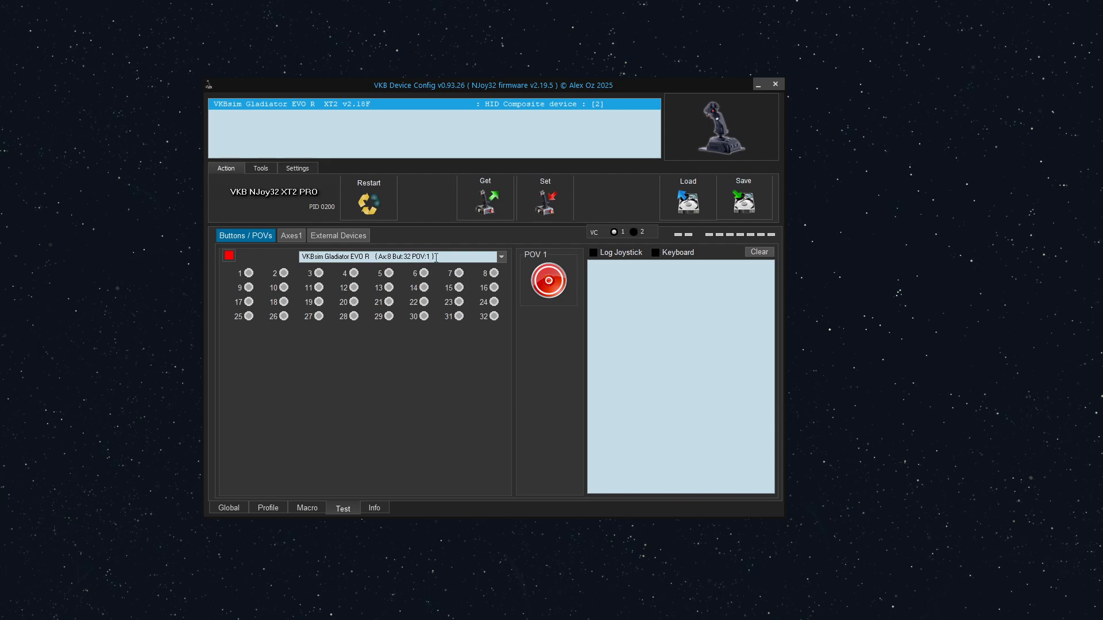
Step: Show both controllers in the dropdown: Ax:8 POV:1 and Ax:0 POV:4
{"action": "left_click", "coordinate": [500, 256]}
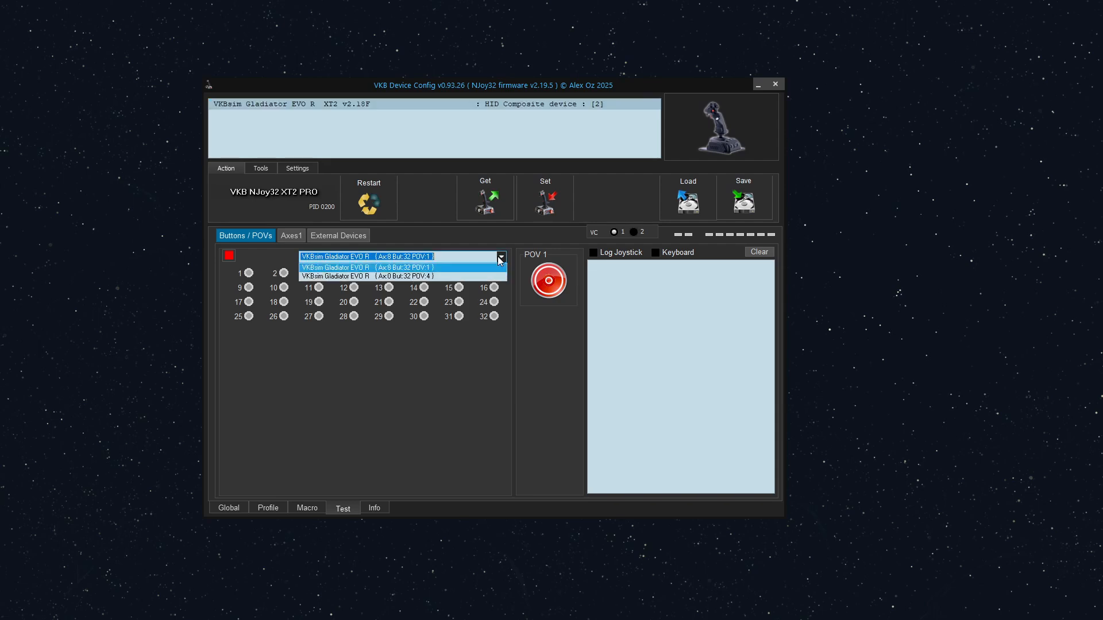
{"action": "mouse_move", "coordinate": [406, 283]}
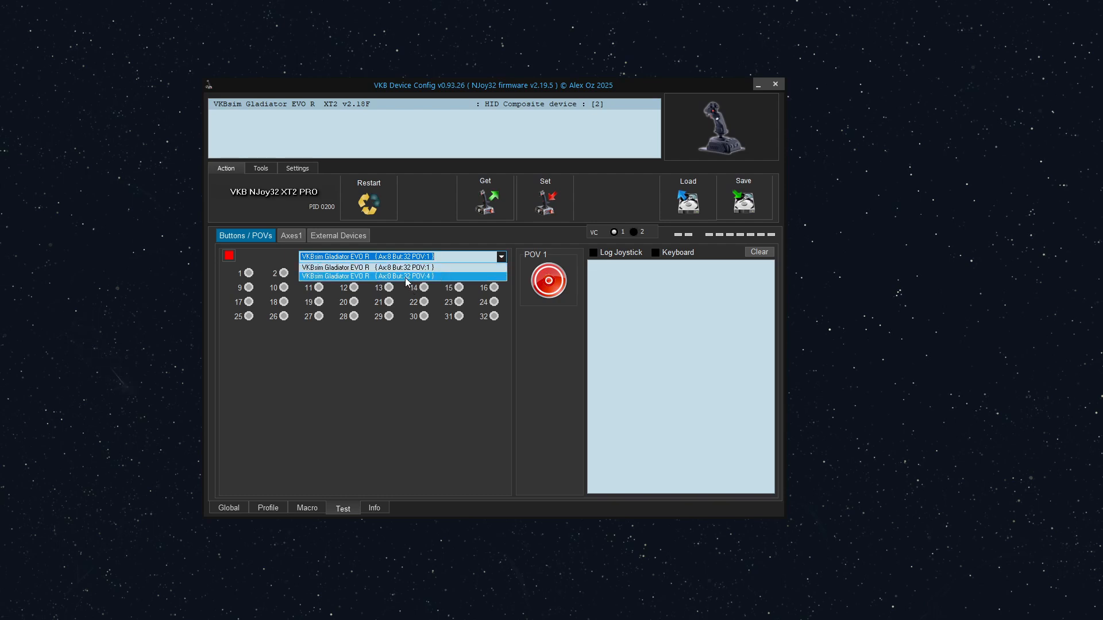
{"action": "mouse_move", "coordinate": [419, 284]}
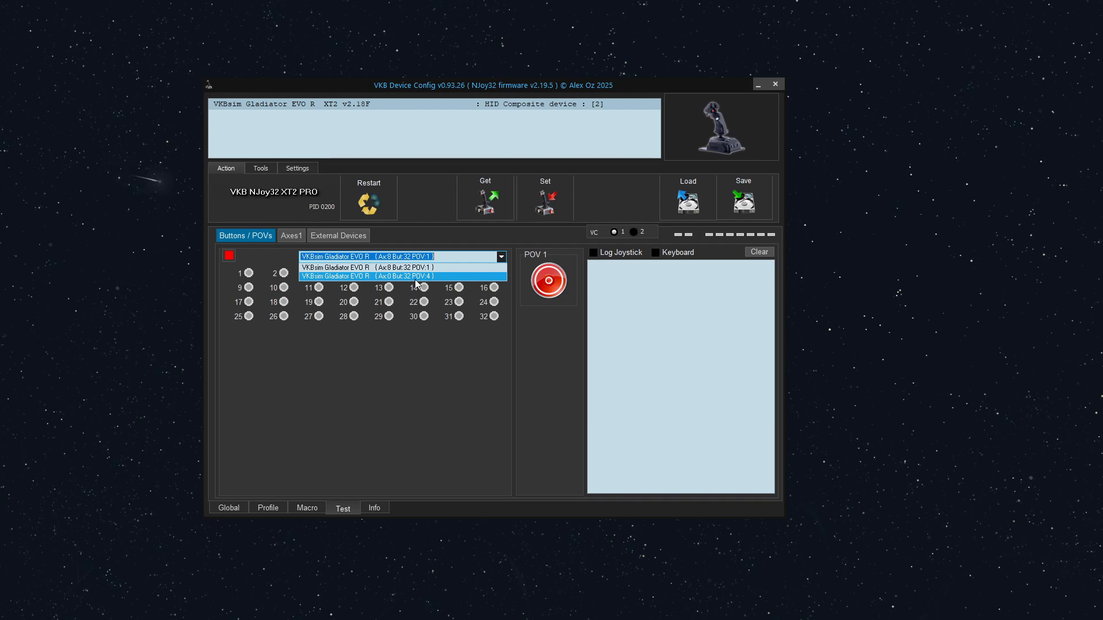
{"action": "mouse_move", "coordinate": [401, 267]}
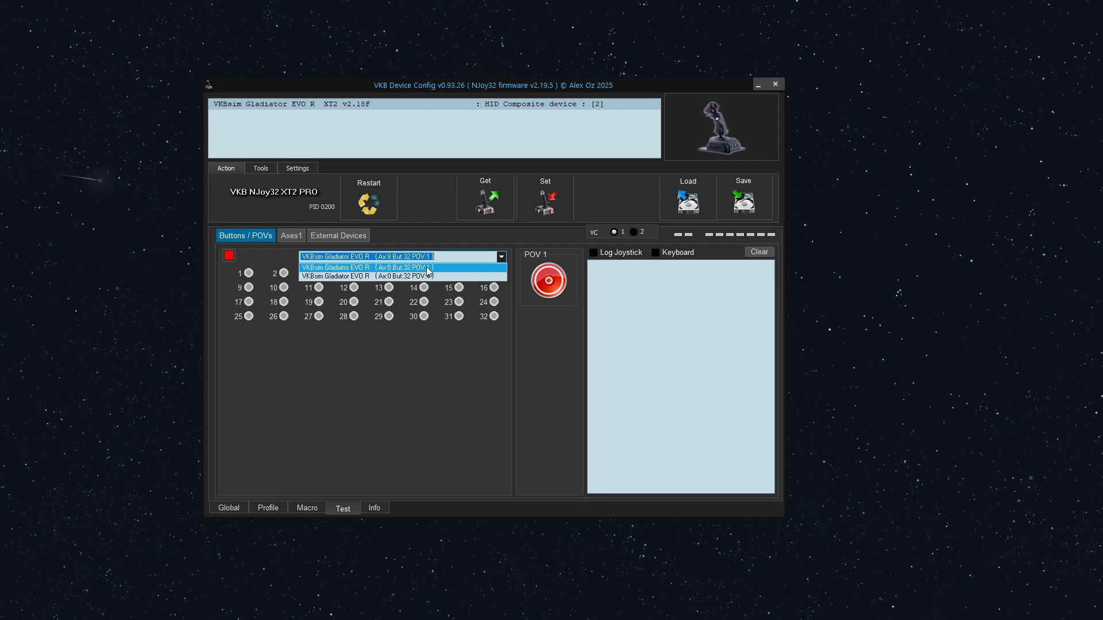
{"action": "mouse_move", "coordinate": [436, 275]}
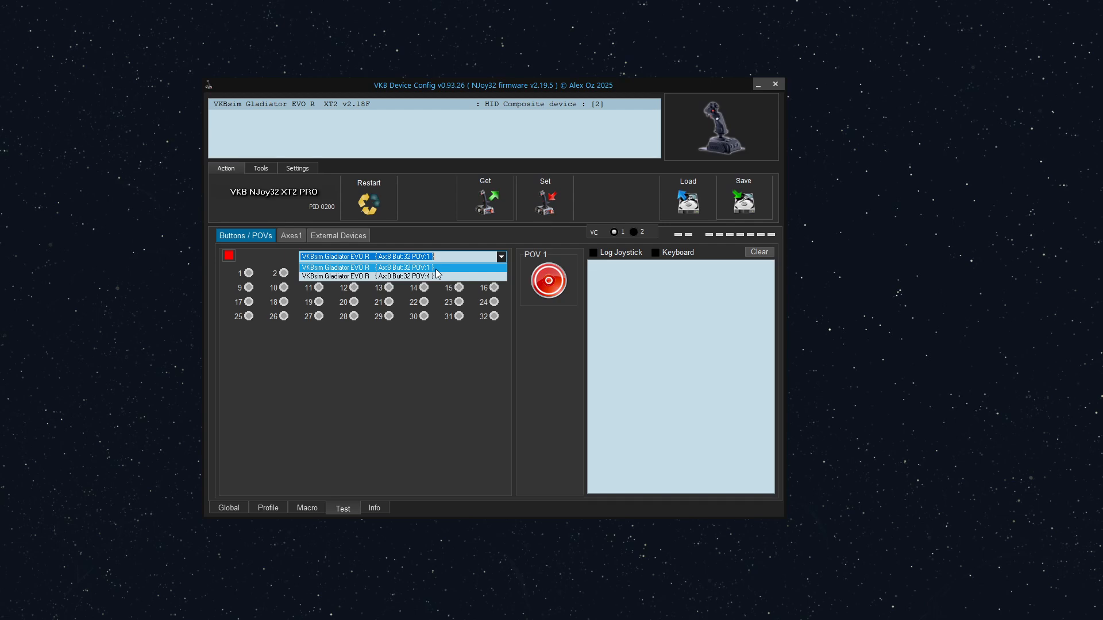
{"action": "mouse_move", "coordinate": [443, 272]}
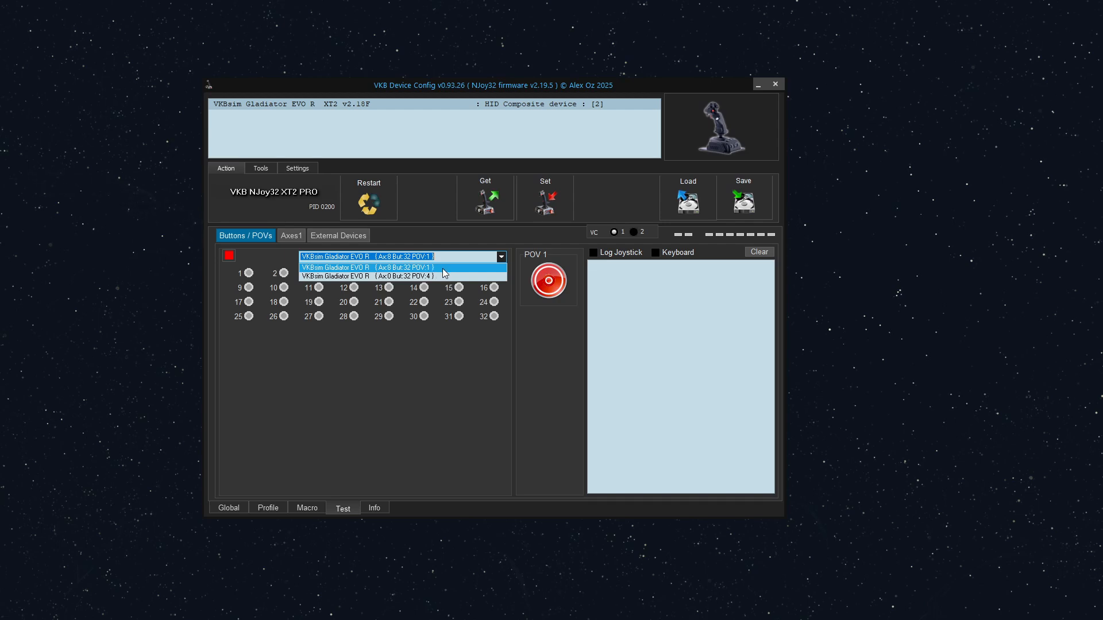
{"action": "mouse_move", "coordinate": [432, 275]}
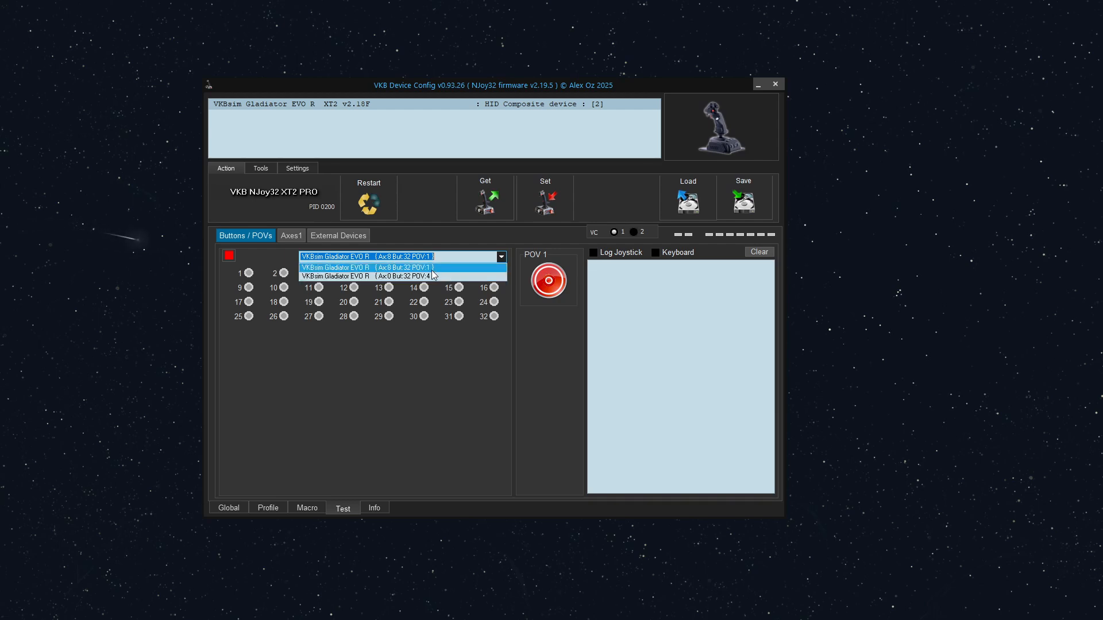
{"action": "mouse_move", "coordinate": [401, 275]}
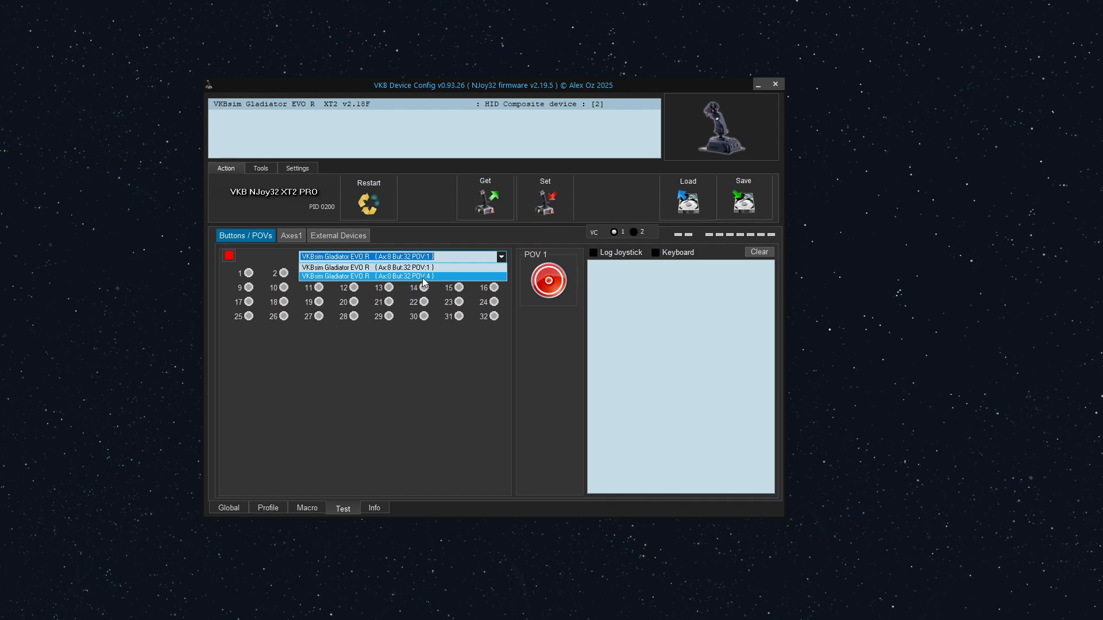
Step: Test the POV:4 controller, then return to the Ax:8 But:32 POV:1 controller
{"action": "left_click", "coordinate": [401, 276]}
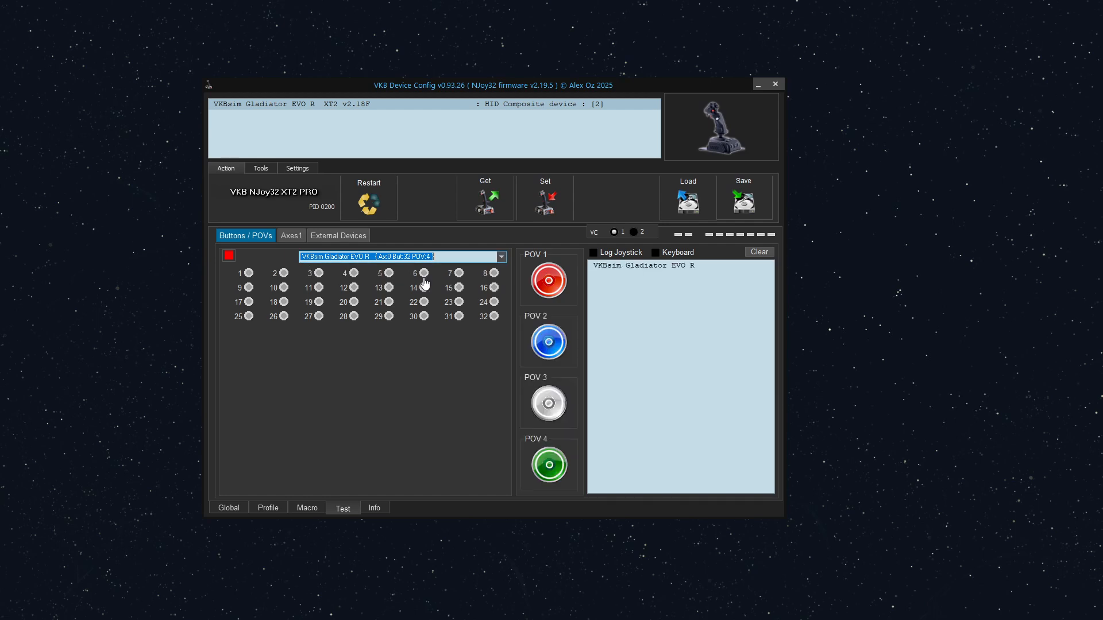
{"action": "mouse_move", "coordinate": [566, 307]}
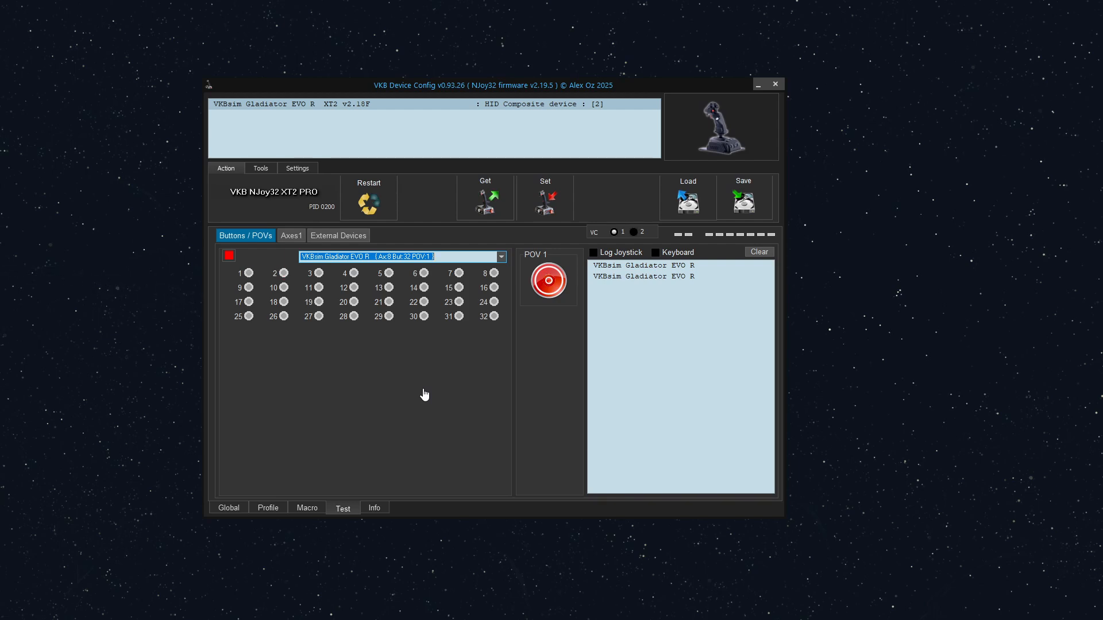
{"action": "left_click", "coordinate": [499, 256]}
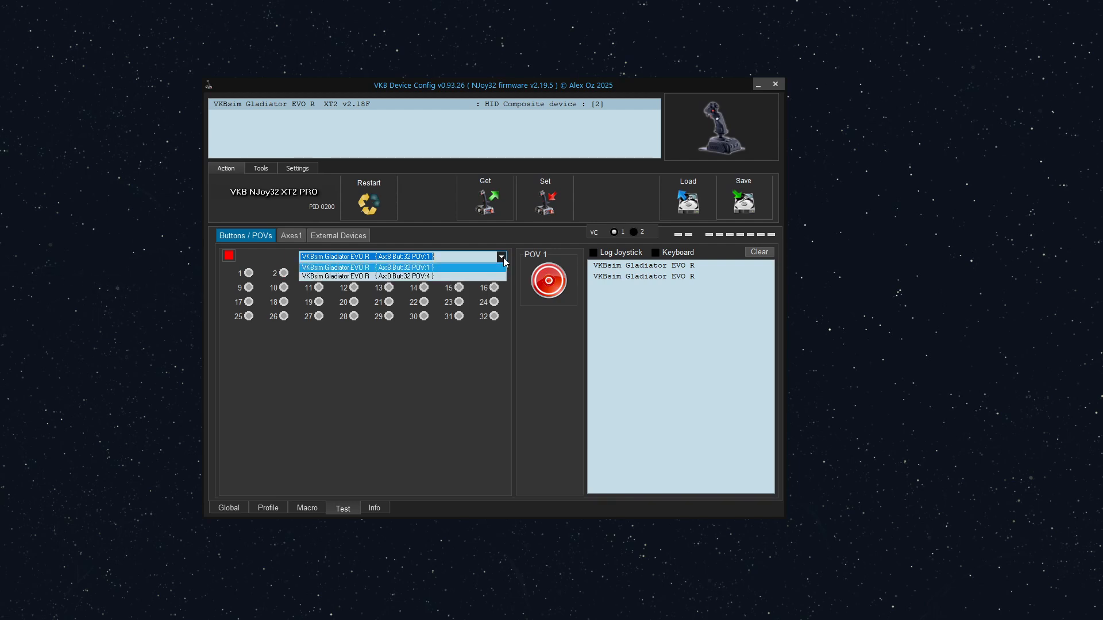
{"action": "left_click", "coordinate": [373, 276]}
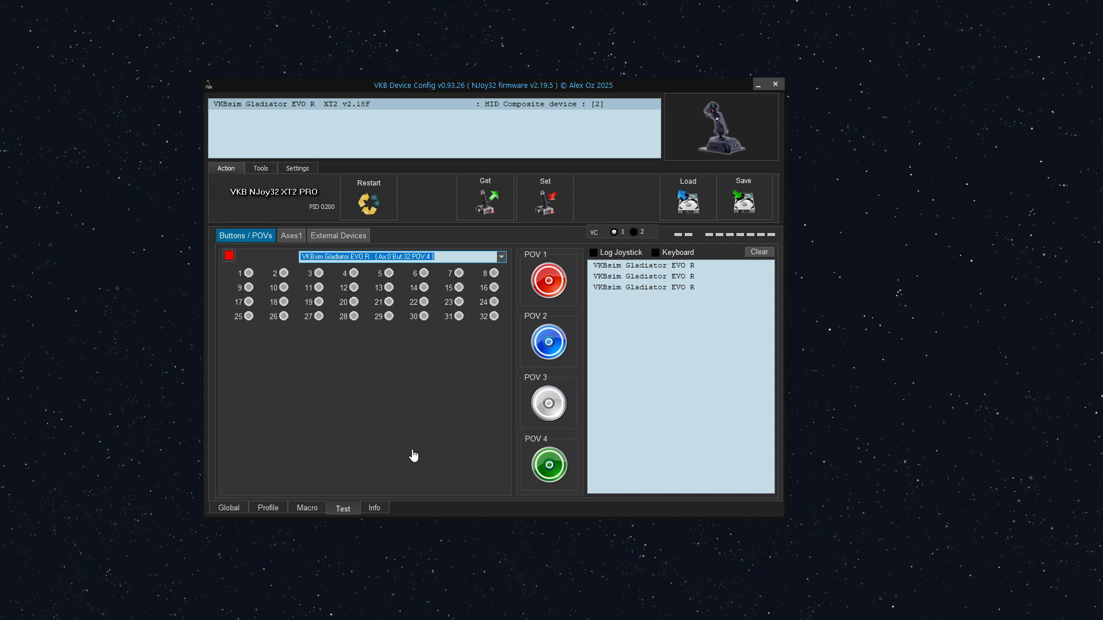
{"action": "mouse_move", "coordinate": [430, 362]}
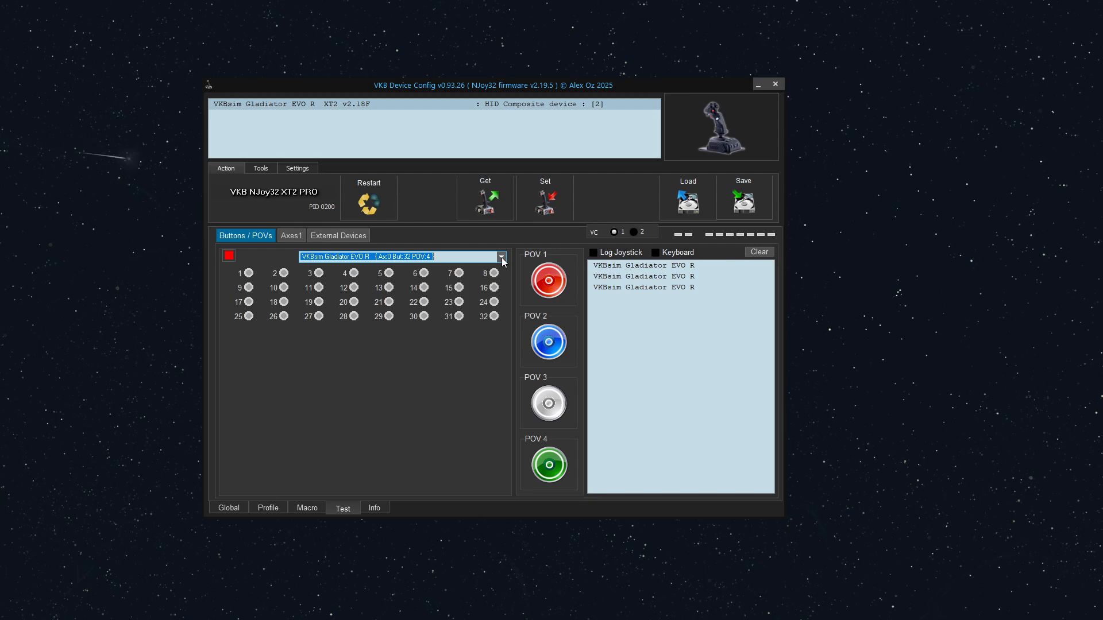
{"action": "mouse_move", "coordinate": [338, 318]}
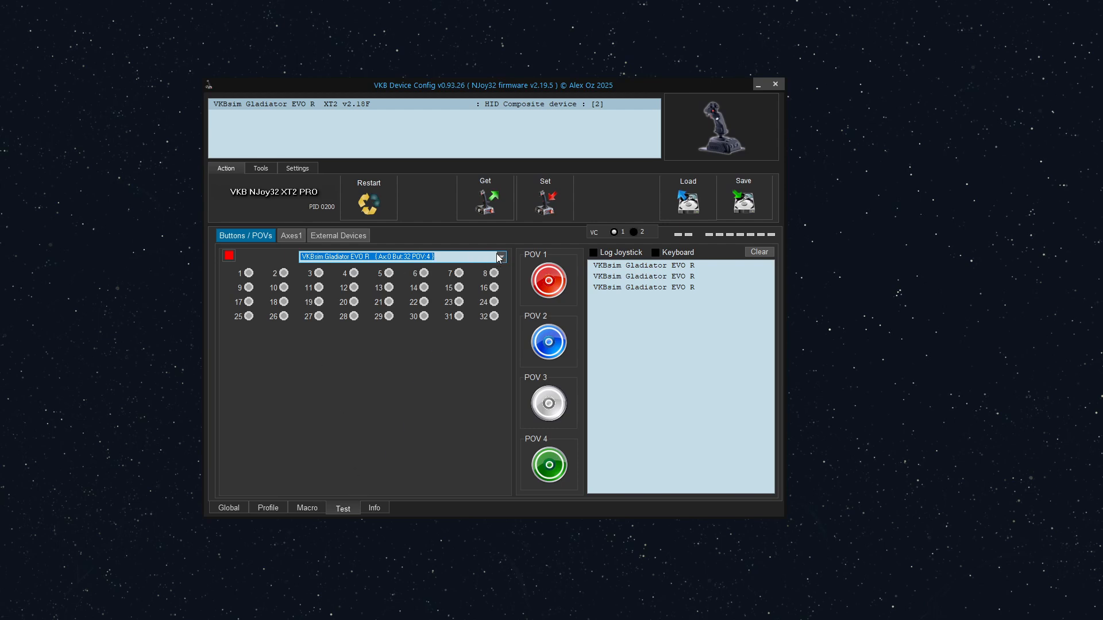
{"action": "left_click", "coordinate": [500, 257]}
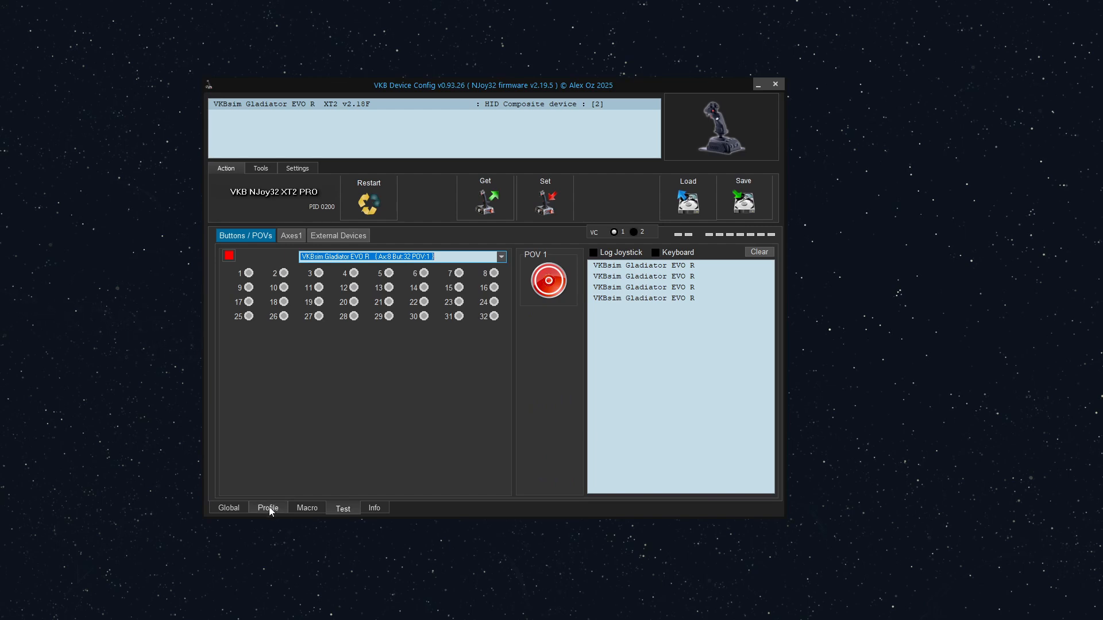
{"action": "left_click", "coordinate": [267, 508]}
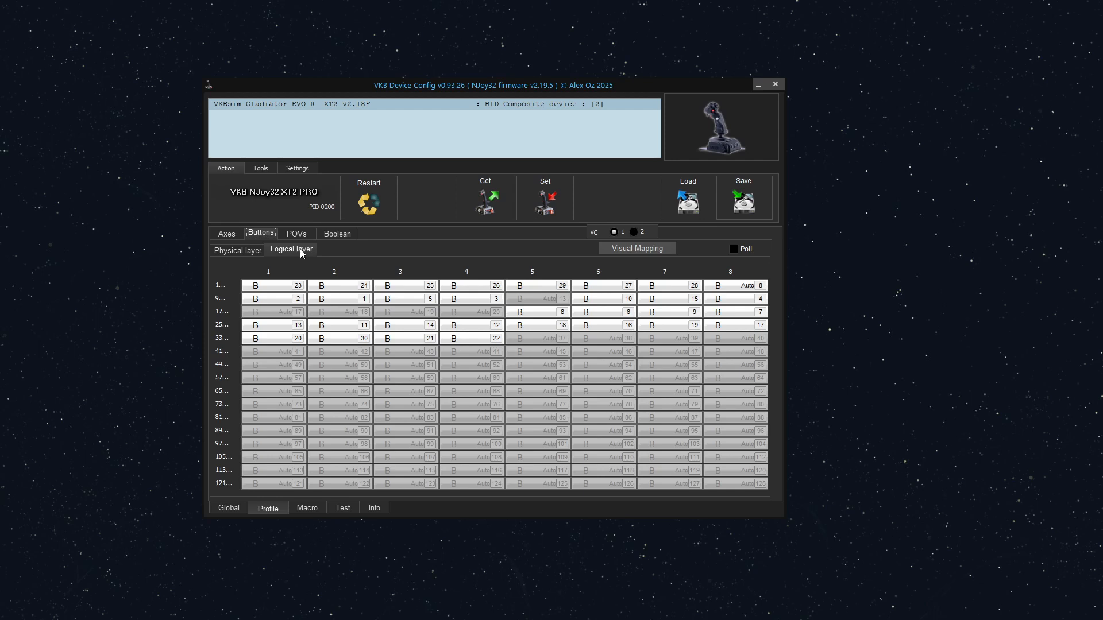
{"action": "left_click", "coordinate": [291, 250]}
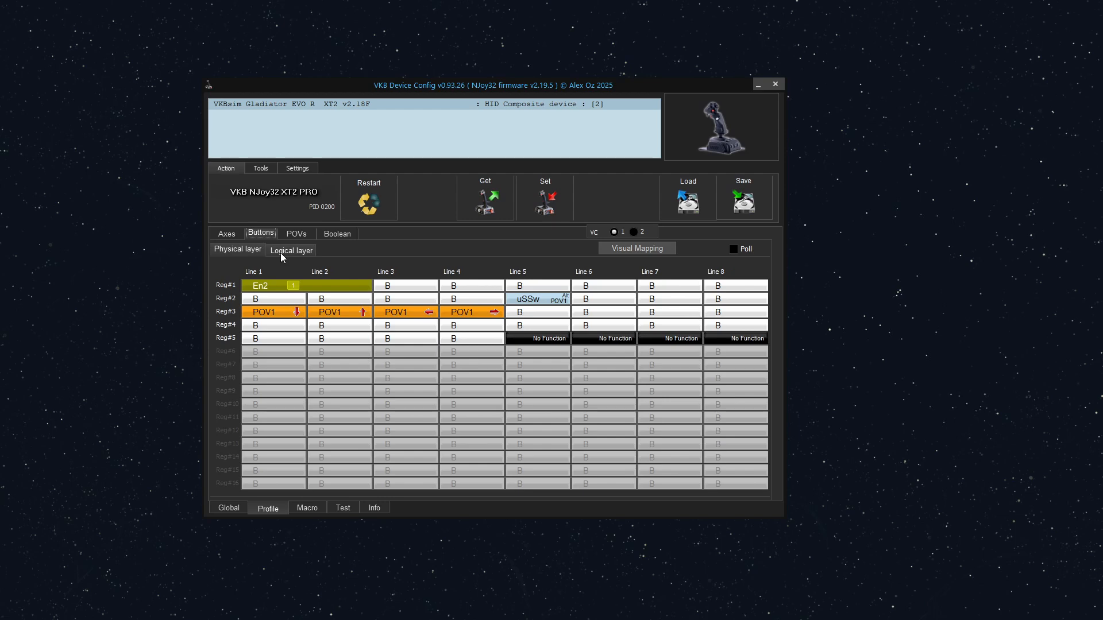
{"action": "mouse_move", "coordinate": [310, 255]}
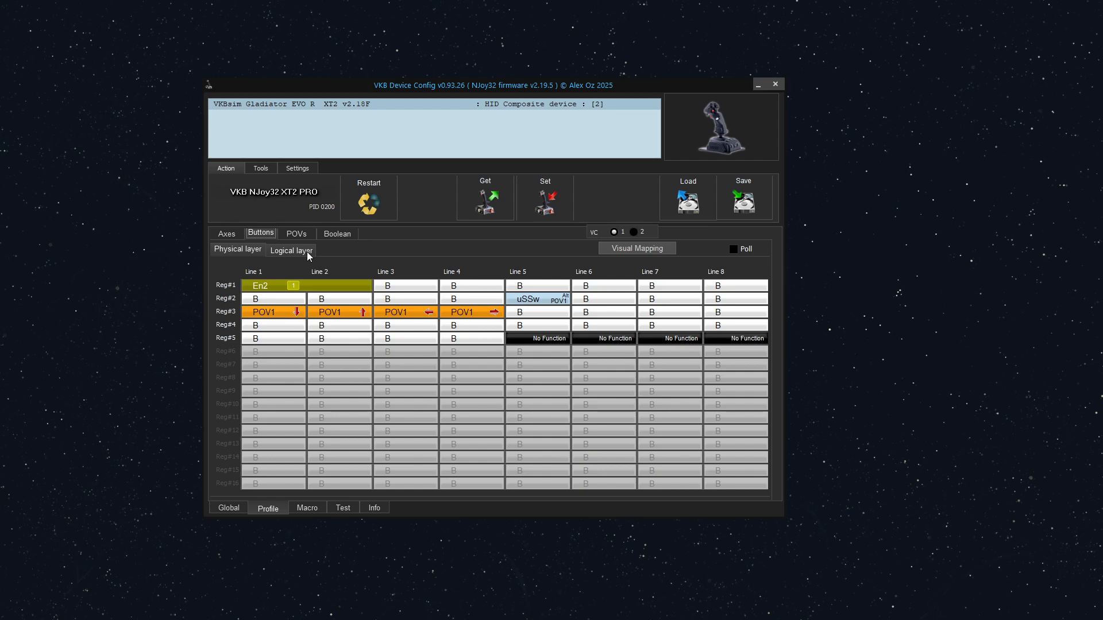
{"action": "left_click", "coordinate": [290, 251]}
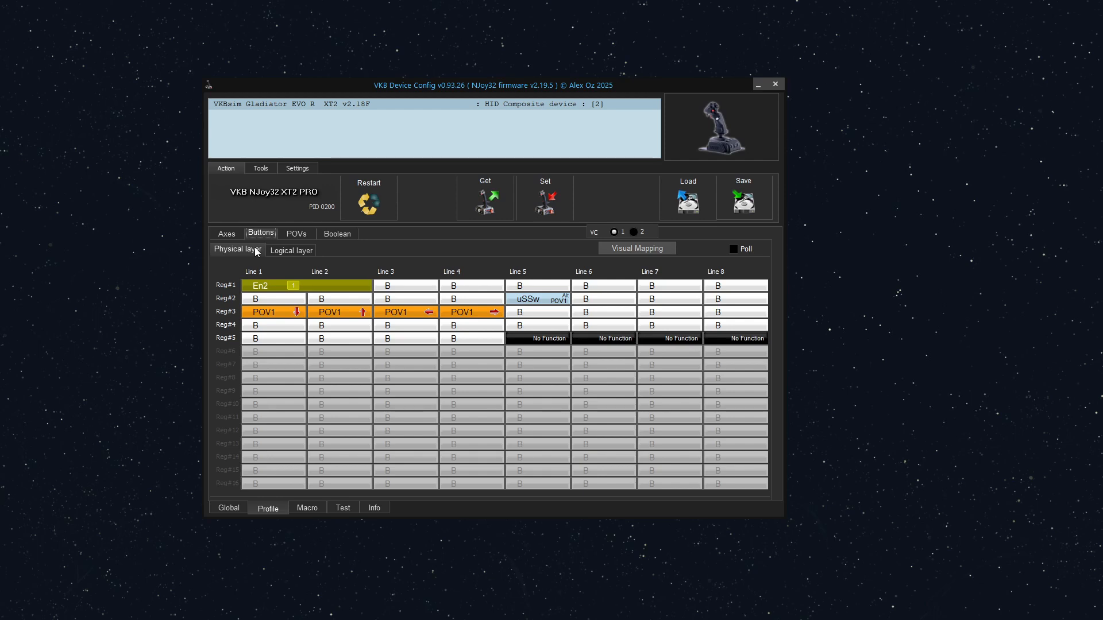
{"action": "mouse_move", "coordinate": [512, 286]}
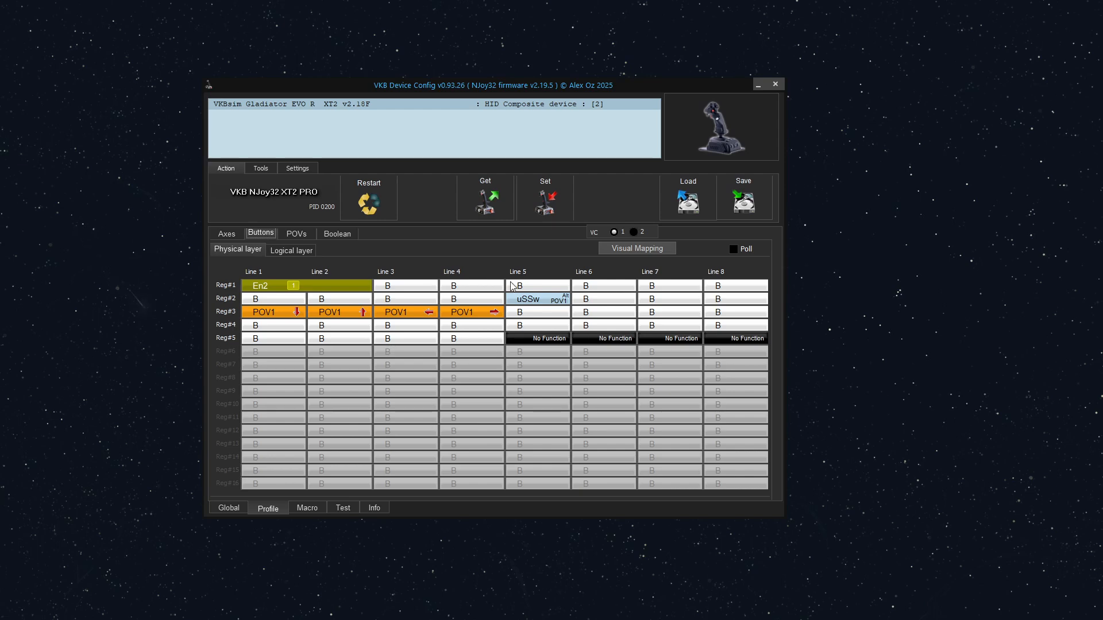
{"action": "mouse_move", "coordinate": [519, 311]}
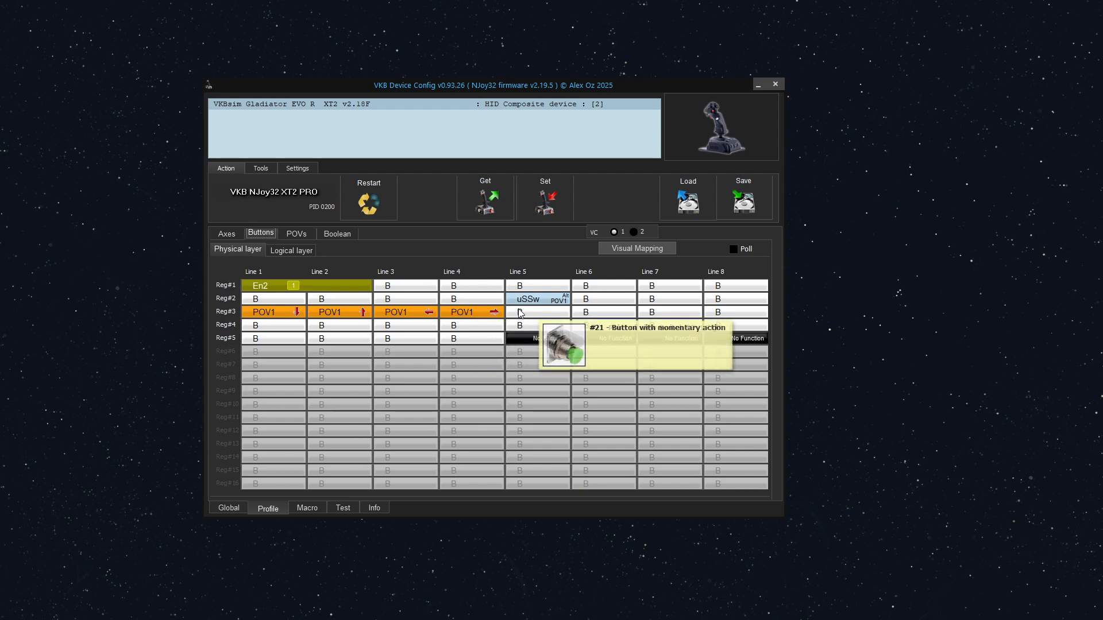
{"action": "mouse_move", "coordinate": [288, 254]}
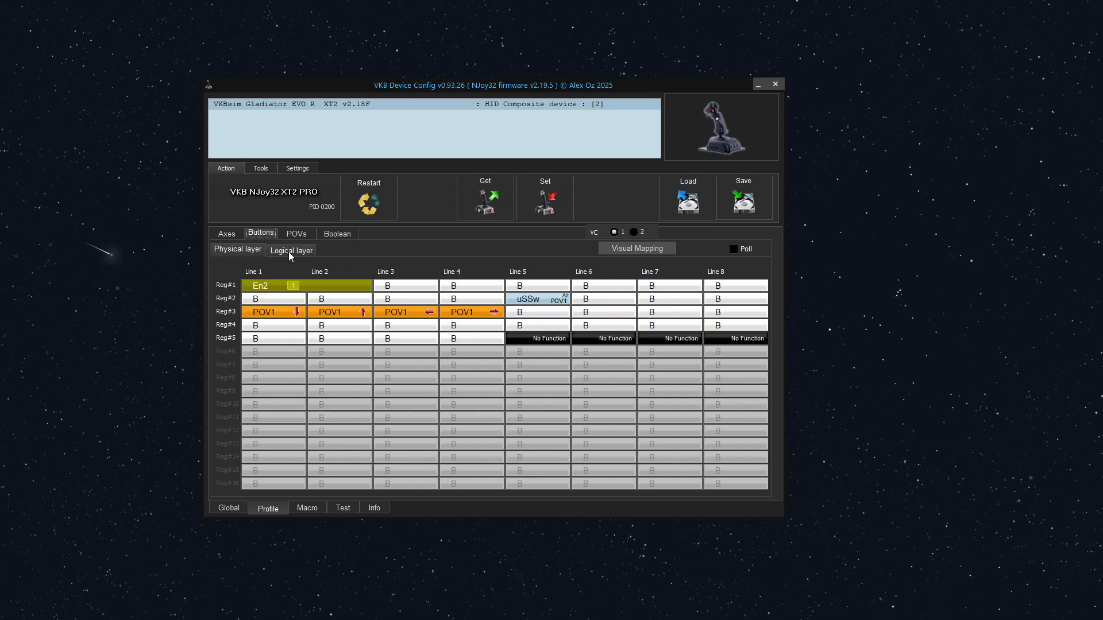
{"action": "left_click", "coordinate": [291, 250]}
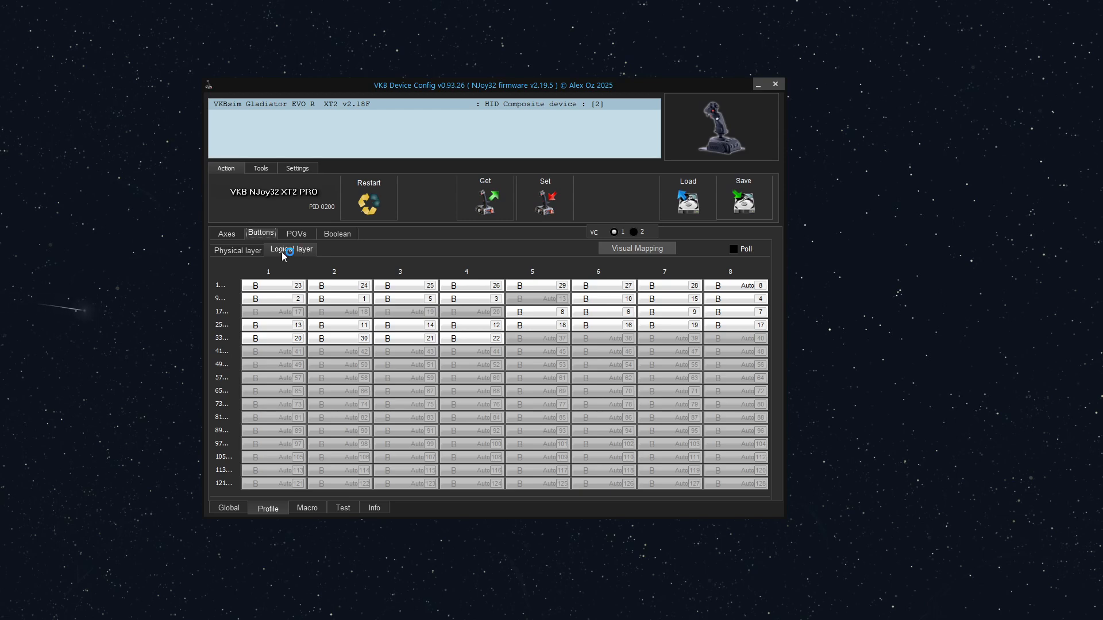
{"action": "mouse_move", "coordinate": [366, 307]}
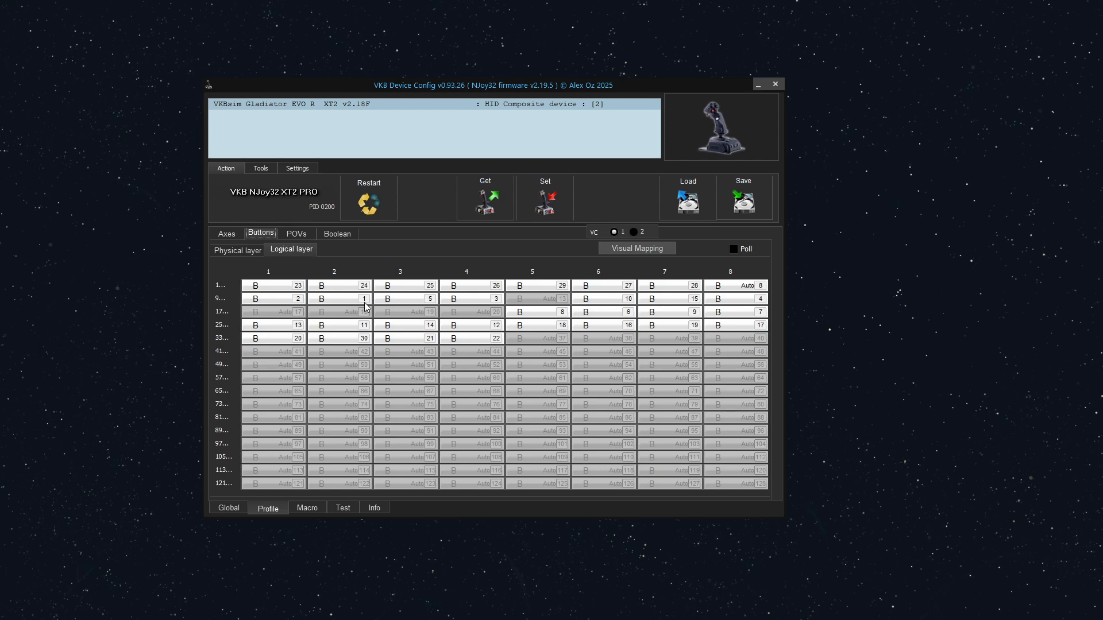
{"action": "mouse_move", "coordinate": [364, 298]}
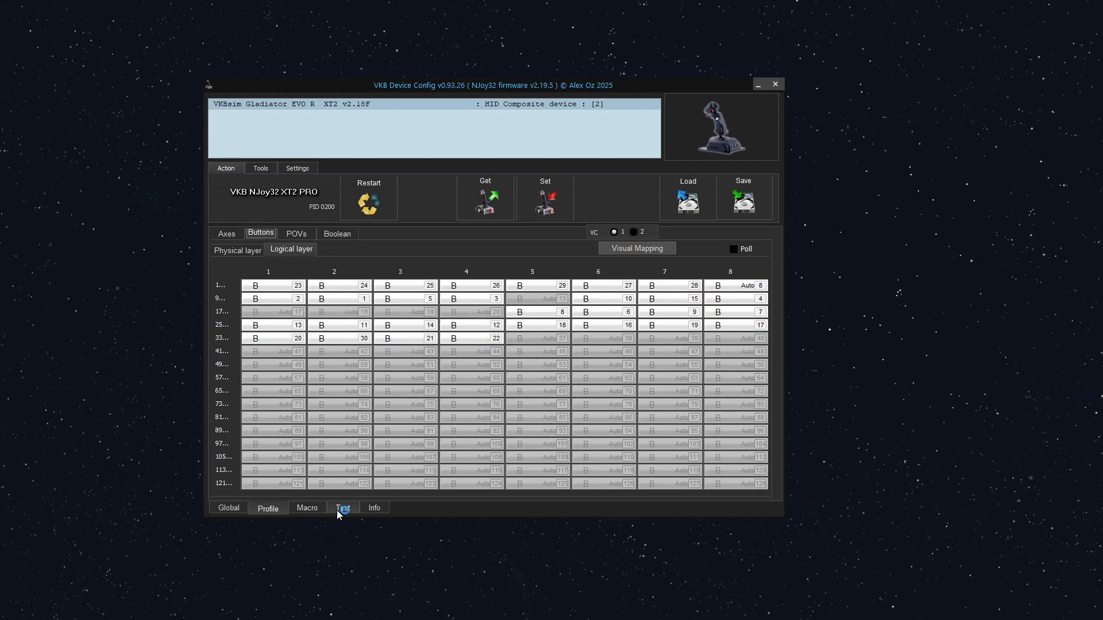
Step: Test the Ax:0 But:32 POV:4 controller, then return to the physical button layer
{"action": "left_click", "coordinate": [342, 507]}
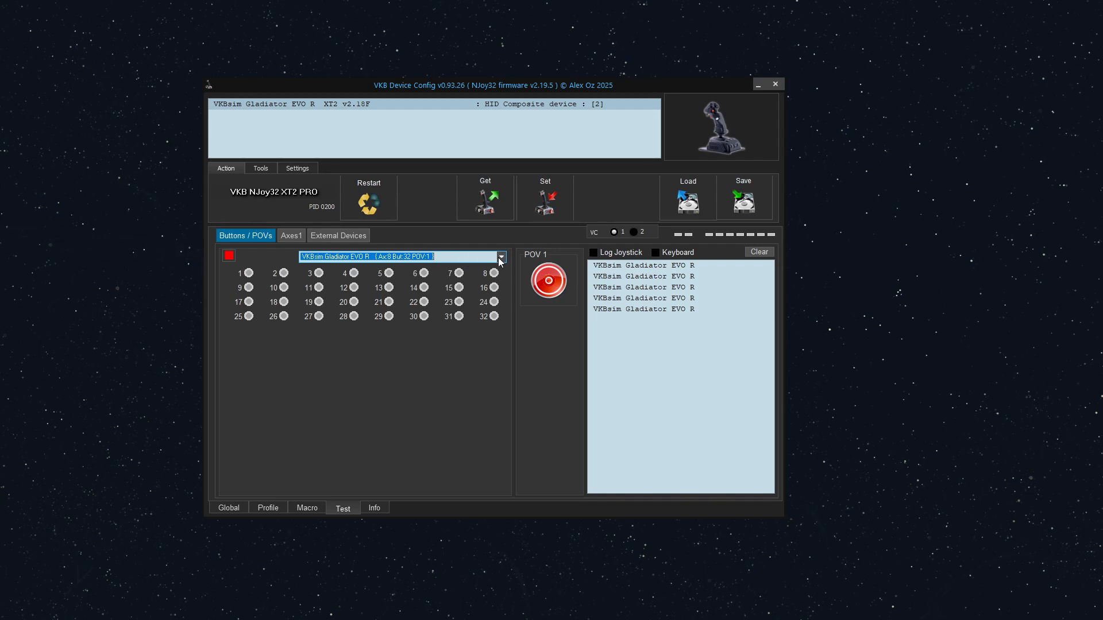
{"action": "left_click", "coordinate": [500, 256]}
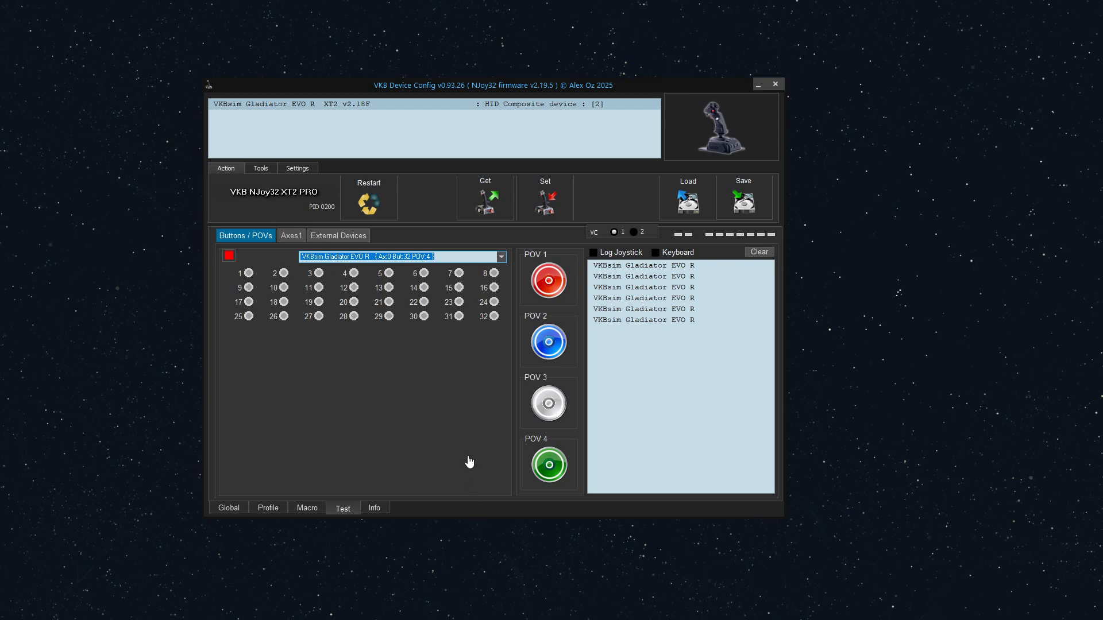
{"action": "left_click", "coordinate": [267, 508]}
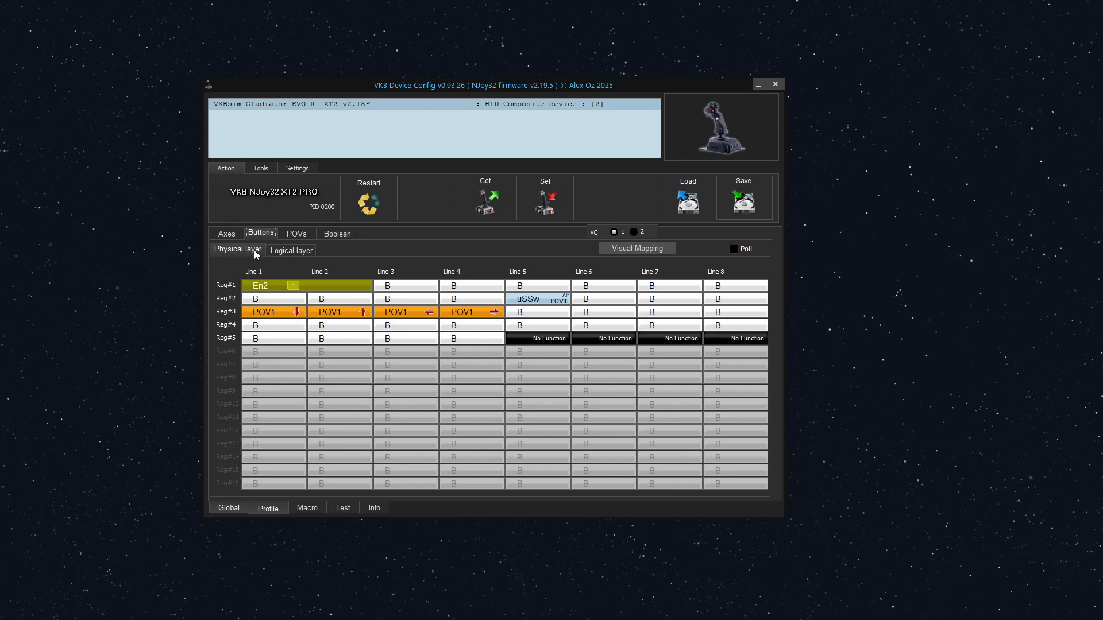
{"action": "mouse_move", "coordinate": [774, 259]}
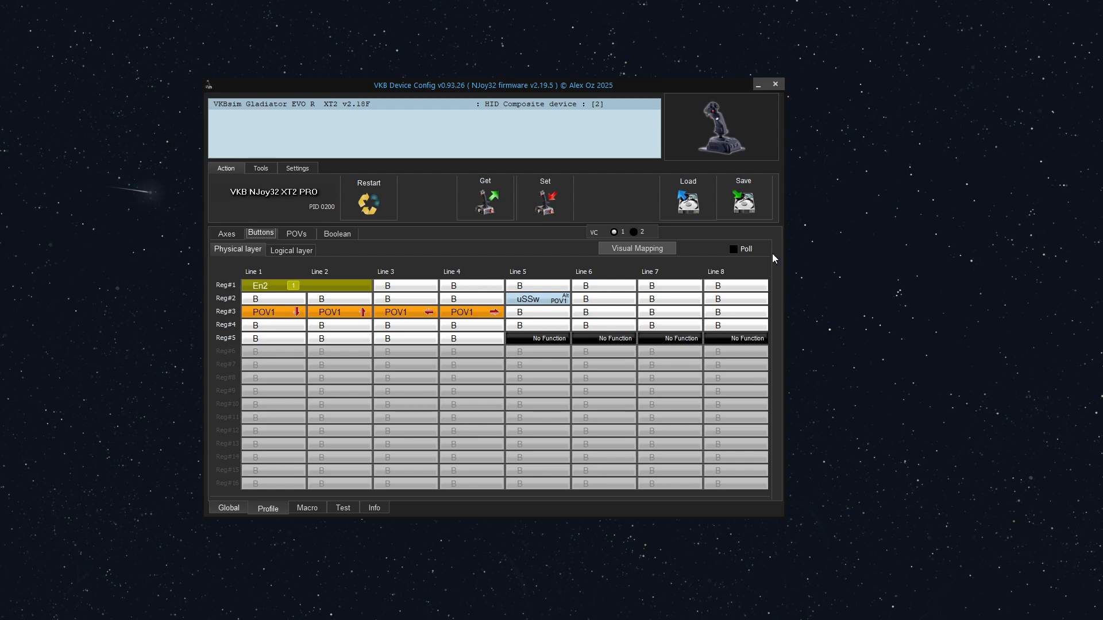
Step: Tick Poll on the physical button layer to live-poll each button's state
{"action": "left_click", "coordinate": [733, 249]}
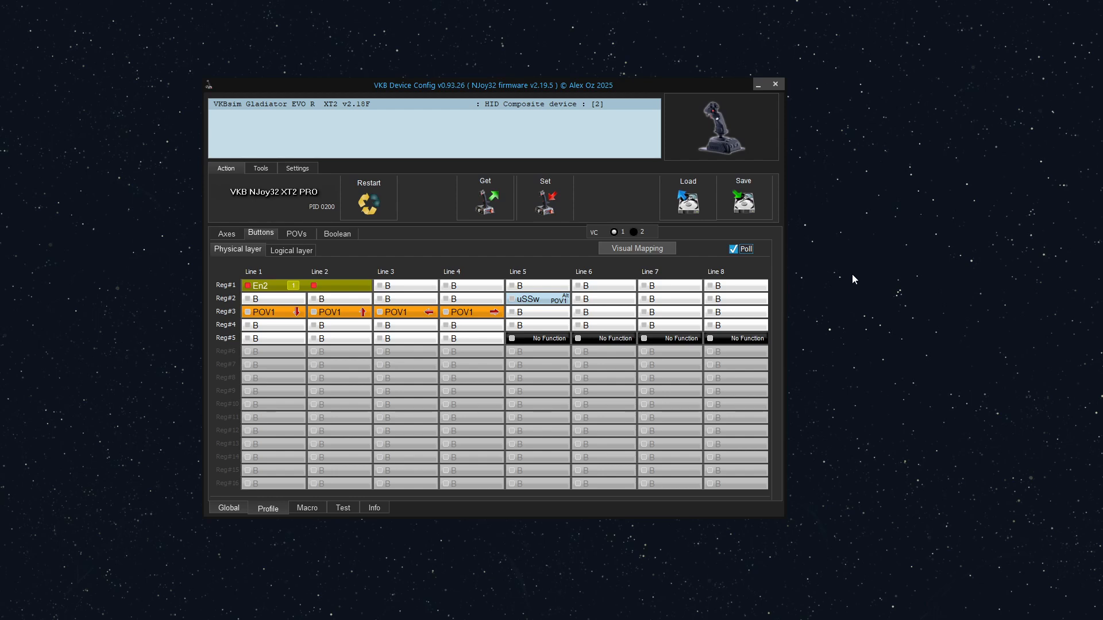
{"action": "mouse_move", "coordinate": [845, 251]}
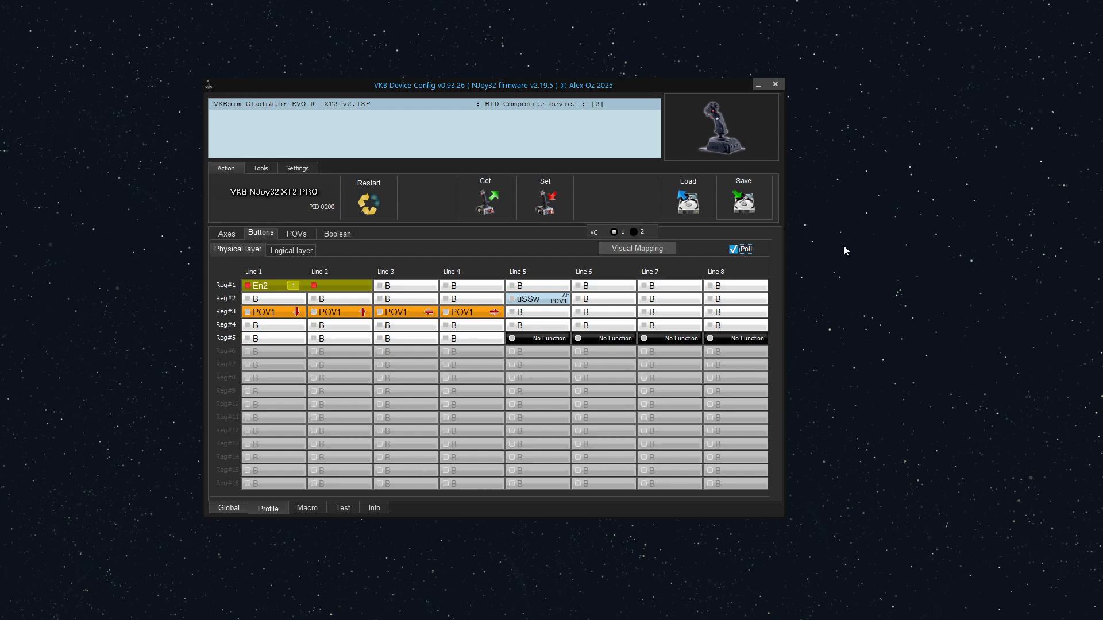
{"action": "mouse_move", "coordinate": [329, 311]}
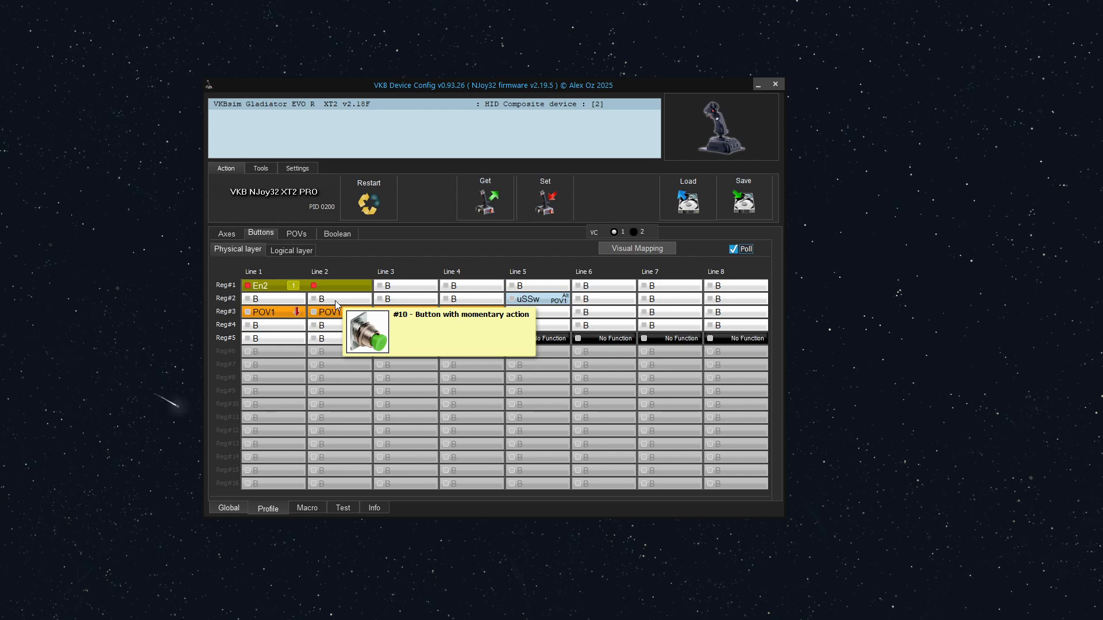
Step: Show the logical button layer to check physical button #10 sends button 1
{"action": "left_click", "coordinate": [291, 248]}
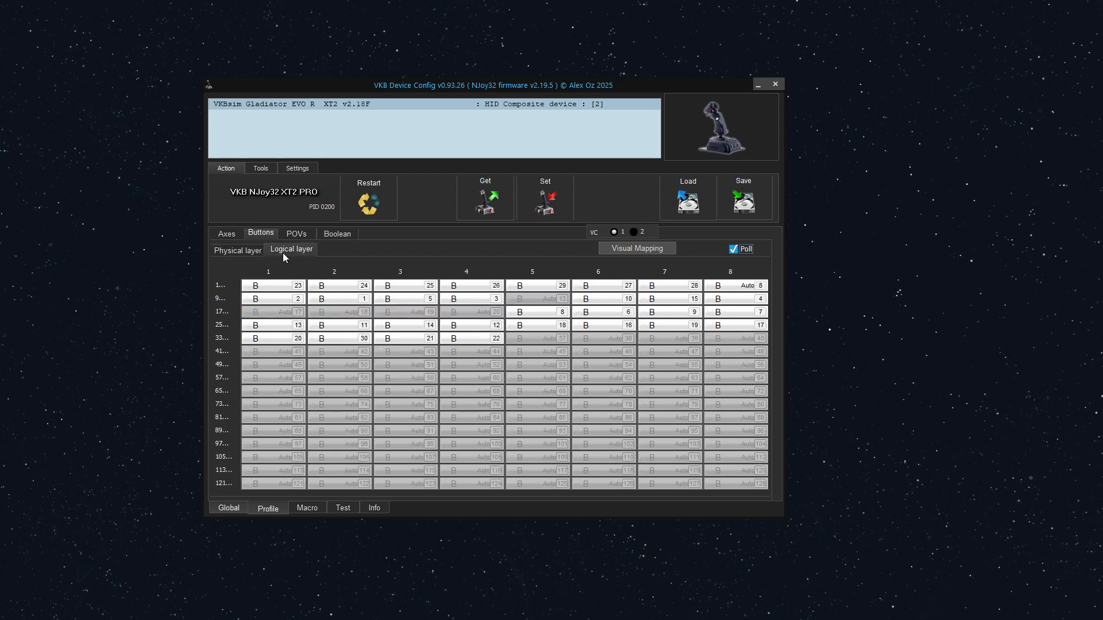
{"action": "mouse_move", "coordinate": [351, 304]}
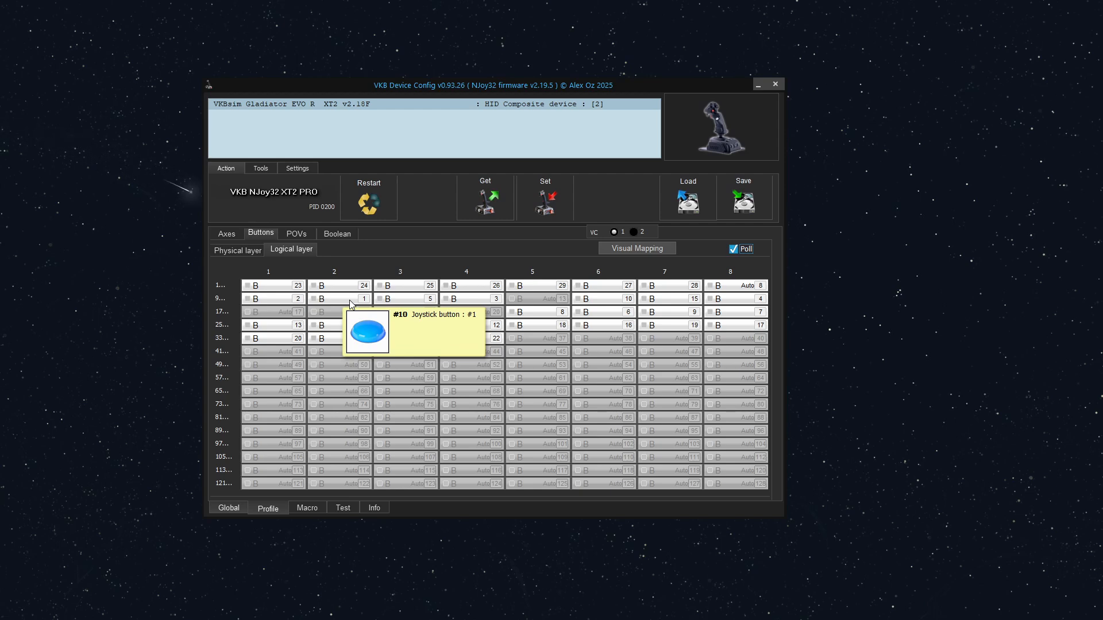
{"action": "mouse_move", "coordinate": [365, 304]}
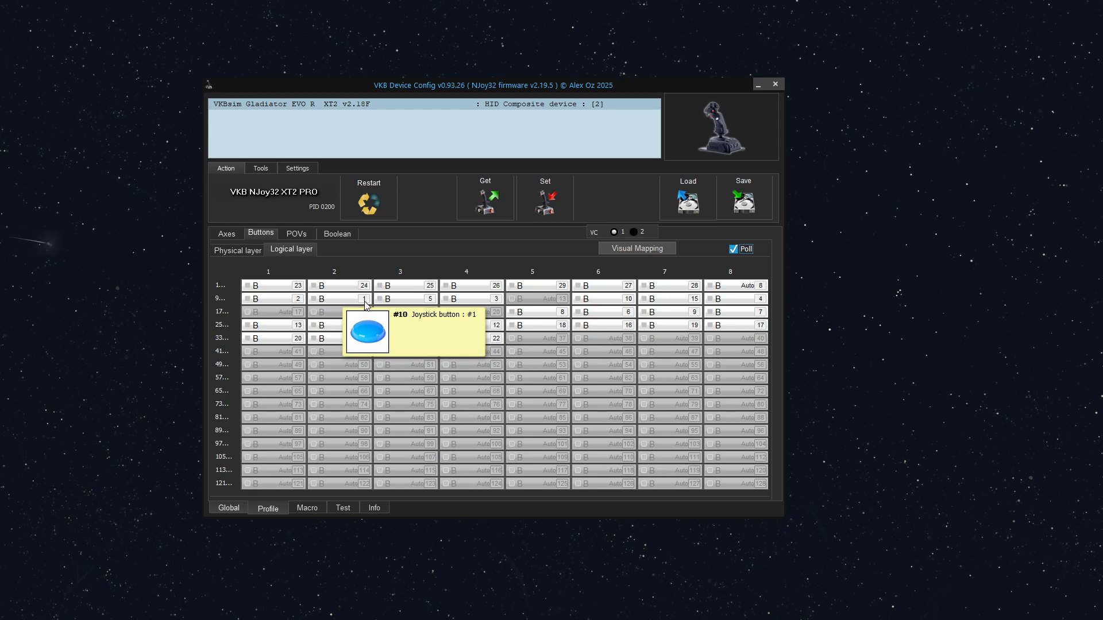
{"action": "mouse_move", "coordinate": [349, 305]}
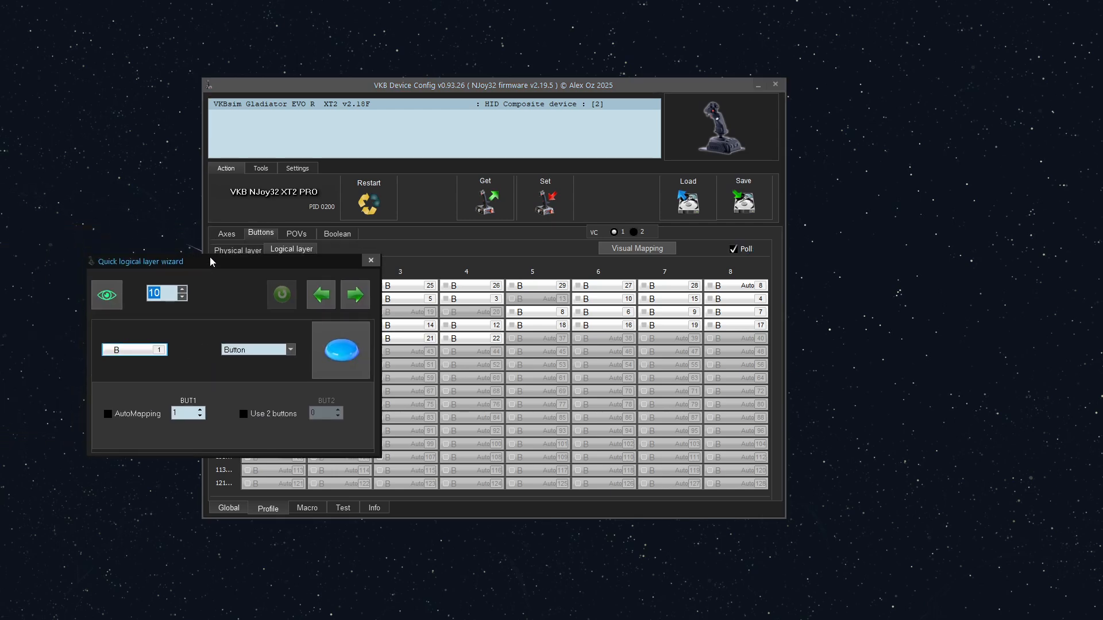
{"action": "mouse_move", "coordinate": [222, 272]}
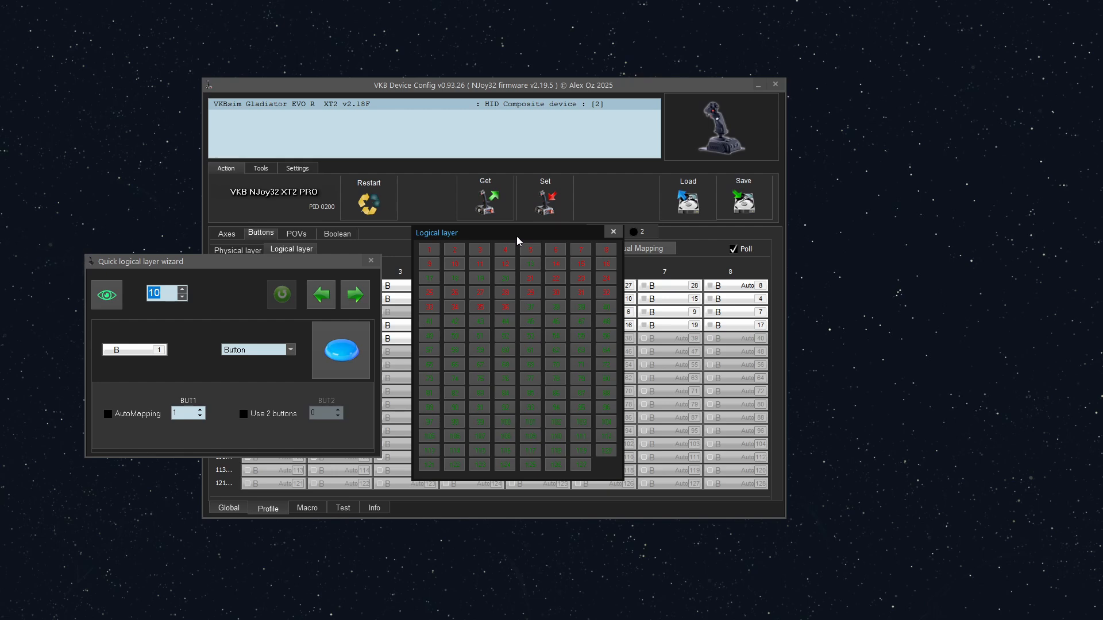
{"action": "mouse_move", "coordinate": [497, 242]}
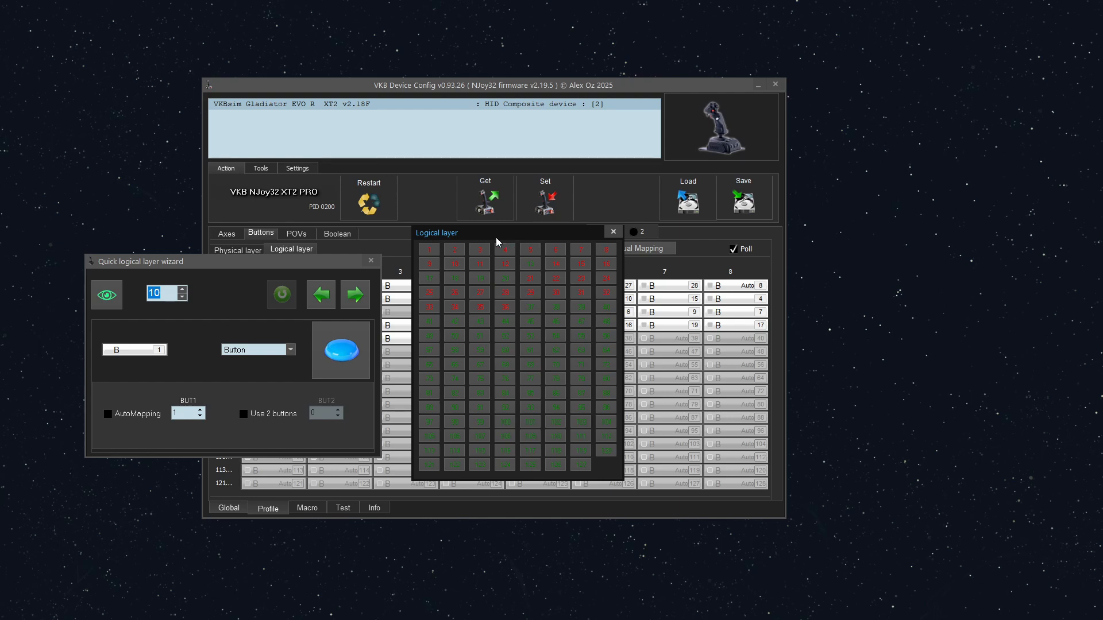
{"action": "mouse_move", "coordinate": [583, 286]}
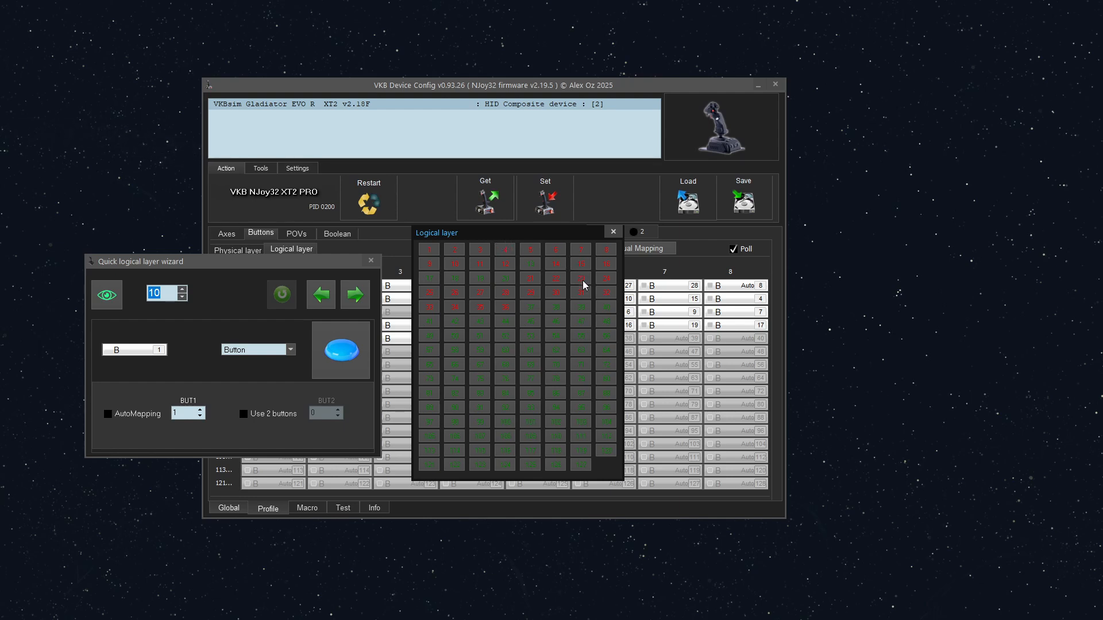
{"action": "mouse_move", "coordinate": [611, 304]}
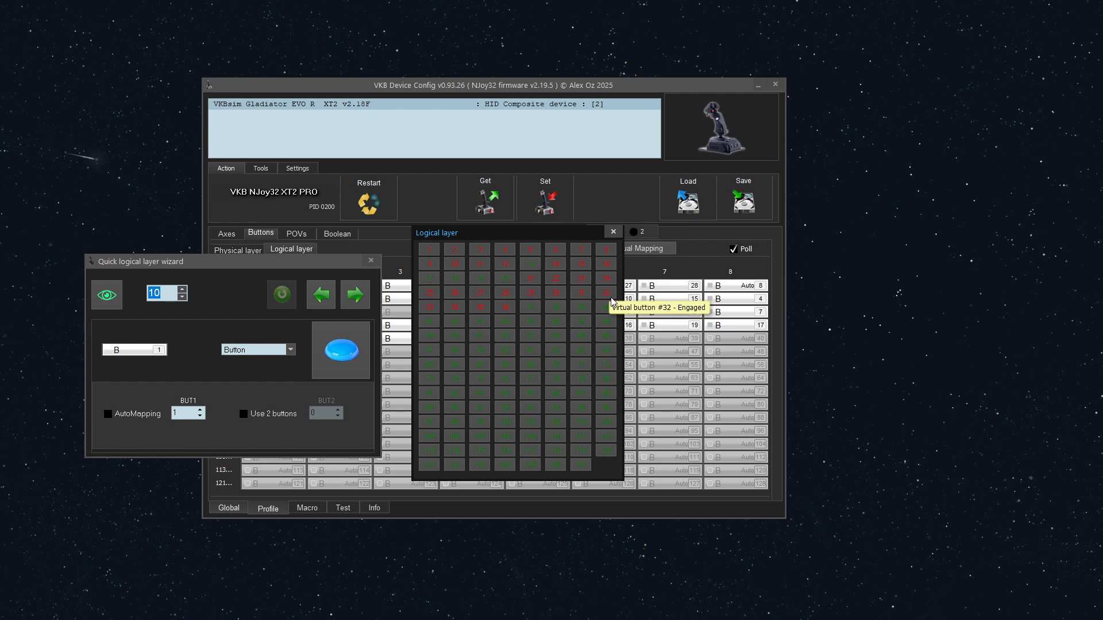
{"action": "mouse_move", "coordinate": [430, 316]}
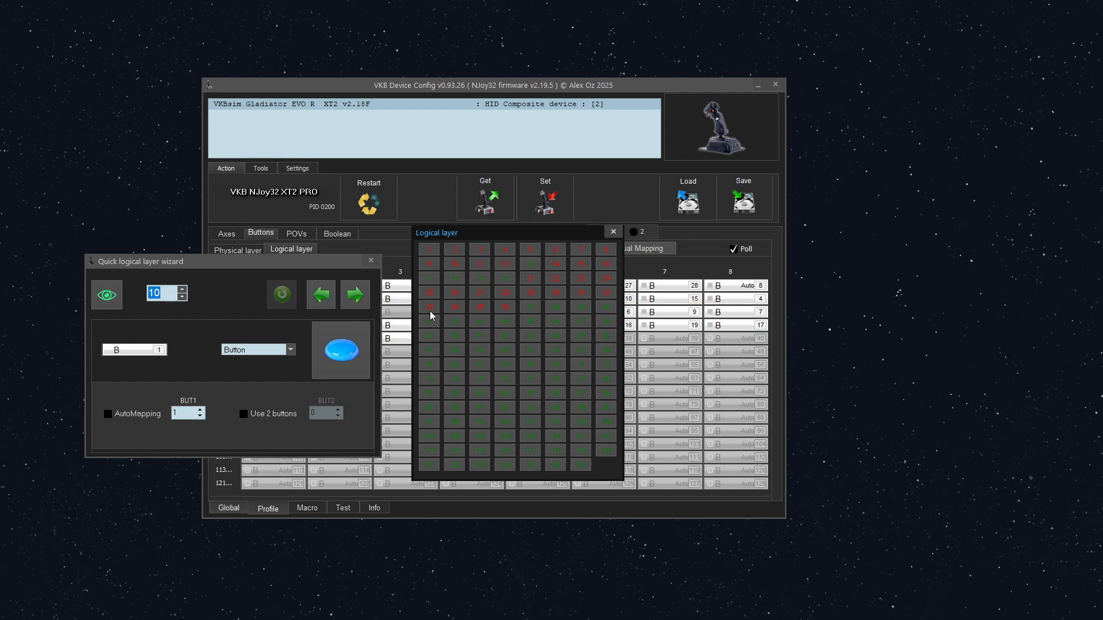
{"action": "mouse_move", "coordinate": [429, 307]}
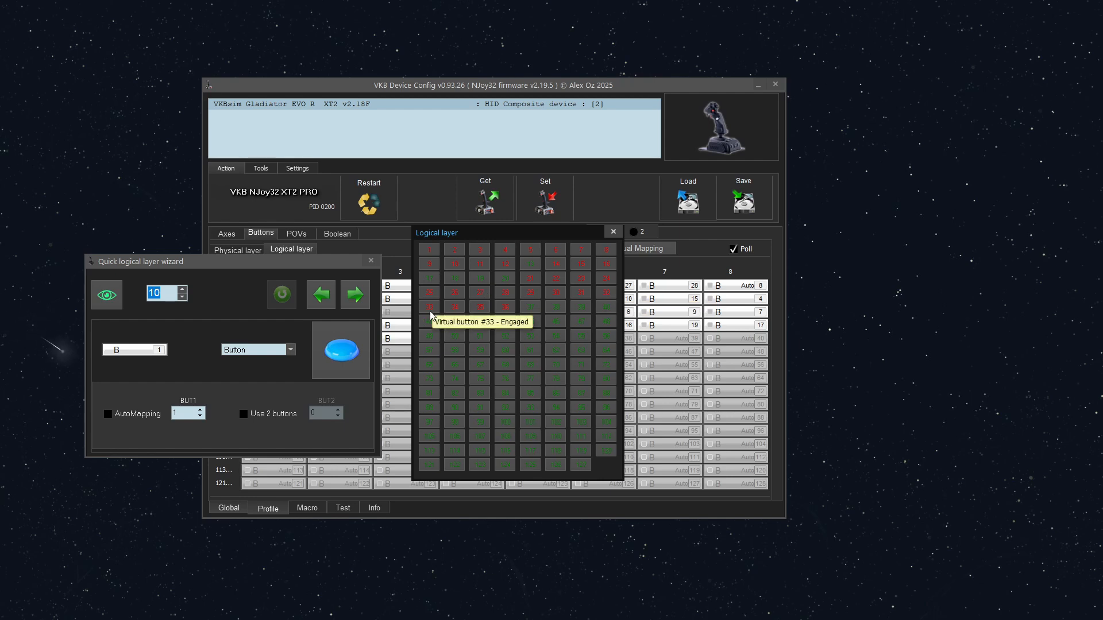
{"action": "mouse_move", "coordinate": [458, 314]}
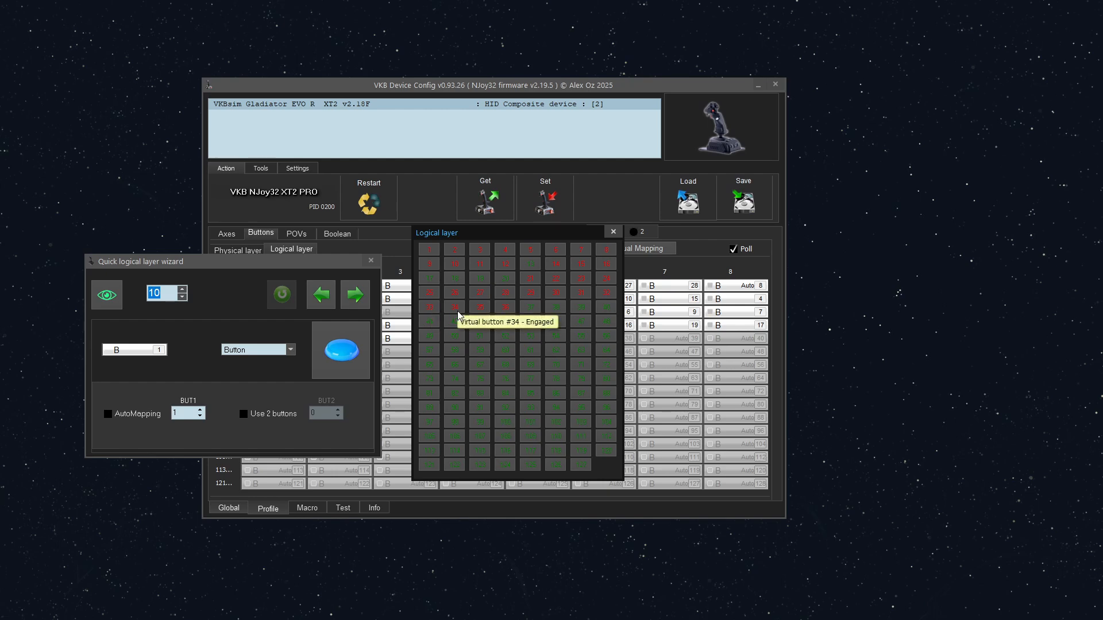
{"action": "mouse_move", "coordinate": [501, 314]}
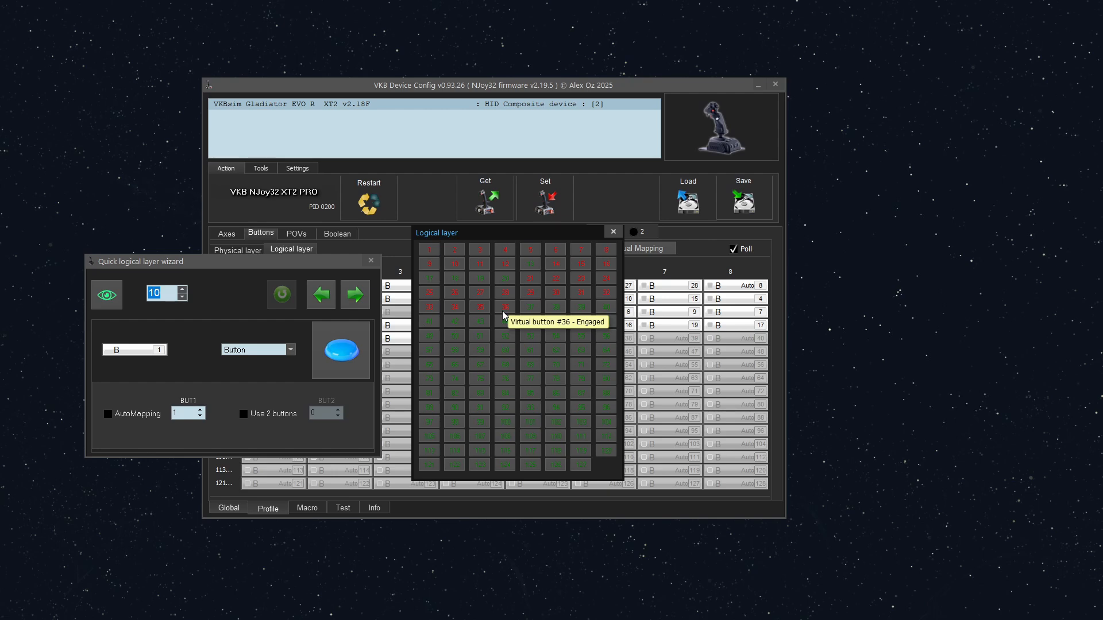
{"action": "mouse_move", "coordinate": [532, 313]}
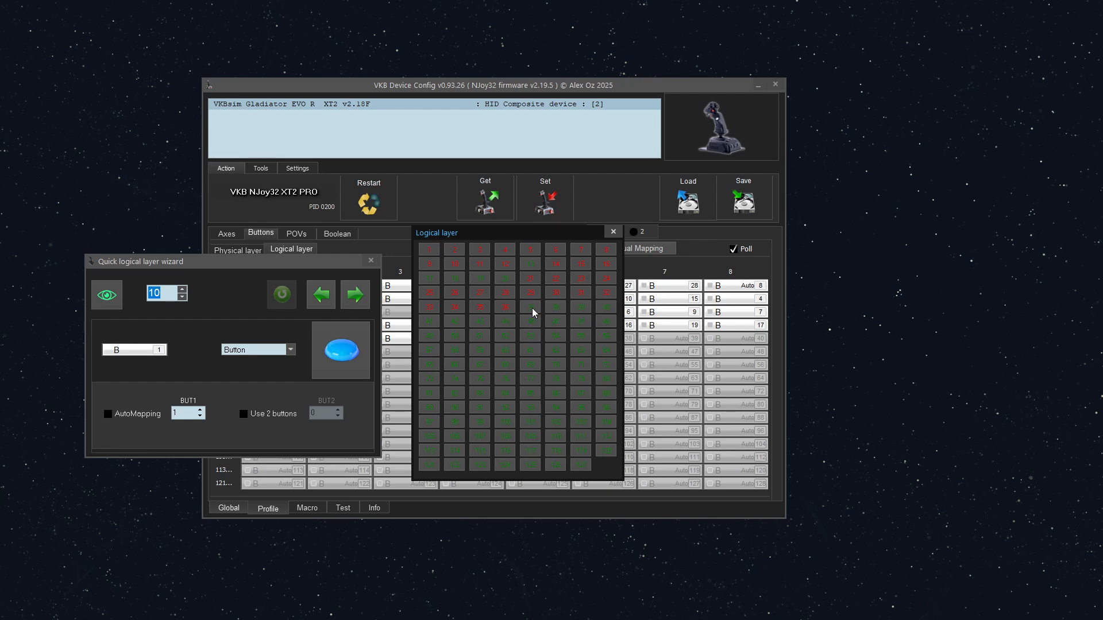
{"action": "mouse_move", "coordinate": [532, 312]}
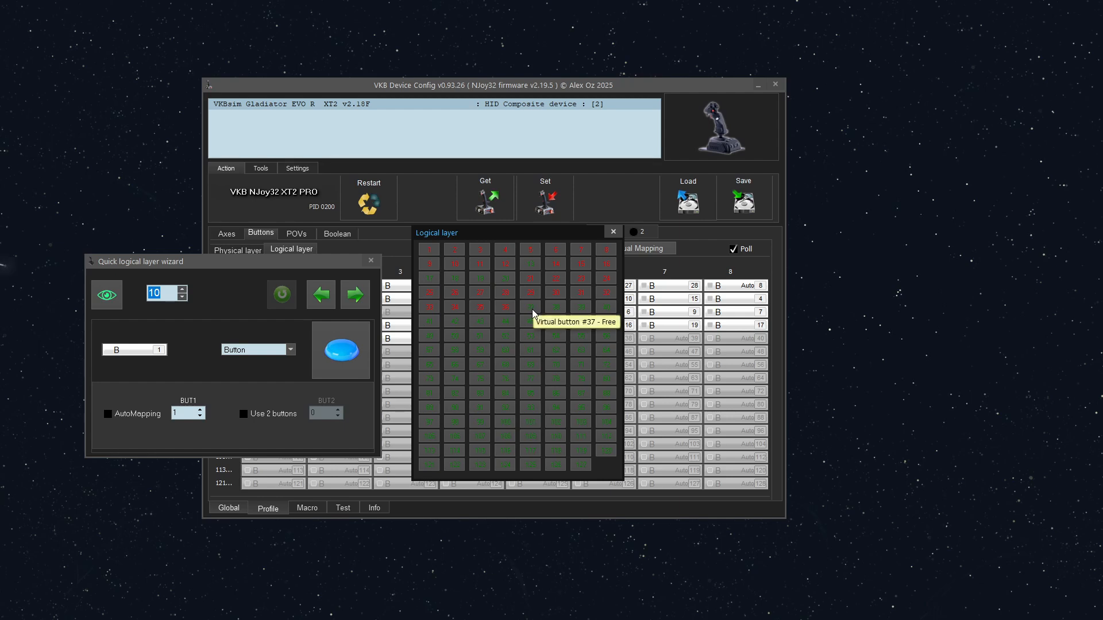
{"action": "mouse_move", "coordinate": [509, 310]}
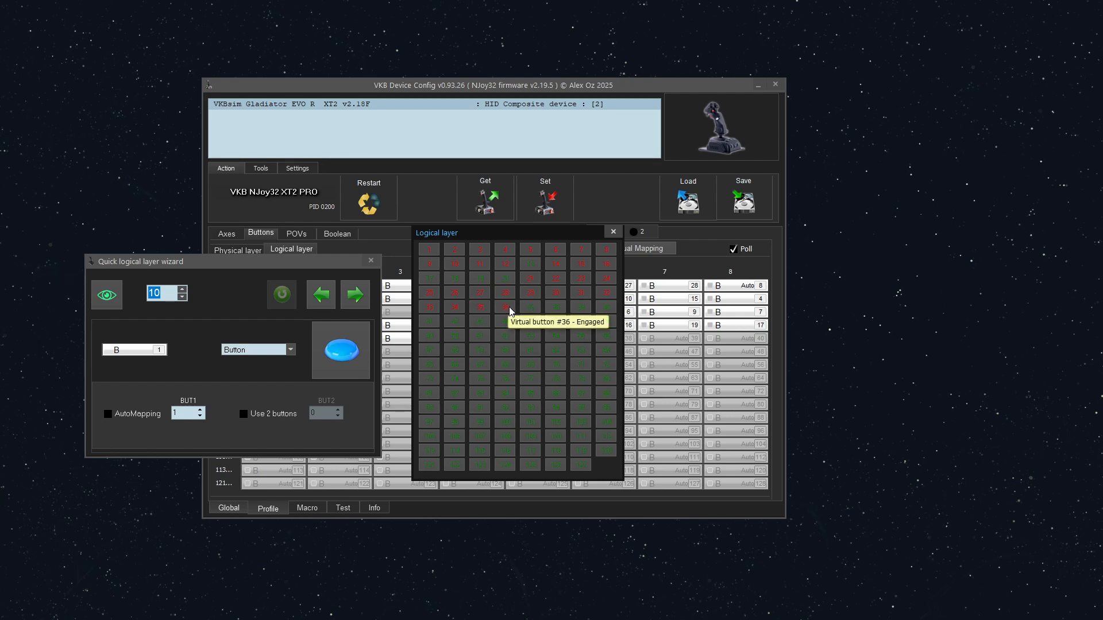
{"action": "mouse_move", "coordinate": [589, 329]}
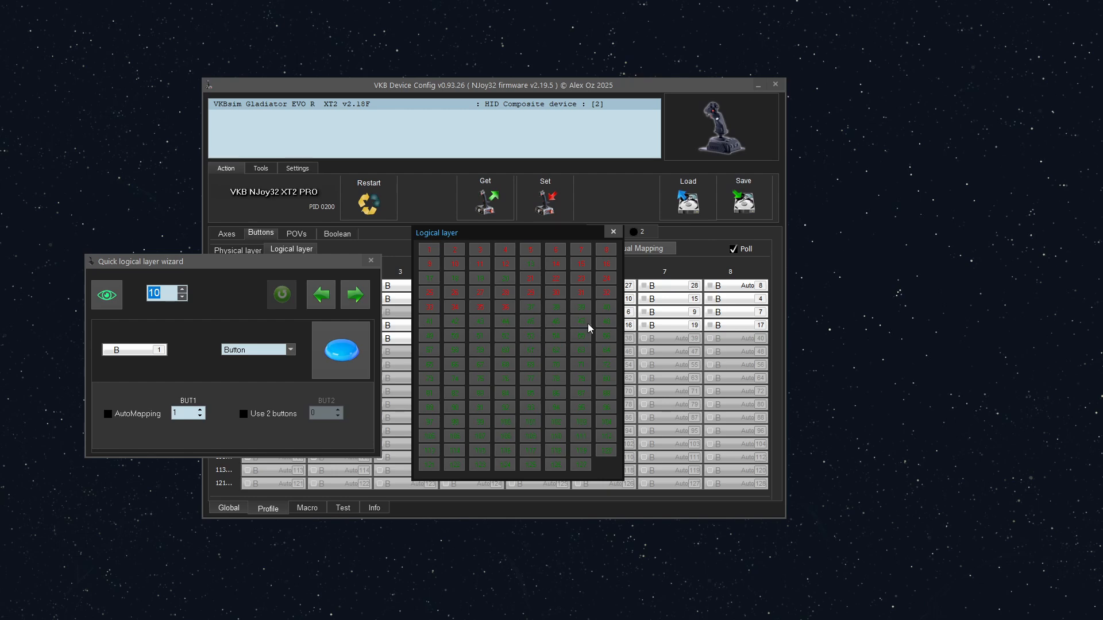
{"action": "mouse_move", "coordinate": [589, 326]}
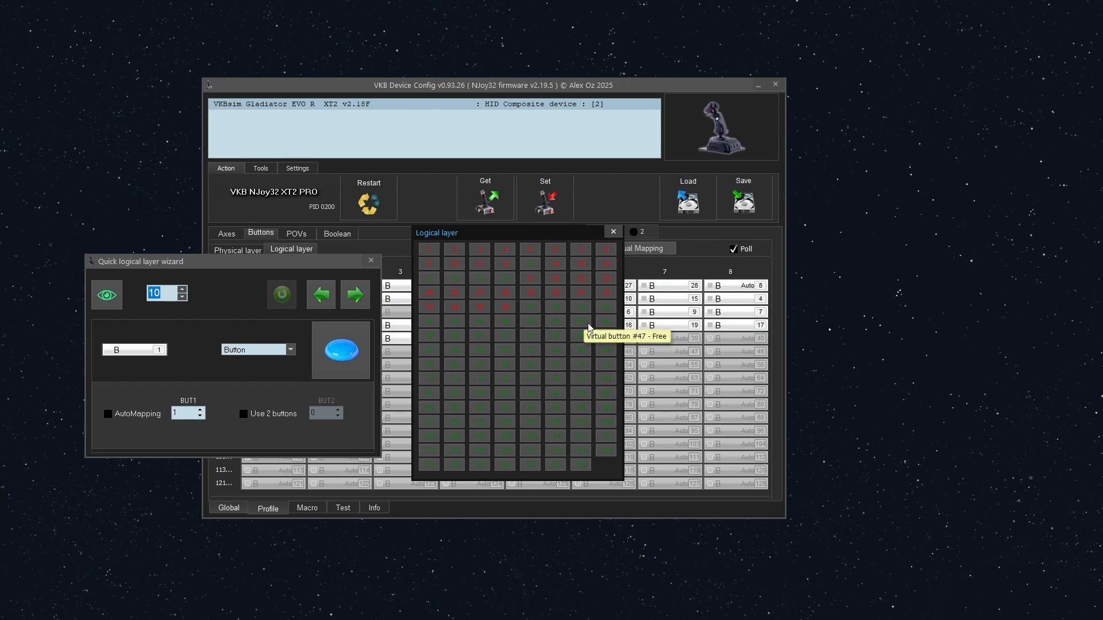
{"action": "mouse_move", "coordinate": [439, 315]}
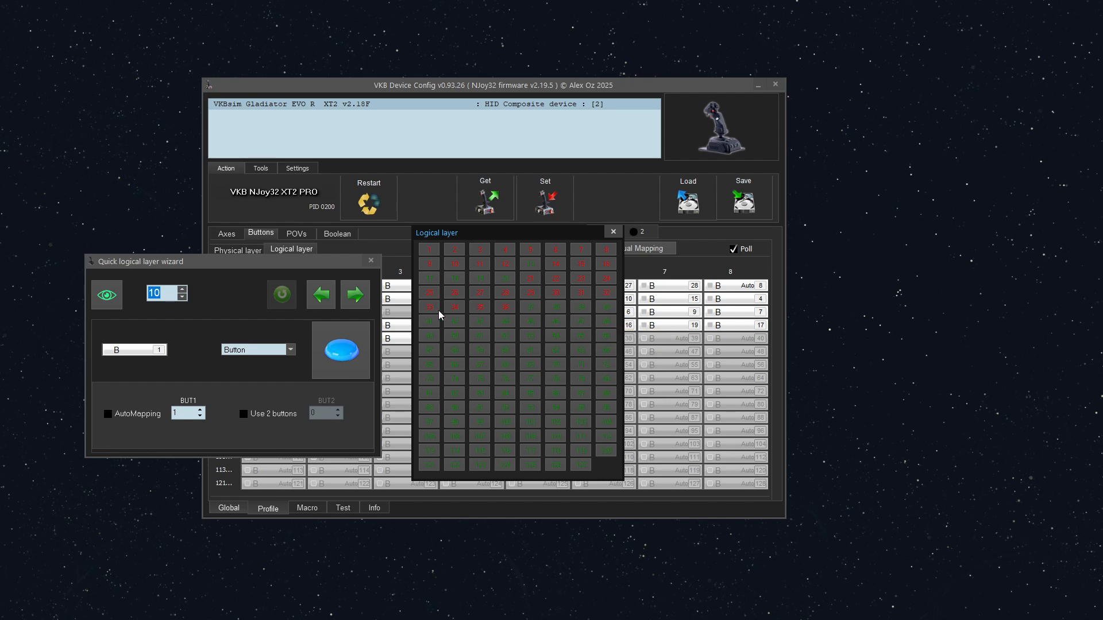
{"action": "mouse_move", "coordinate": [432, 326]}
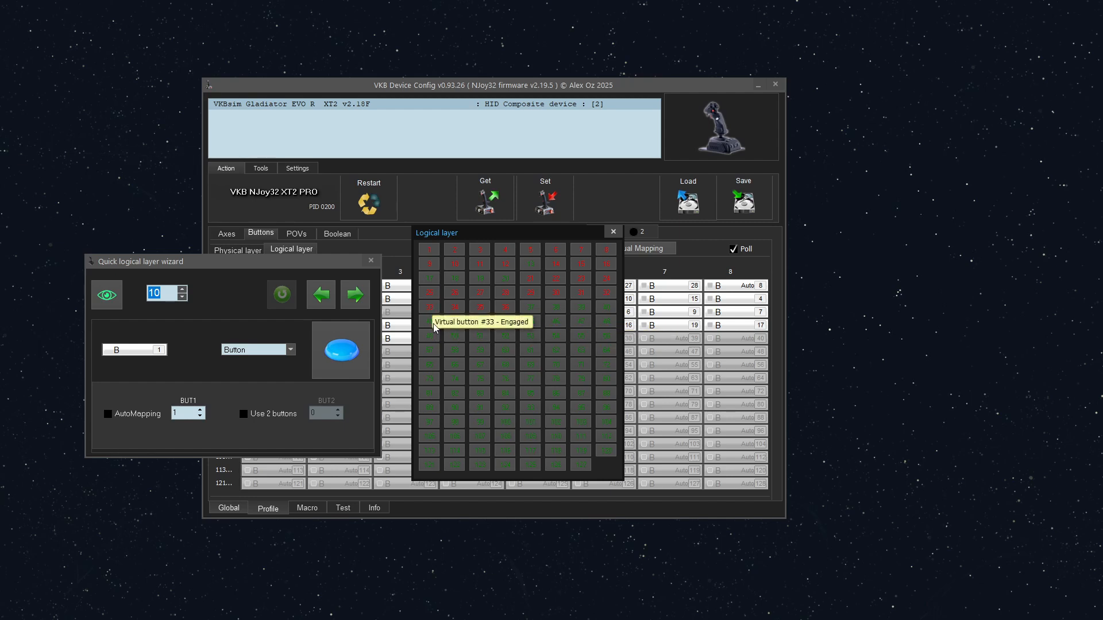
{"action": "mouse_move", "coordinate": [455, 331]}
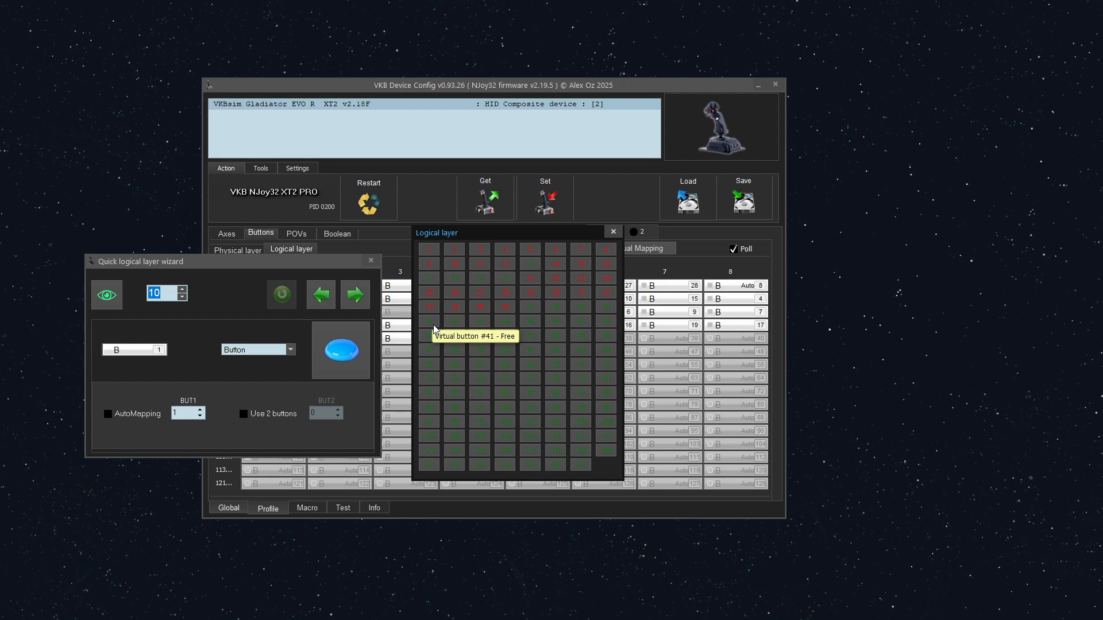
{"action": "mouse_move", "coordinate": [429, 324]}
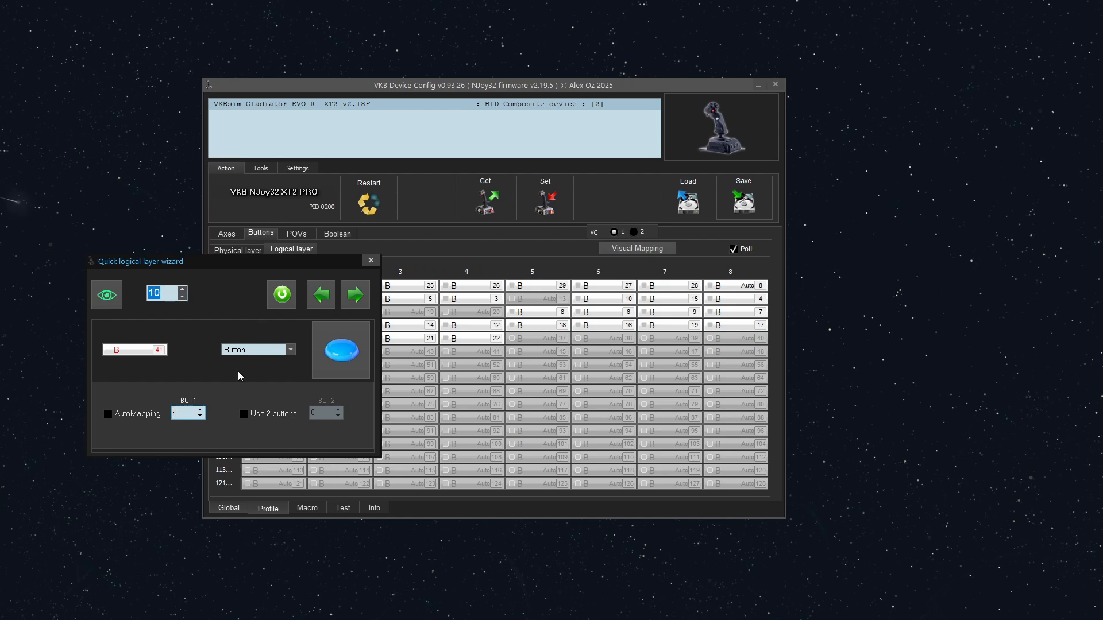
{"action": "mouse_move", "coordinate": [206, 407]}
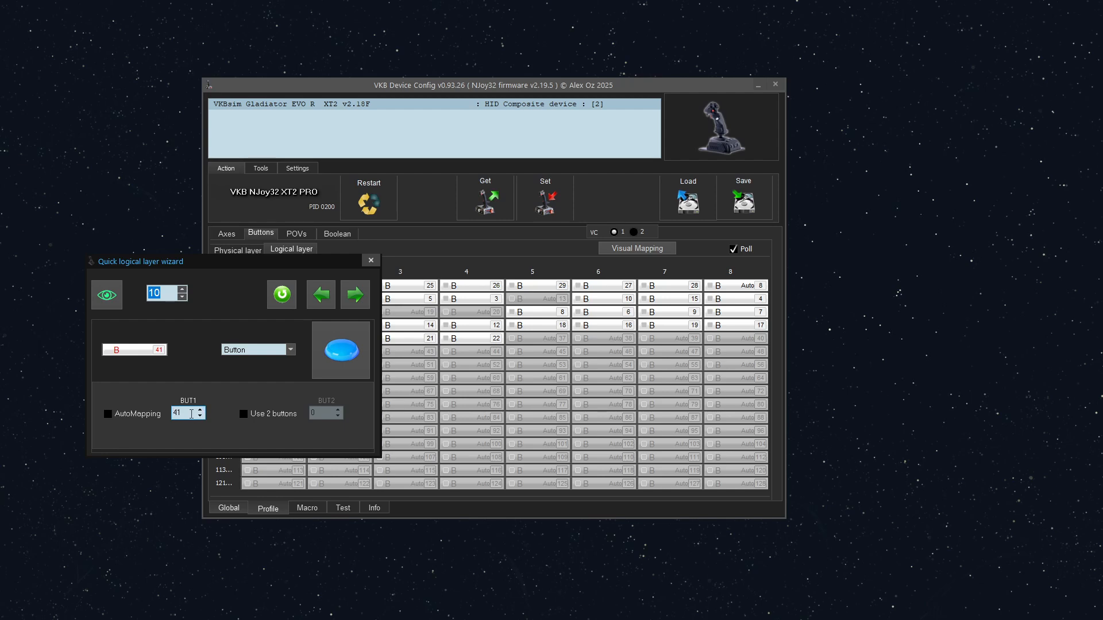
Step: Apply logical button 41 to the trigger, restart the device, reload its config and resume polling
{"action": "left_click", "coordinate": [371, 260]}
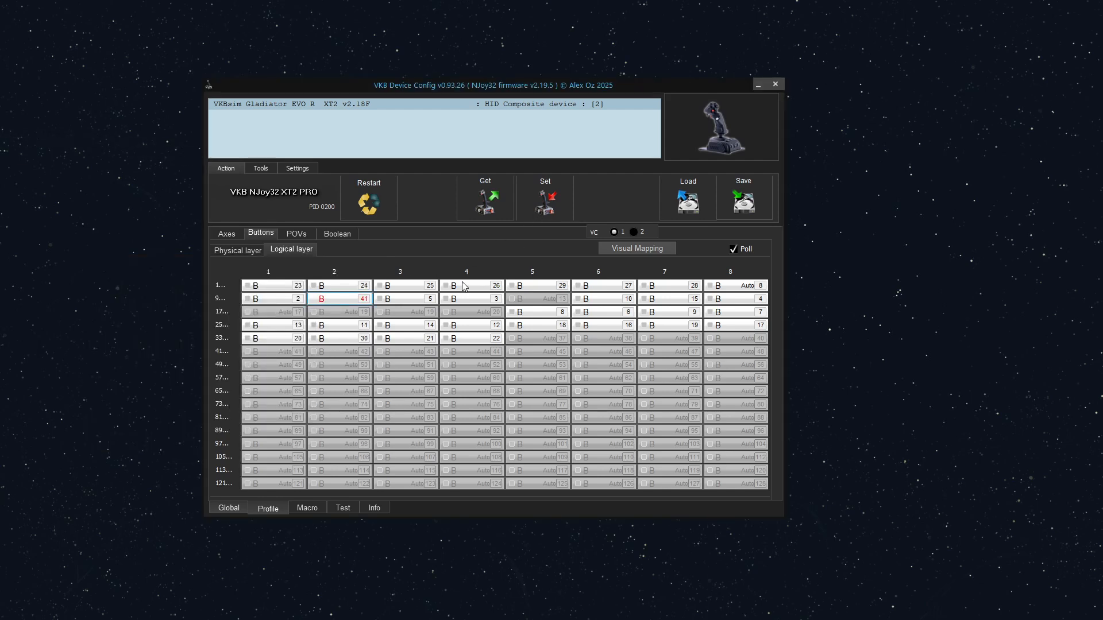
{"action": "mouse_move", "coordinate": [362, 300]}
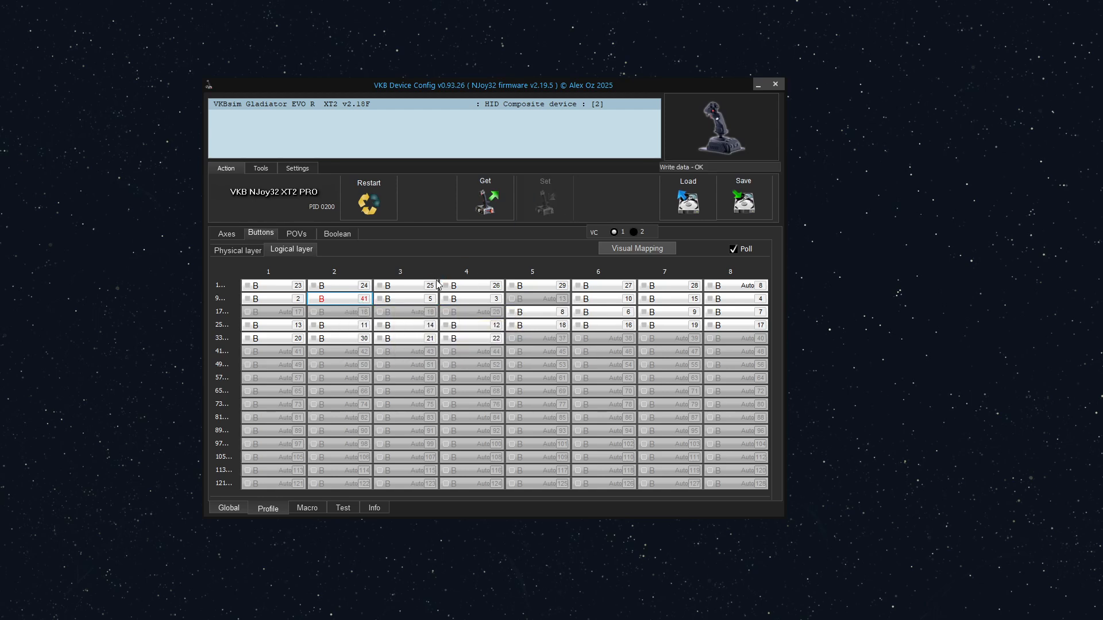
{"action": "left_click", "coordinate": [367, 200]}
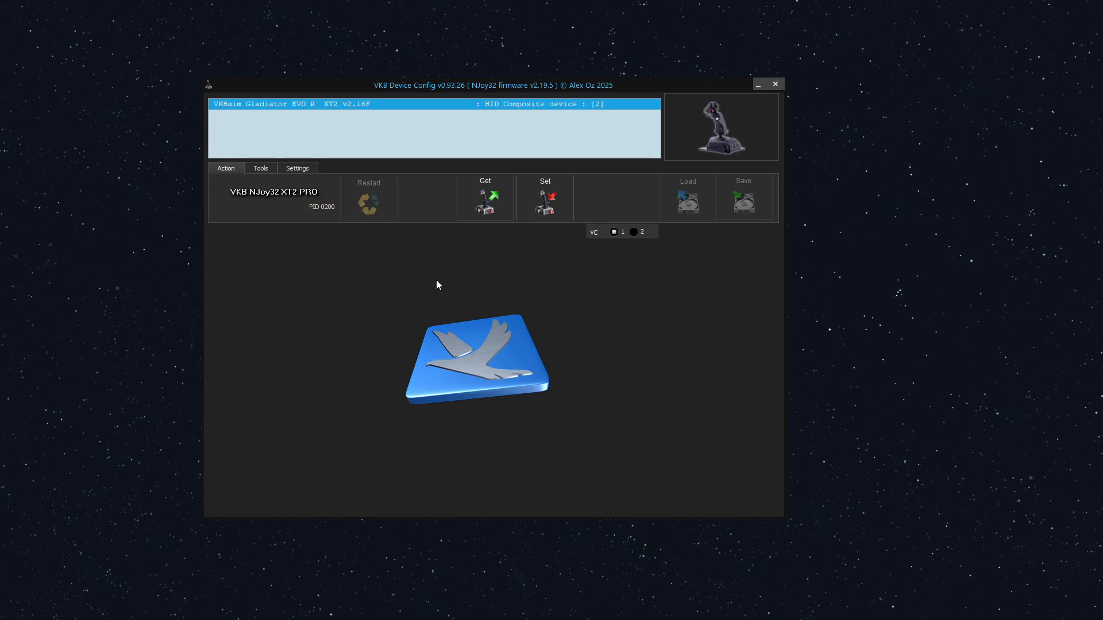
{"action": "left_click", "coordinate": [485, 198]}
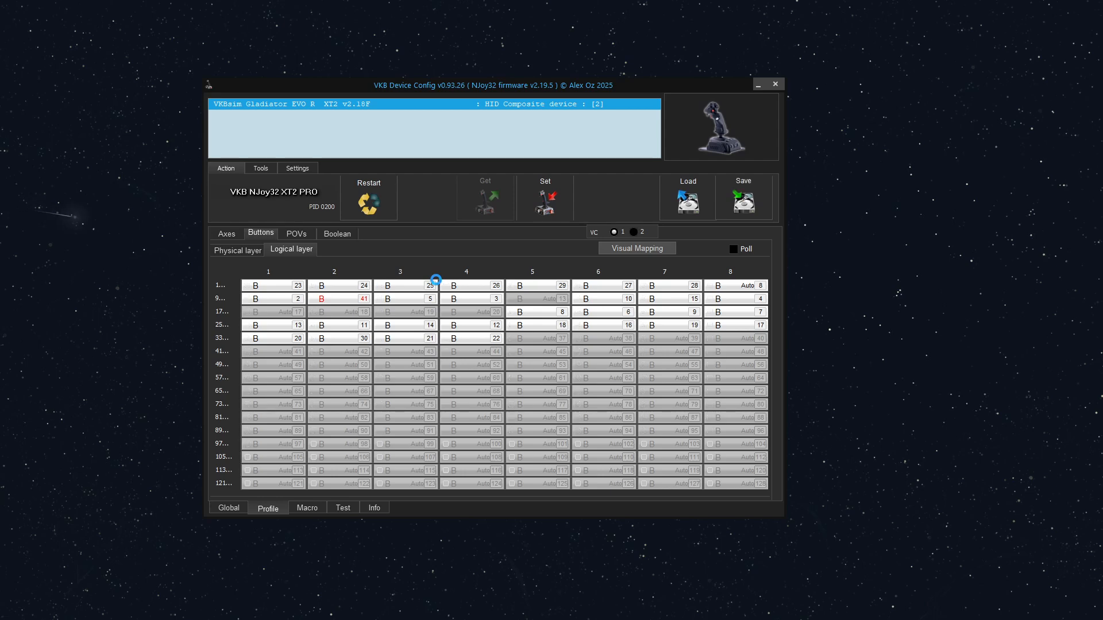
{"action": "left_click", "coordinate": [731, 248]}
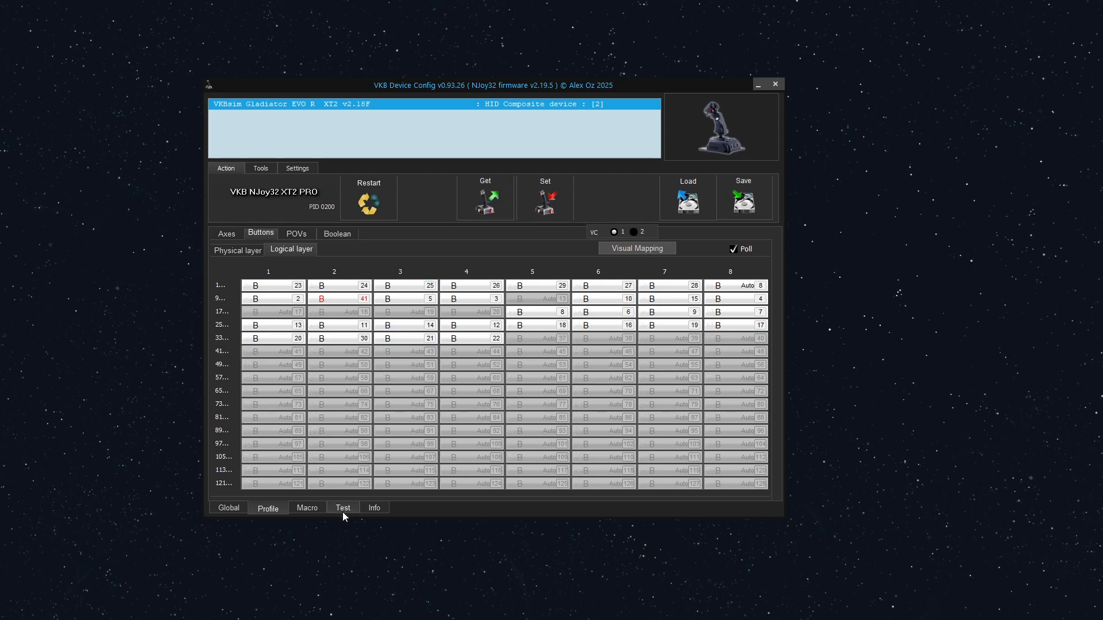
Step: Open the Test tab for the Gladiator EVO controller's button readout
{"action": "left_click", "coordinate": [343, 508]}
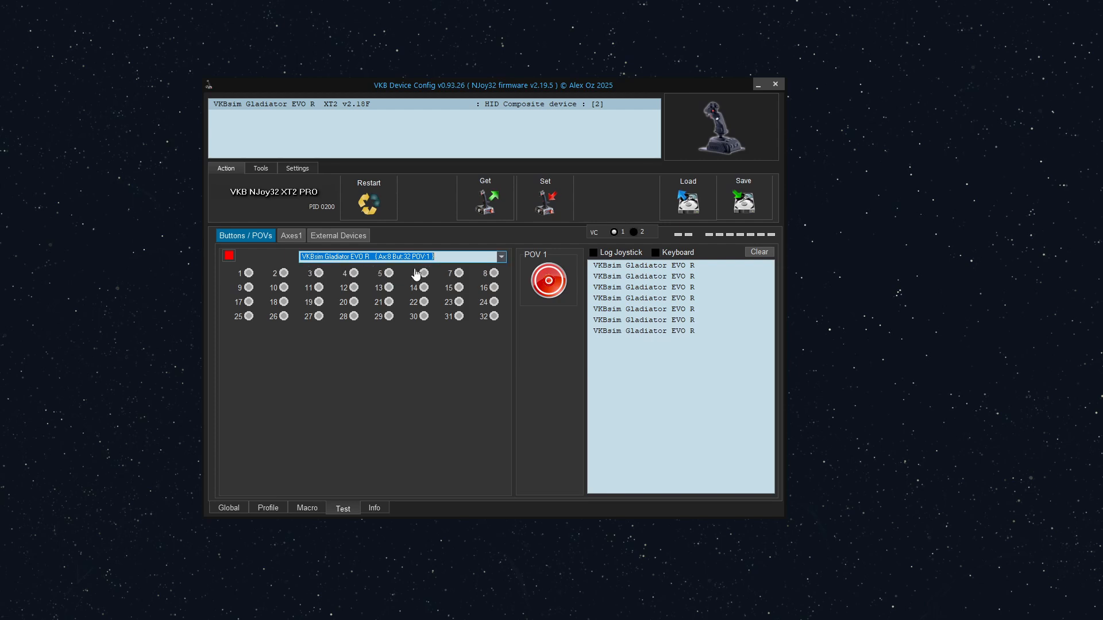
{"action": "mouse_move", "coordinate": [356, 439]}
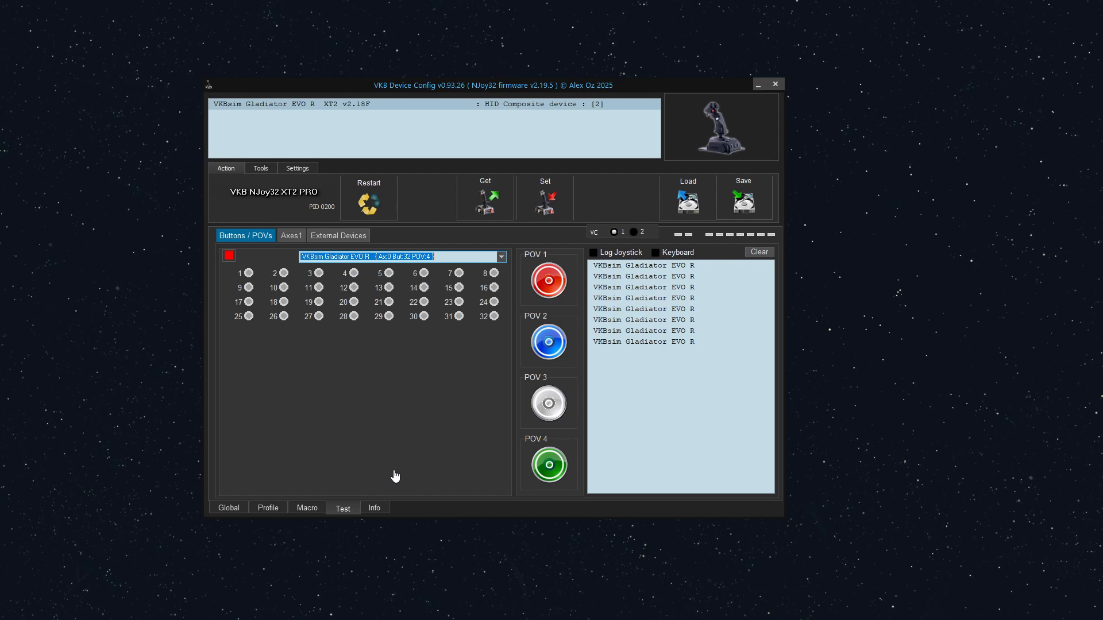
Step: Open Global settings and leave the virtual controller count at 1
{"action": "left_click", "coordinate": [228, 508]}
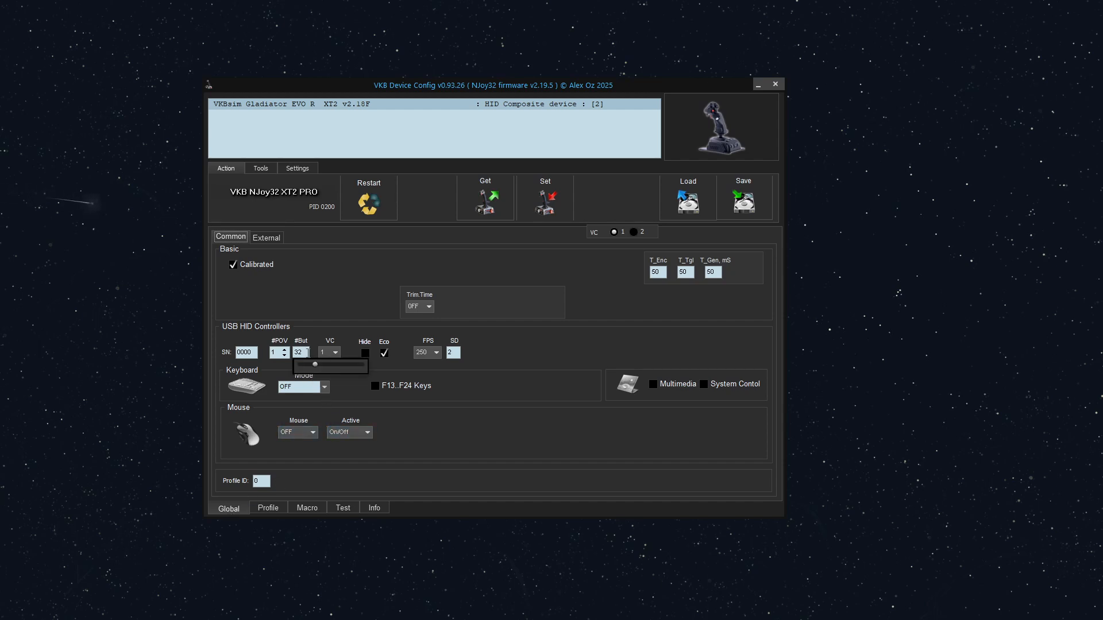
{"action": "mouse_move", "coordinate": [301, 352]}
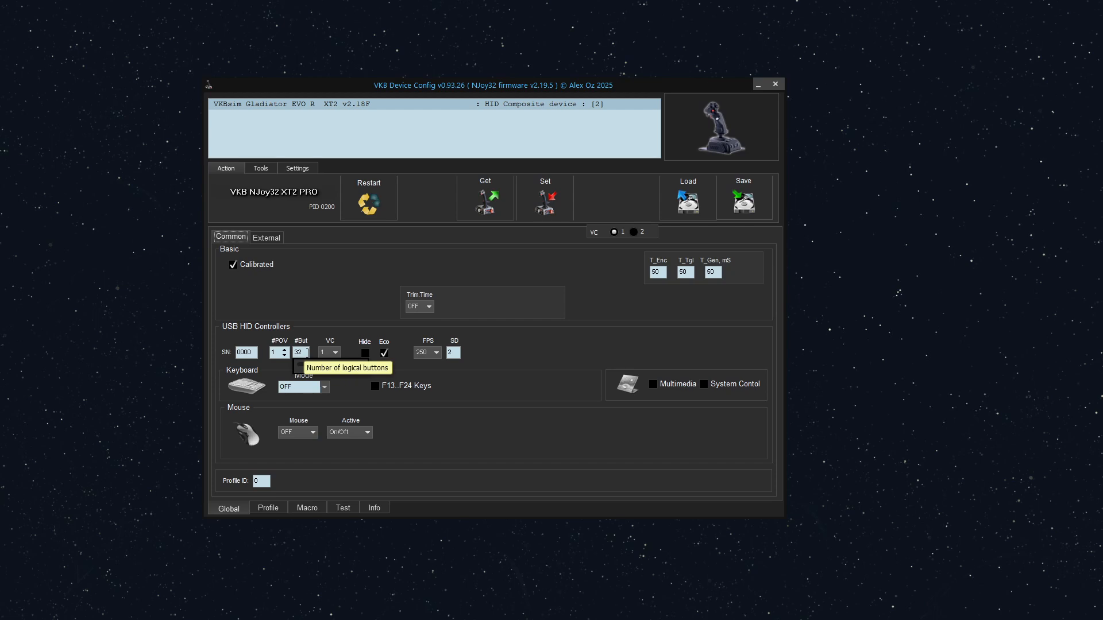
{"action": "mouse_move", "coordinate": [327, 352]}
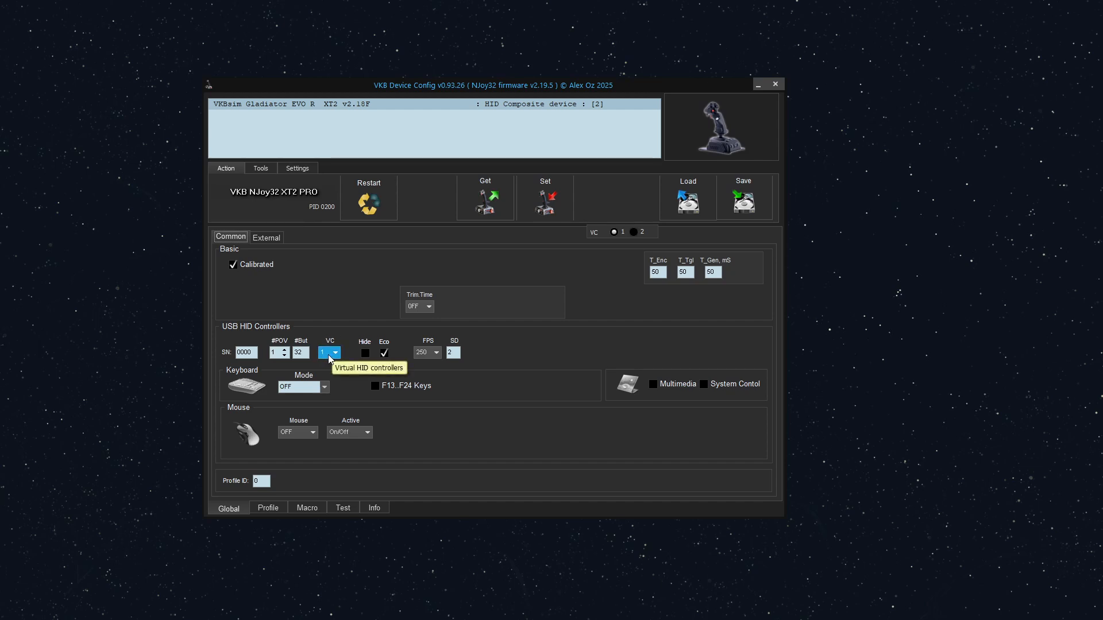
{"action": "mouse_move", "coordinate": [300, 352]}
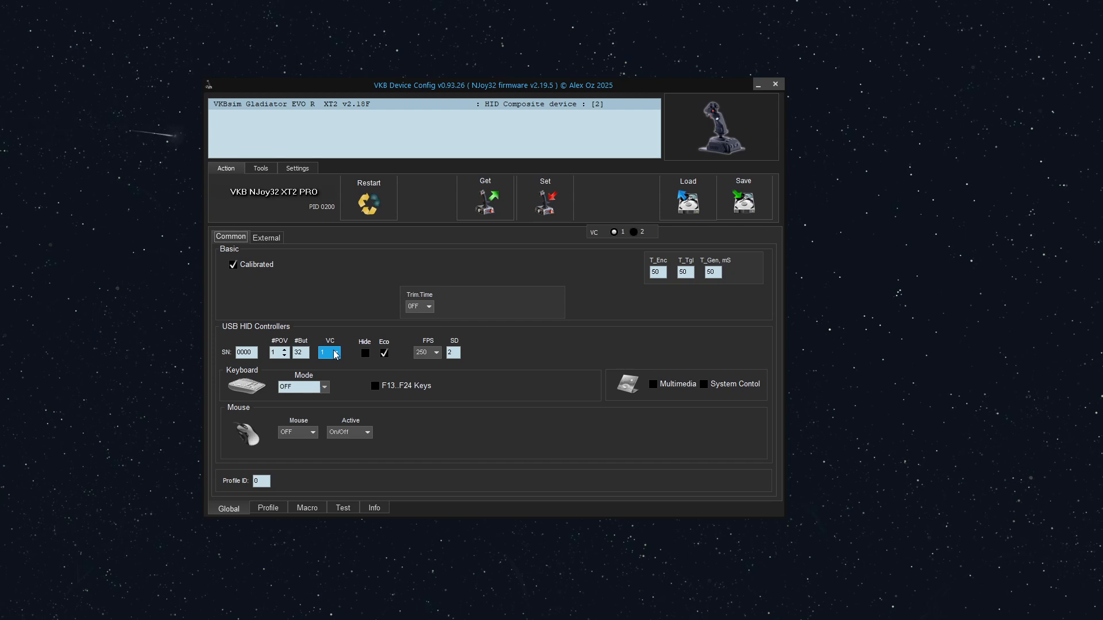
{"action": "left_click", "coordinate": [336, 352]}
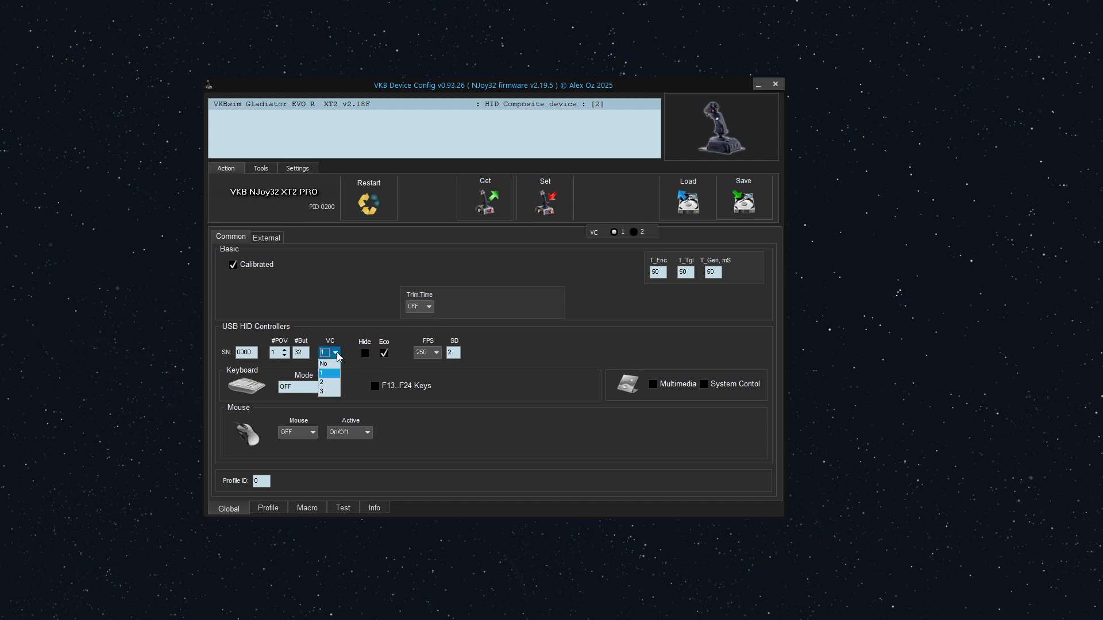
{"action": "left_click", "coordinate": [325, 373]}
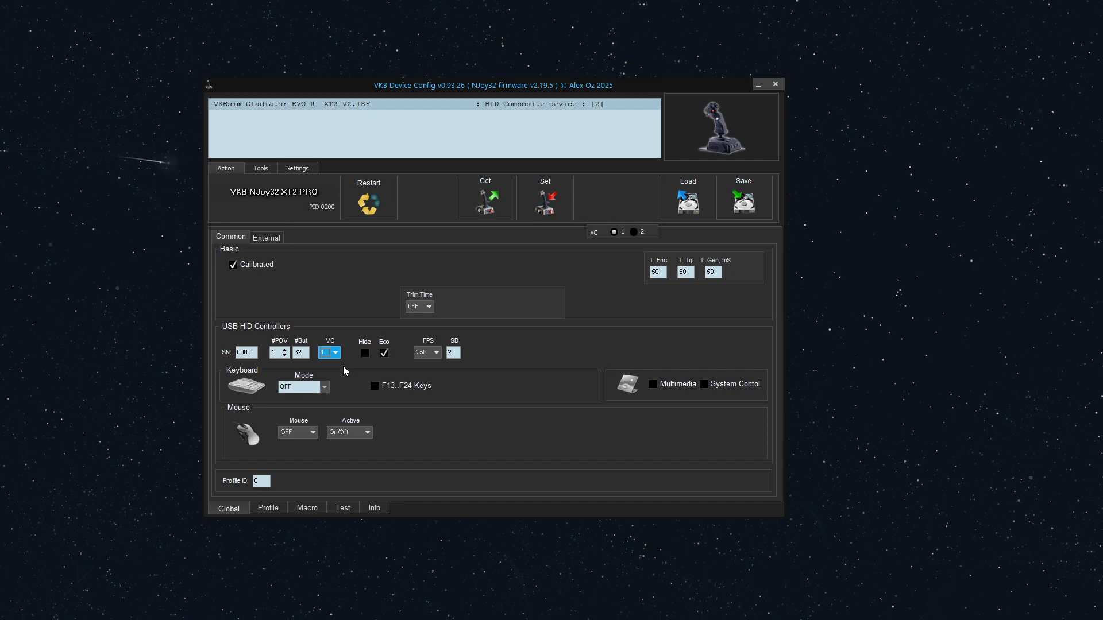
{"action": "mouse_move", "coordinate": [342, 354]}
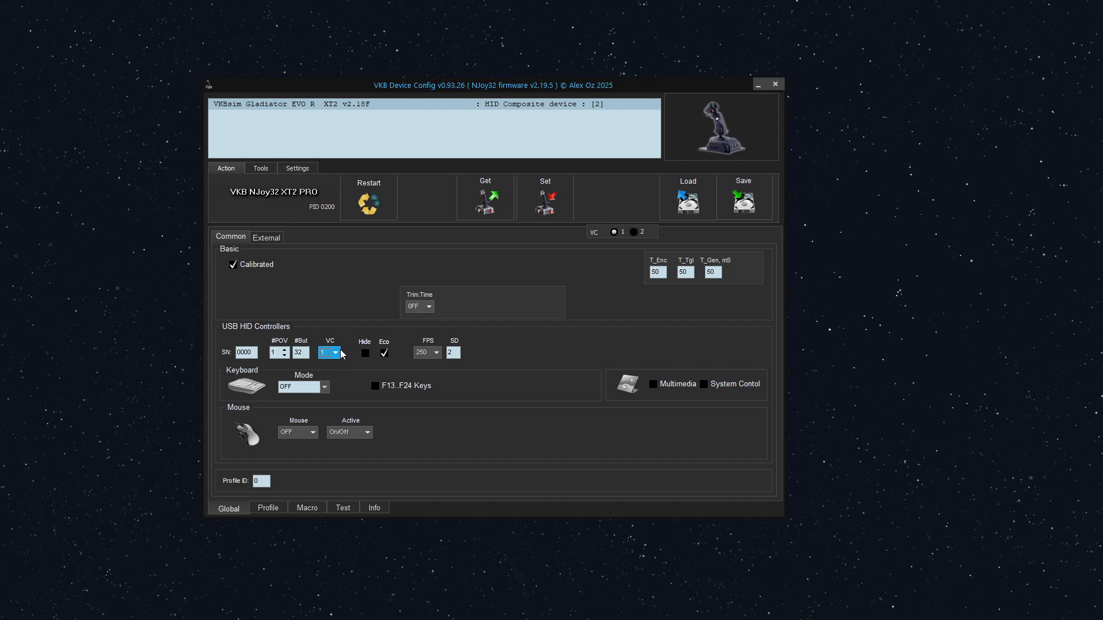
{"action": "mouse_move", "coordinate": [344, 413]}
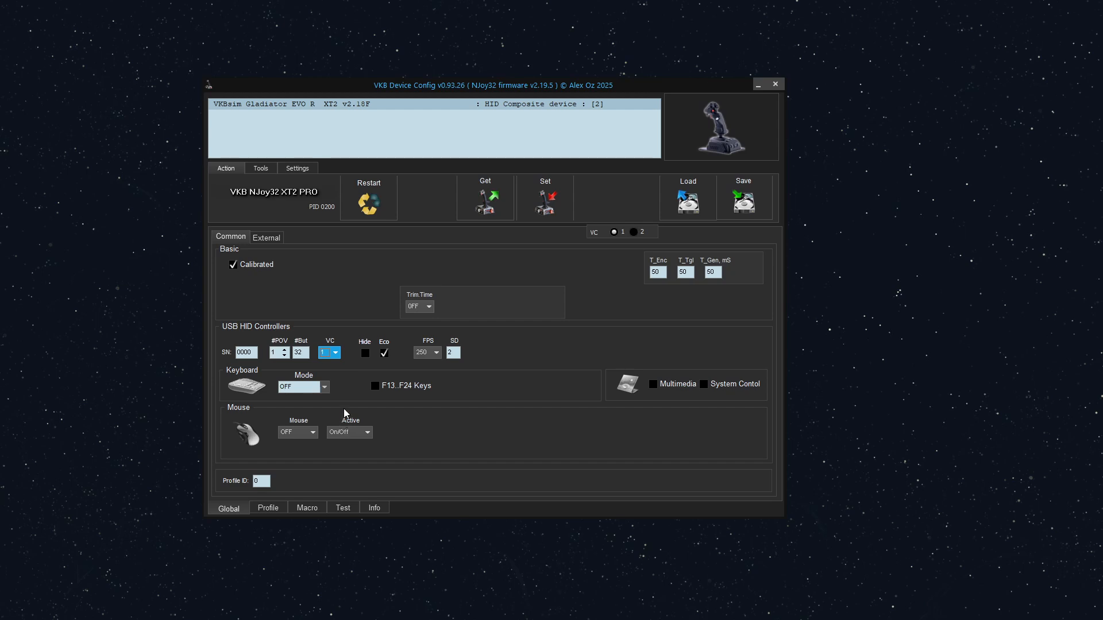
{"action": "mouse_move", "coordinate": [345, 406]}
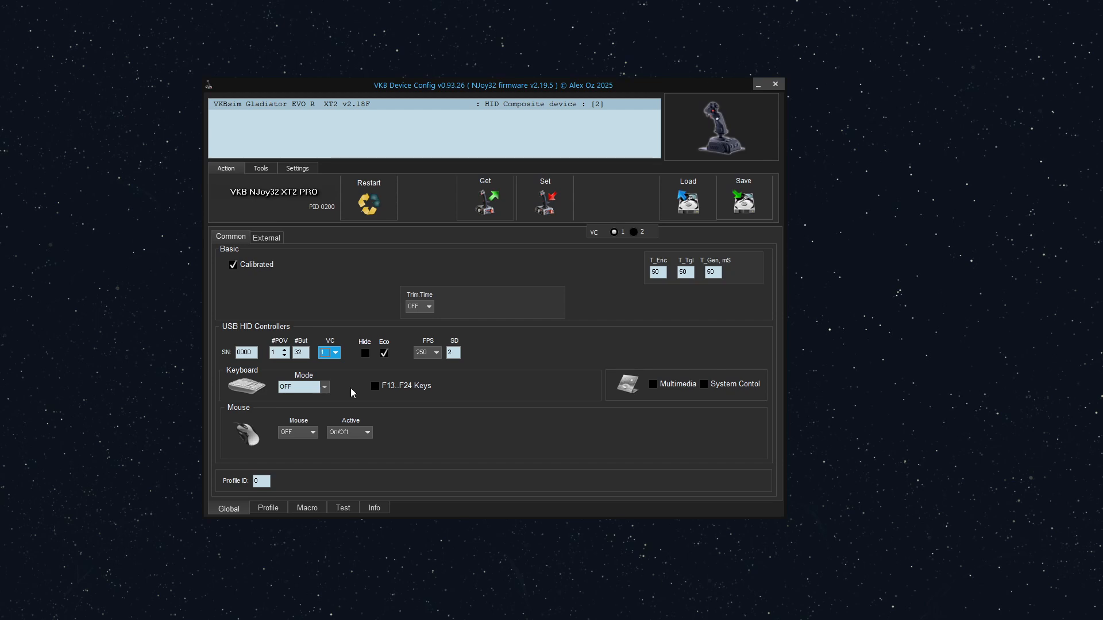
Step: Return to Test and list both controllers: 8 axes with 1 POV, and 4 POVs
{"action": "left_click", "coordinate": [343, 507]}
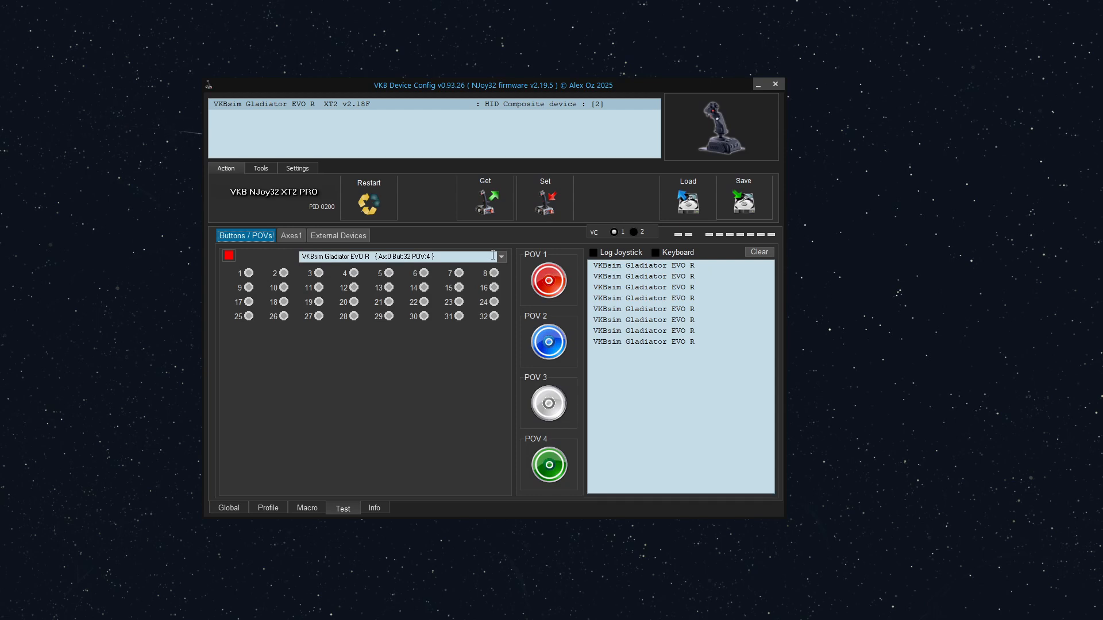
{"action": "left_click", "coordinate": [500, 256]}
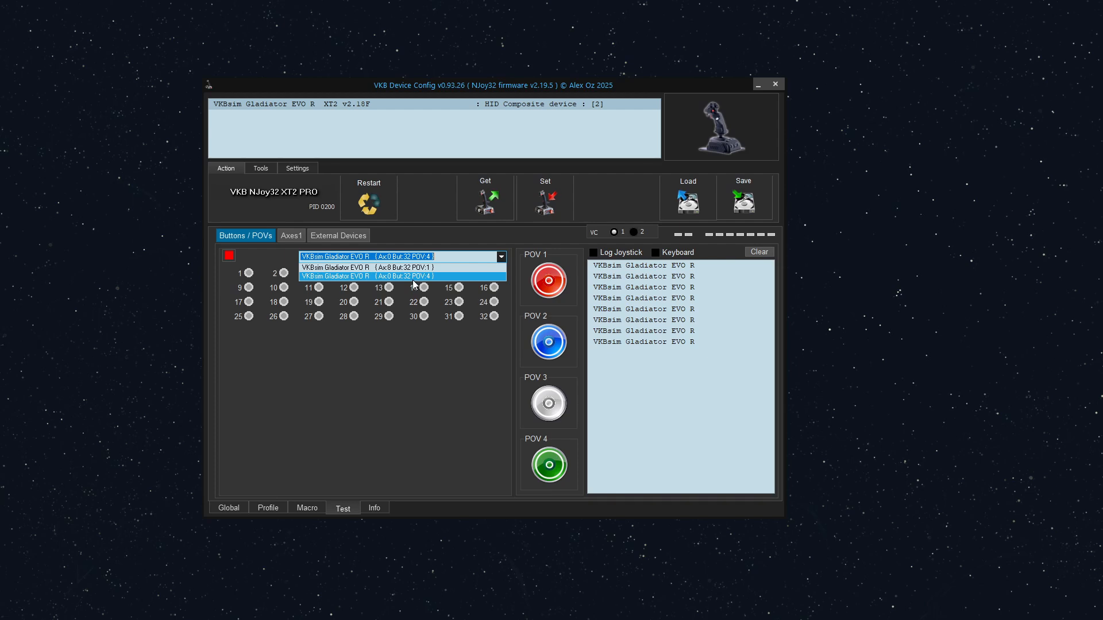
{"action": "mouse_move", "coordinate": [204, 192]}
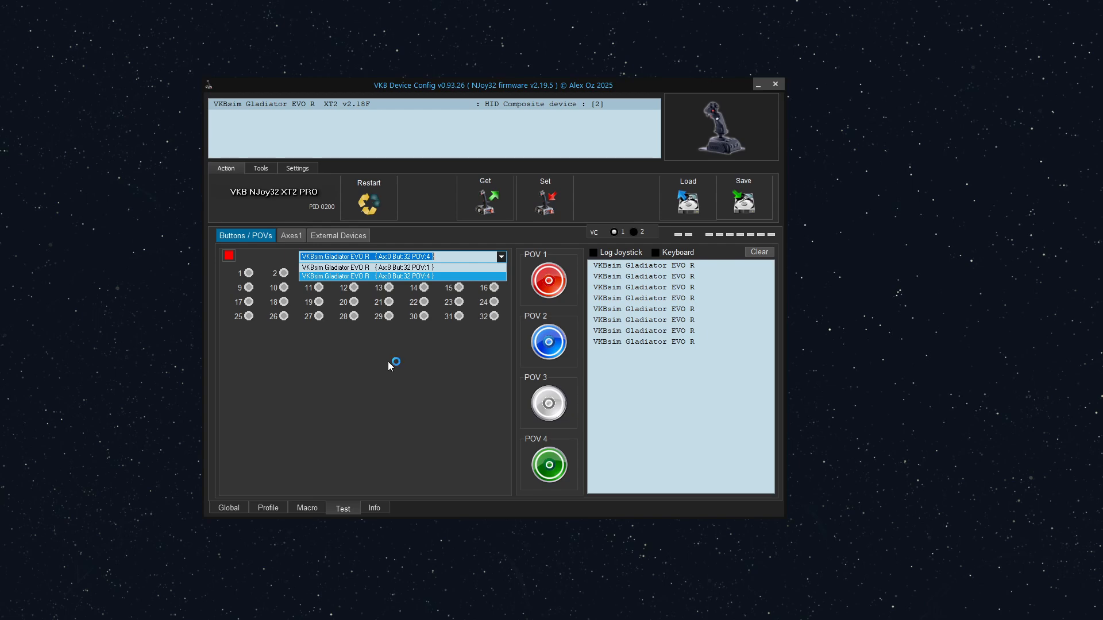
{"action": "mouse_move", "coordinate": [380, 368]}
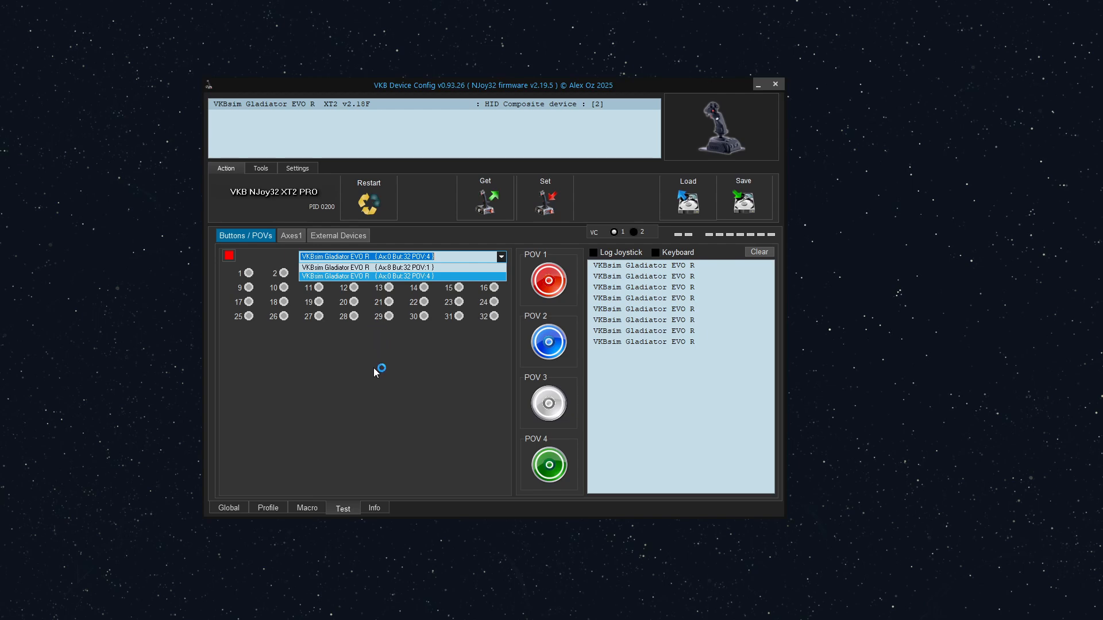
{"action": "mouse_move", "coordinate": [375, 365]}
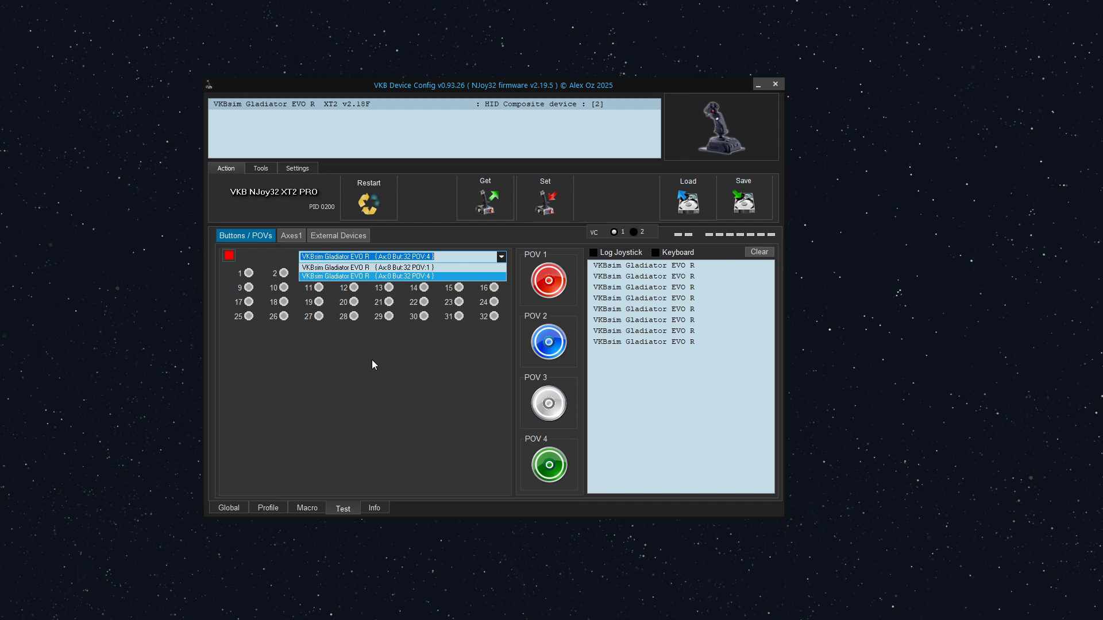
{"action": "mouse_move", "coordinate": [371, 365]}
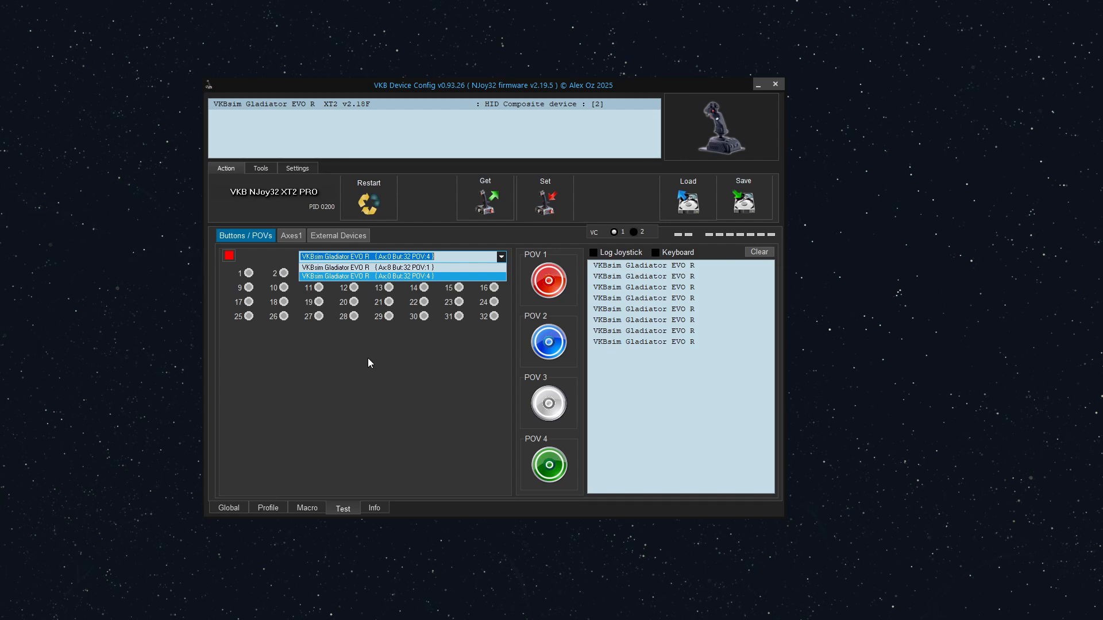
{"action": "mouse_move", "coordinate": [365, 360]}
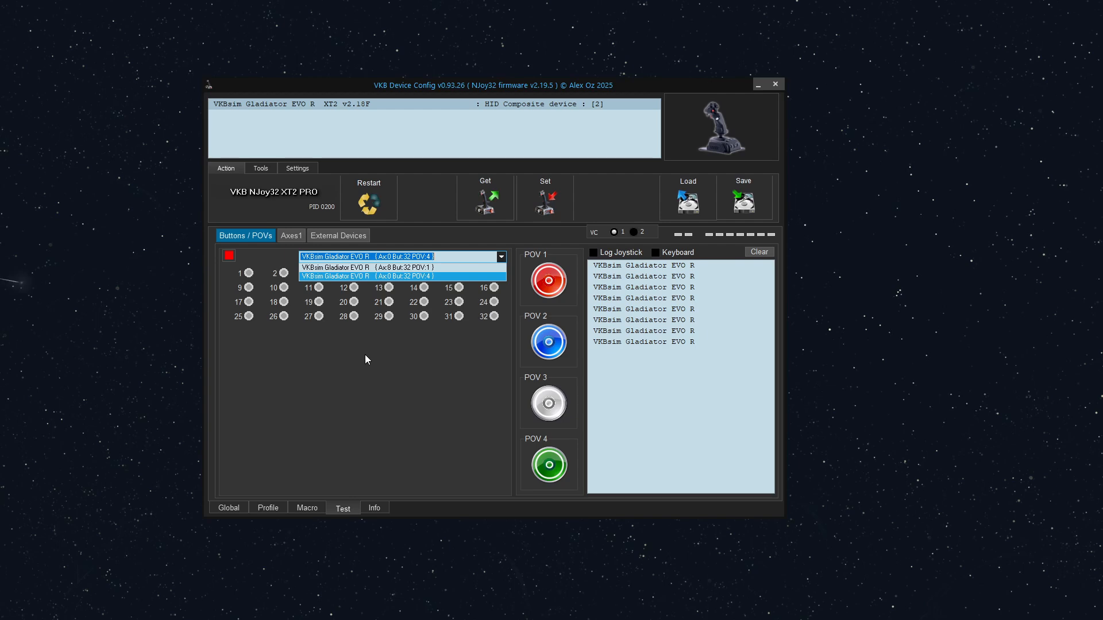